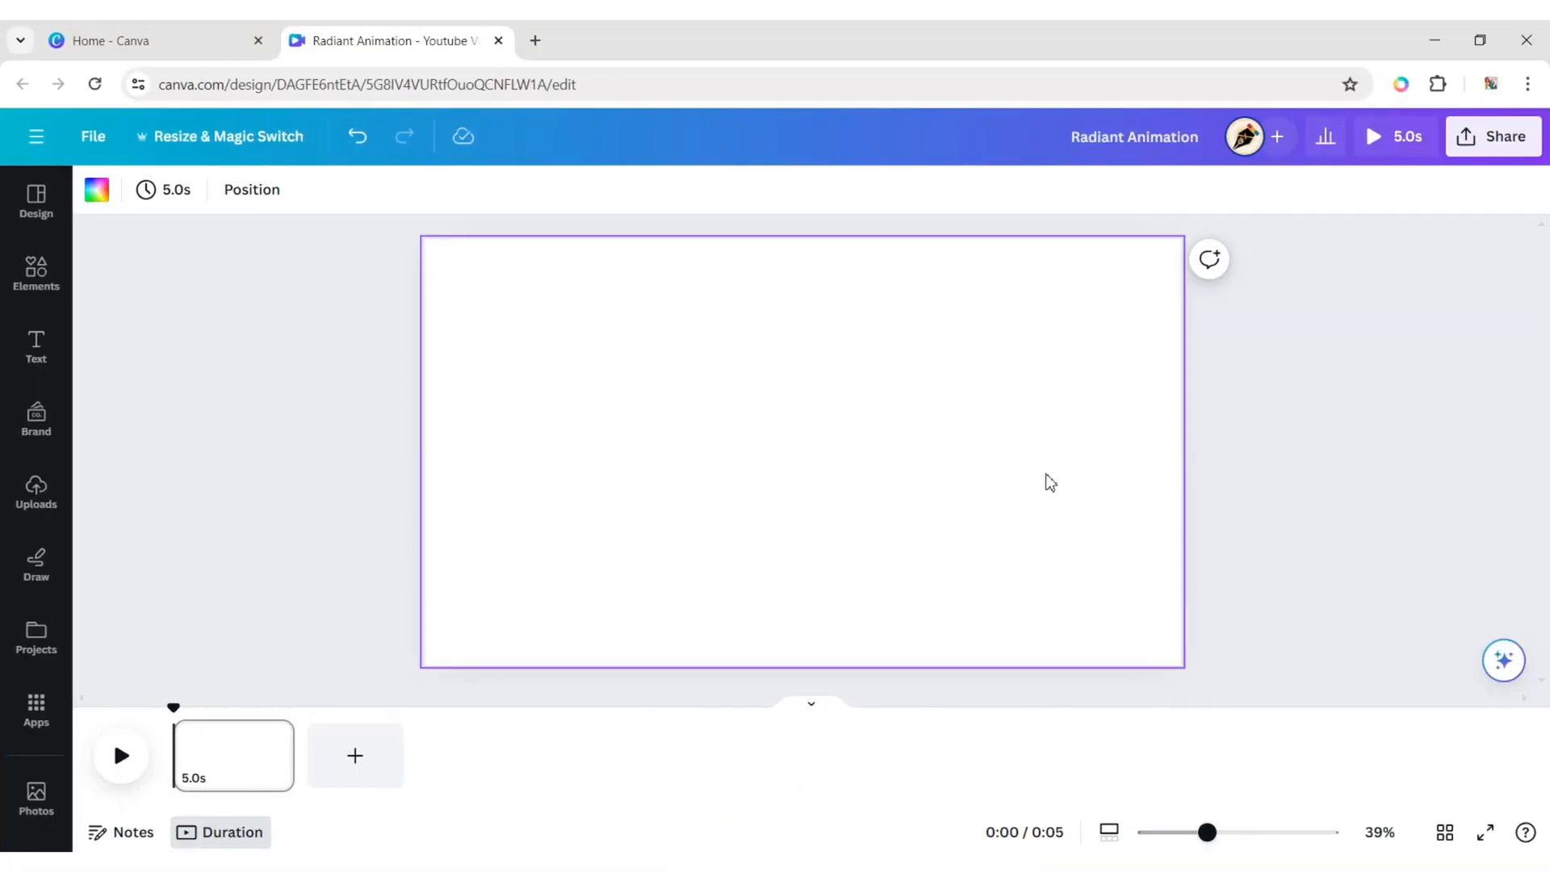
Fill the page background with the grey gradient and set its style to radial.
click(96, 190)
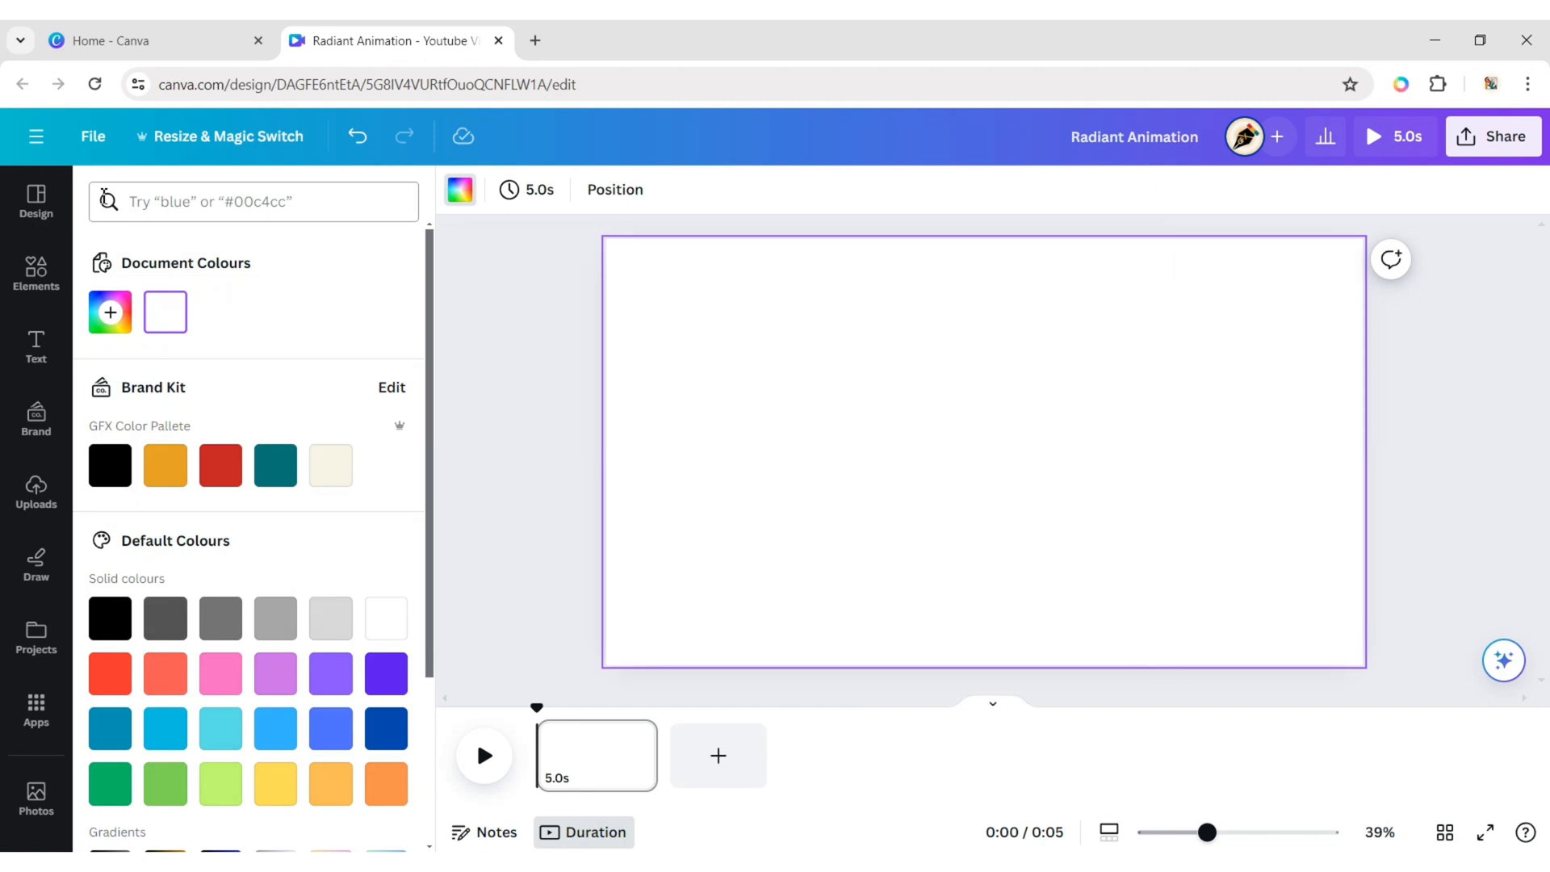
click(275, 641)
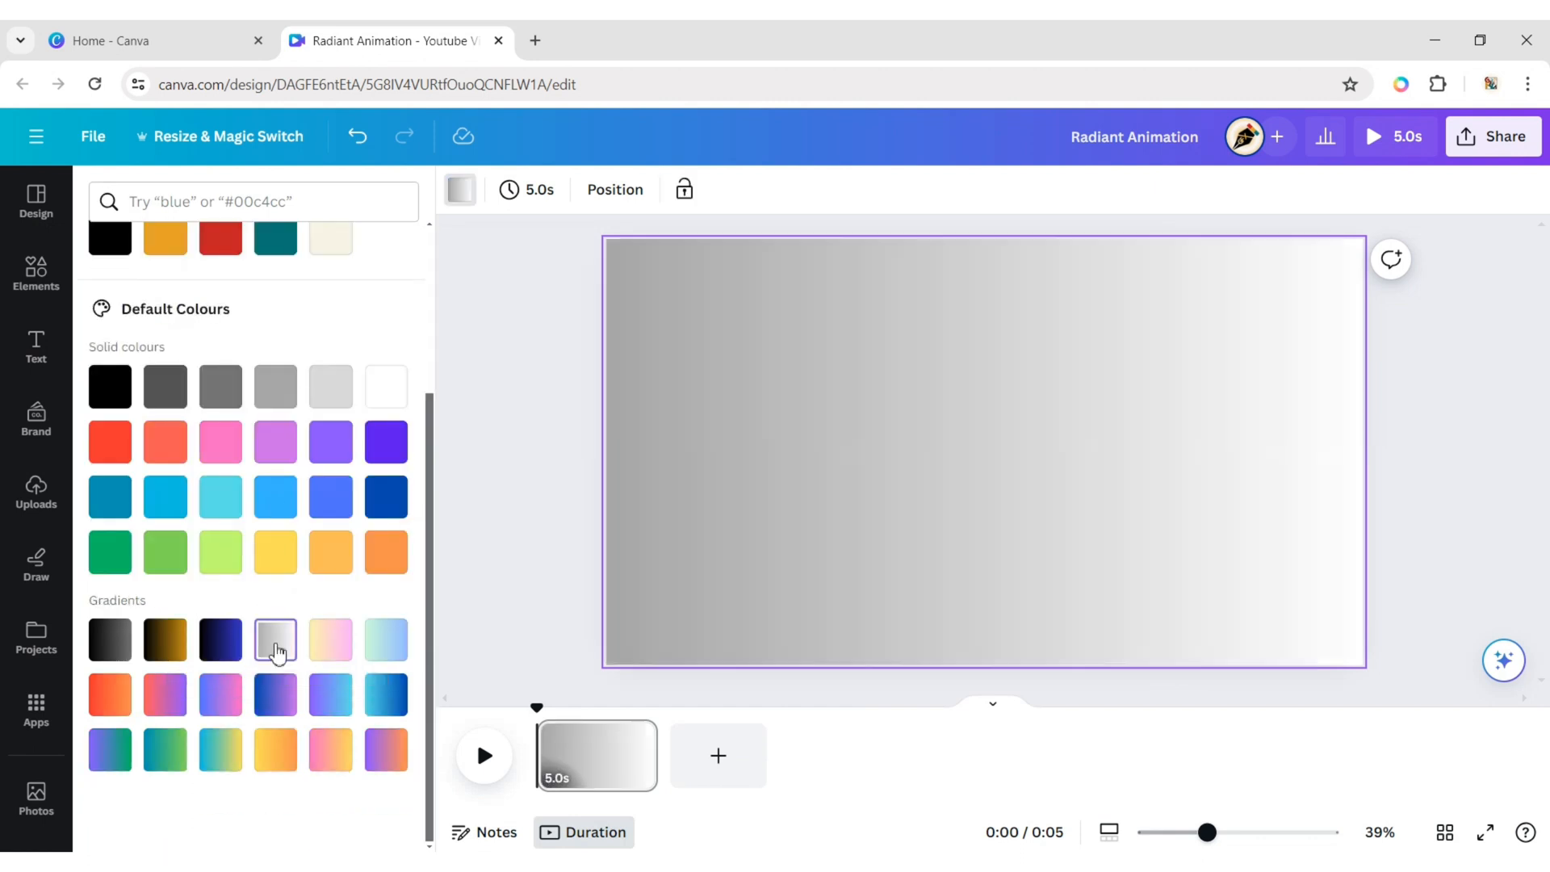
scroll(up, 3)
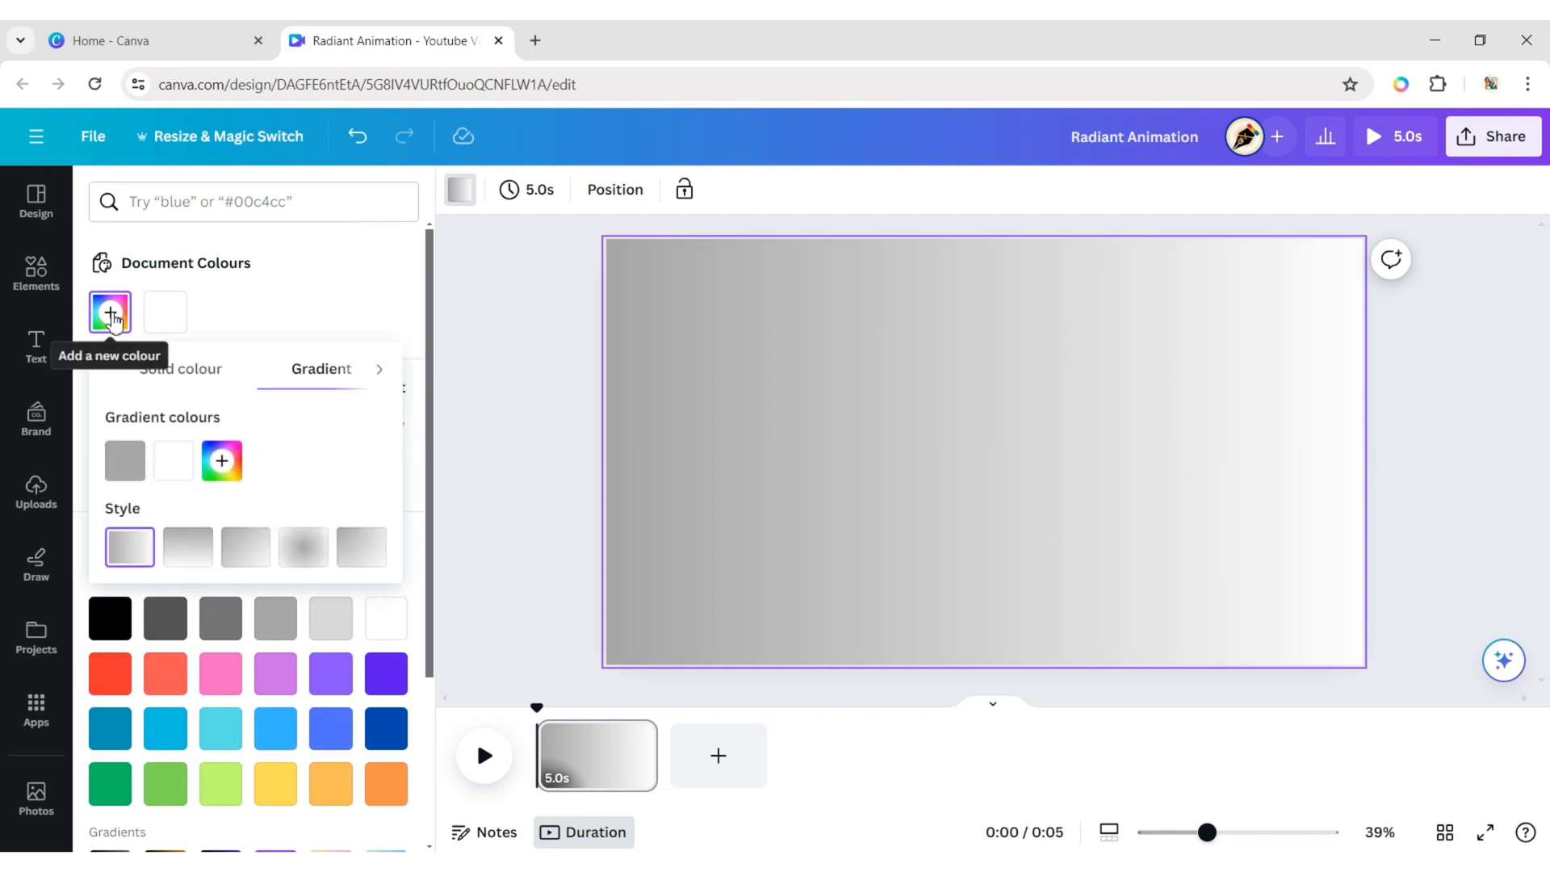
click(303, 547)
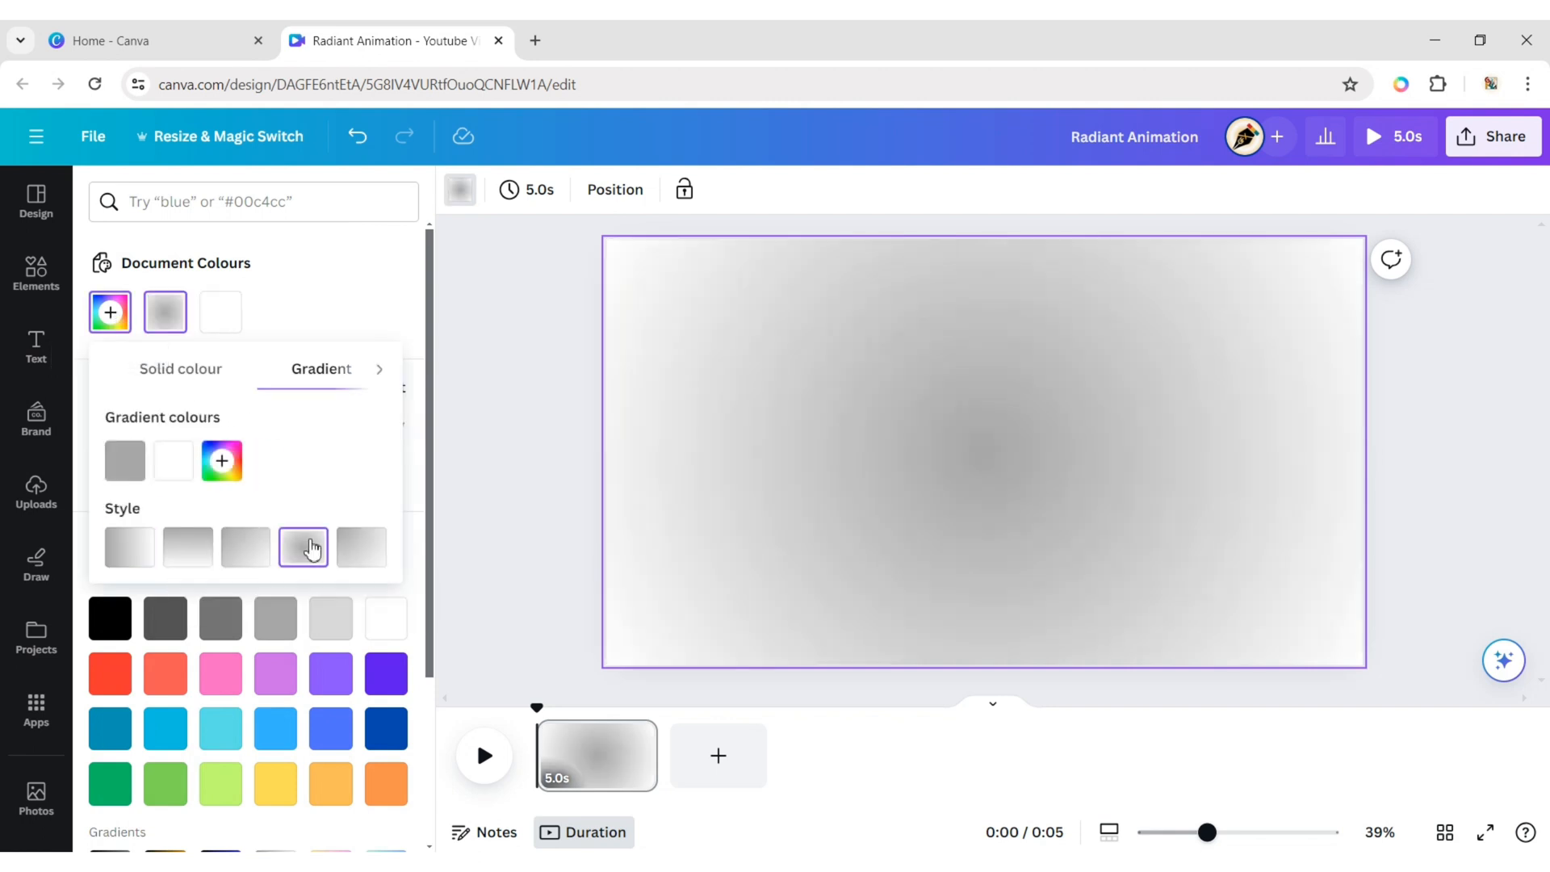
click(352, 436)
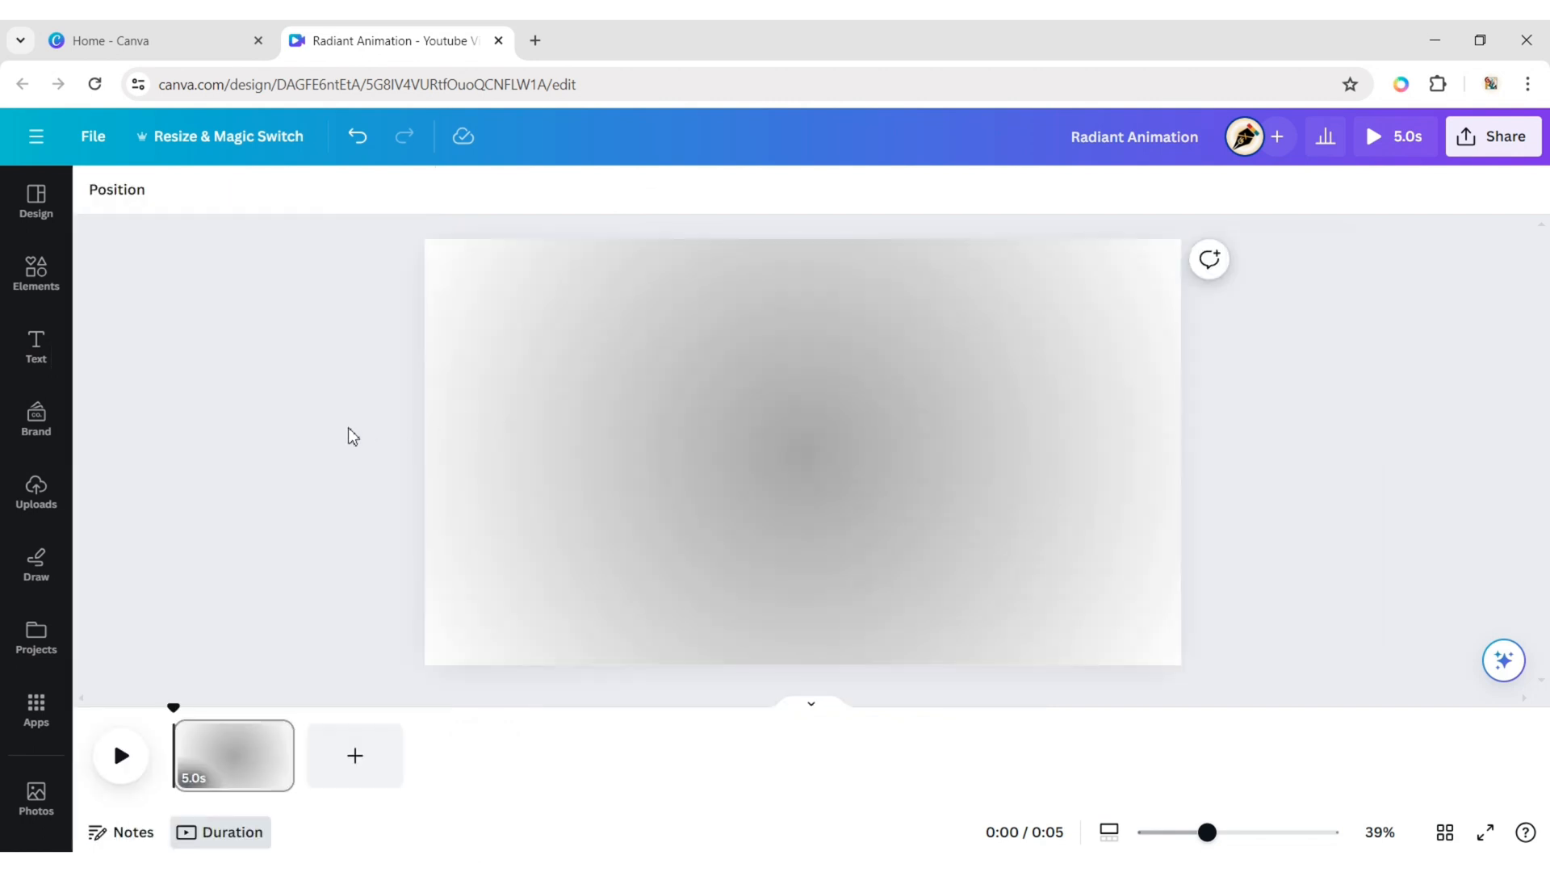
Place the uploaded Messi photo on the page and hide the uploads panel.
click(36, 492)
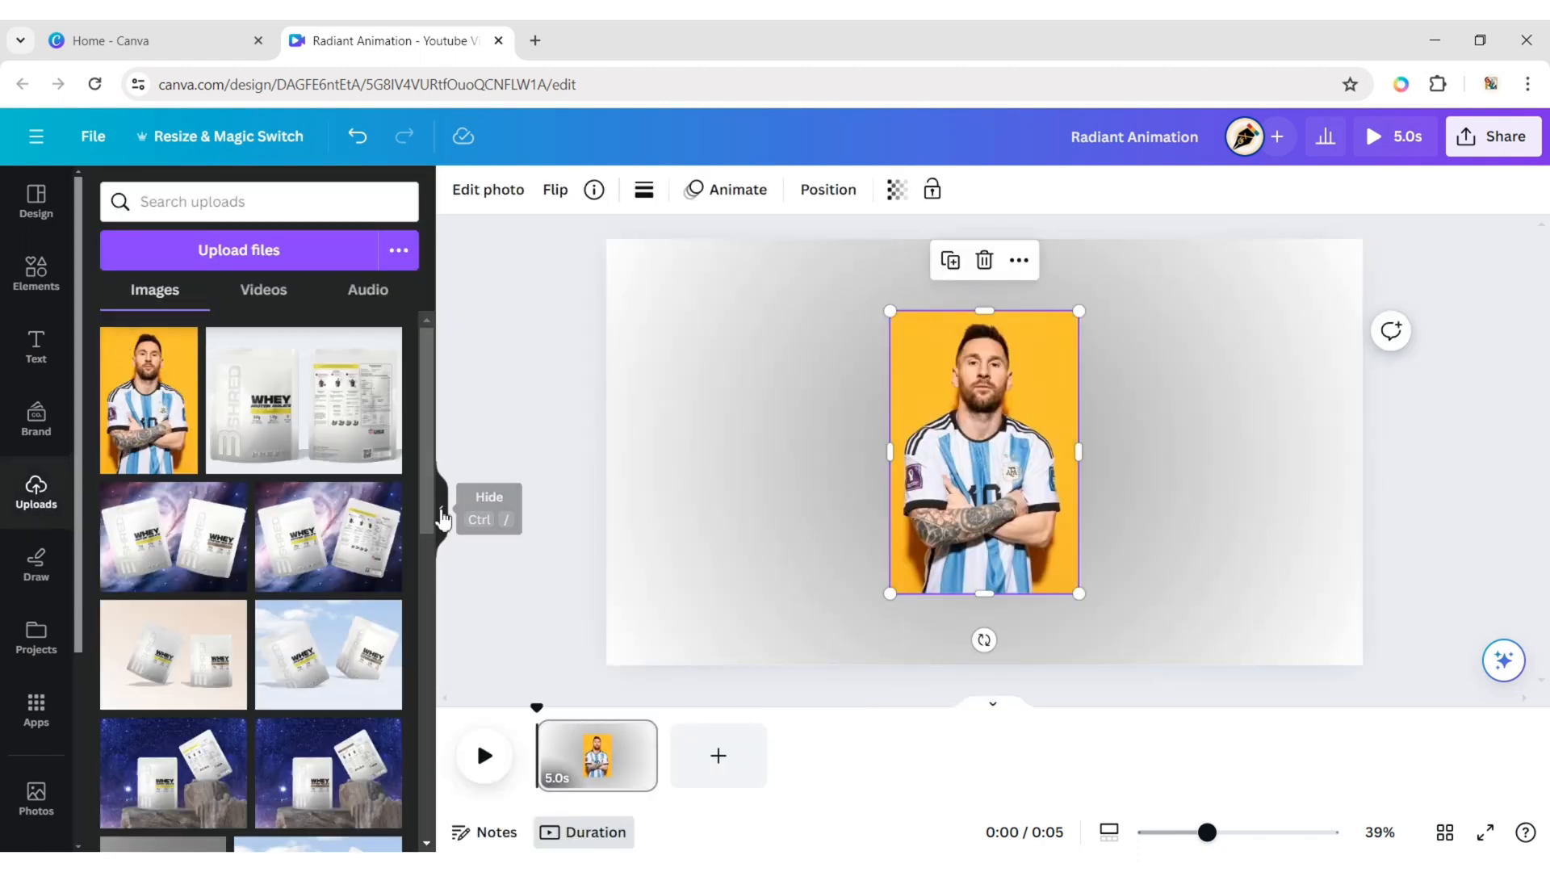
click(443, 518)
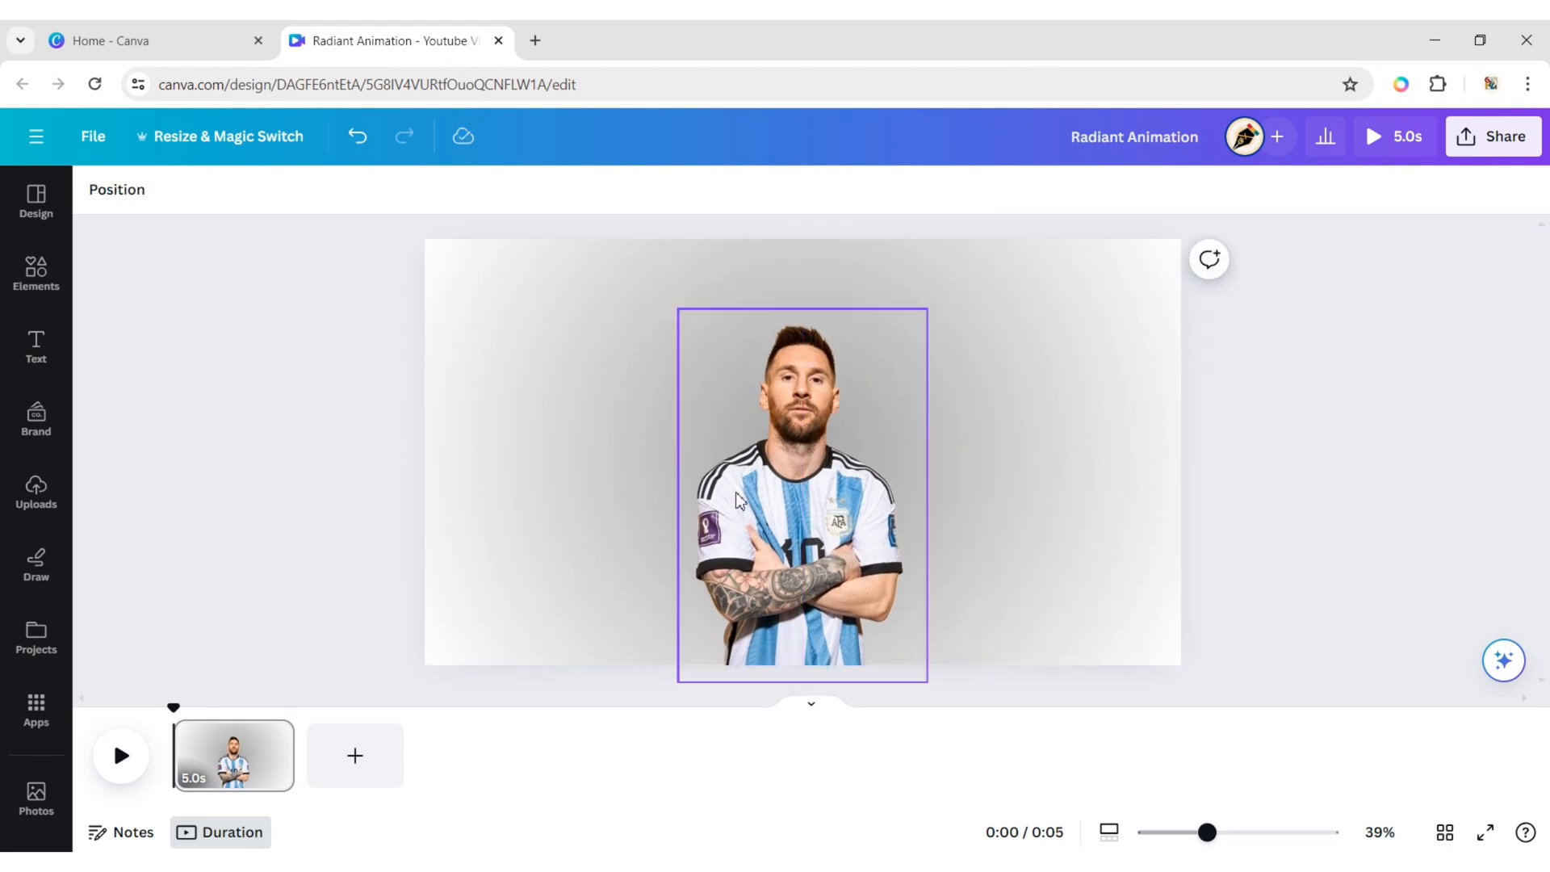
Duplicate the Messi cutout several times and align all the copies into one stack.
click(803, 494)
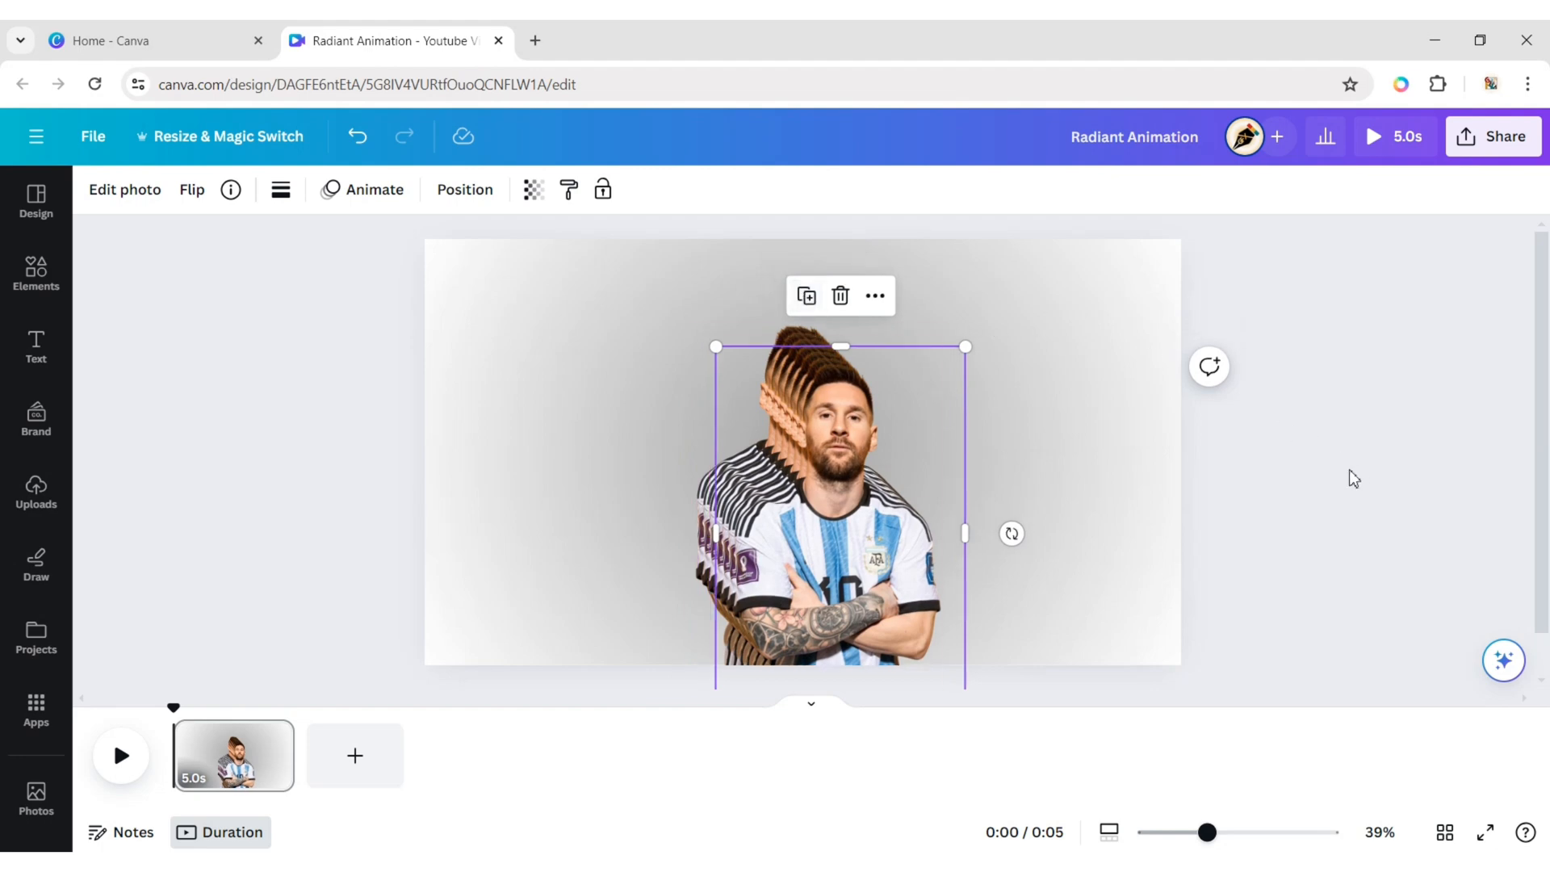
click(463, 189)
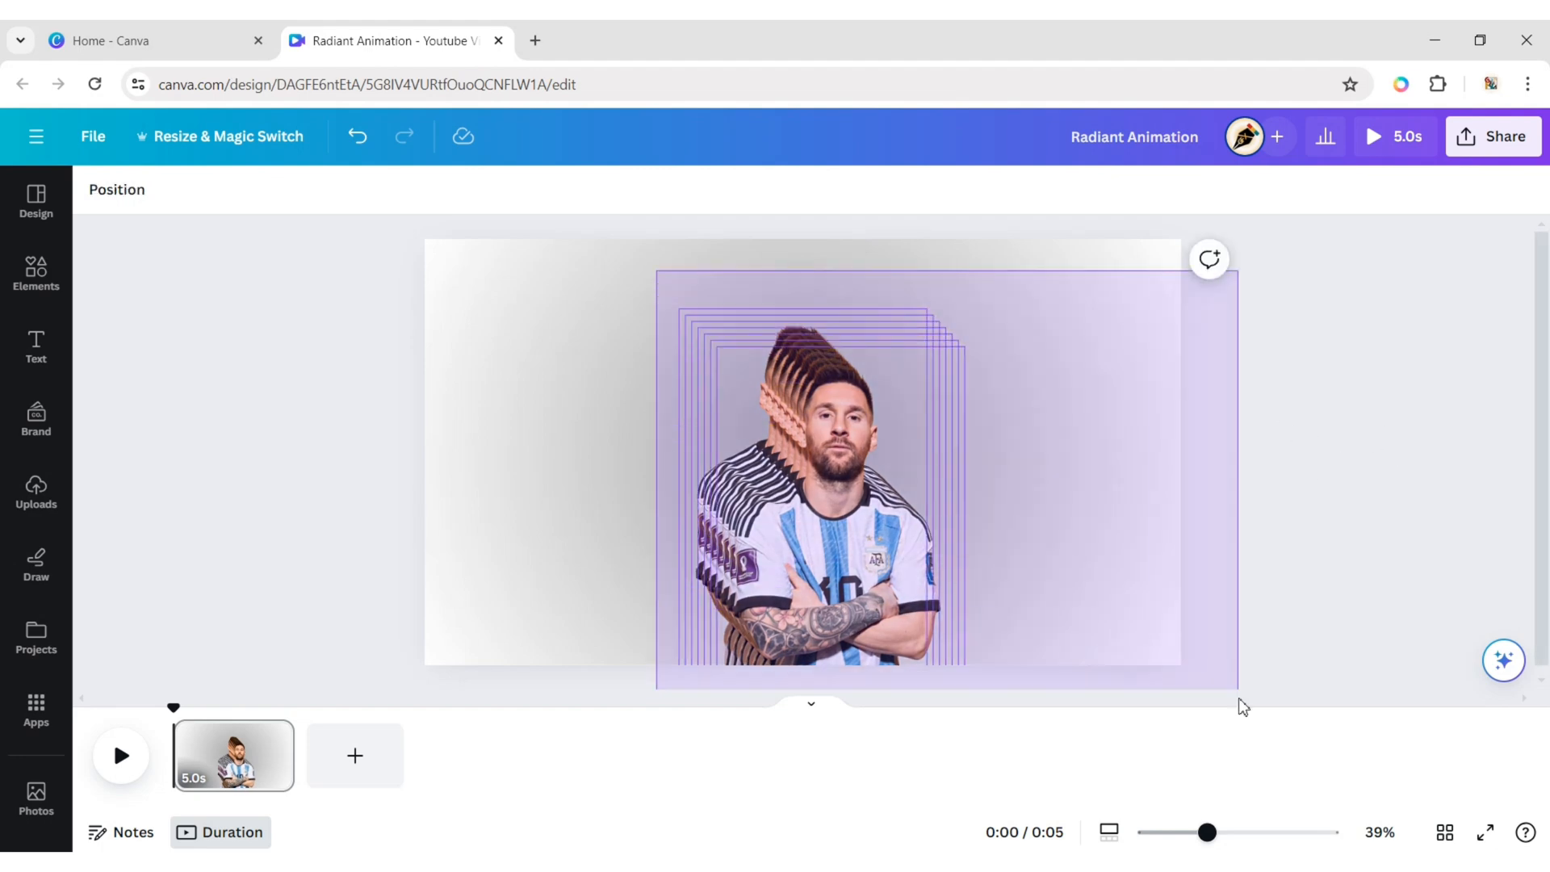
click(811, 475)
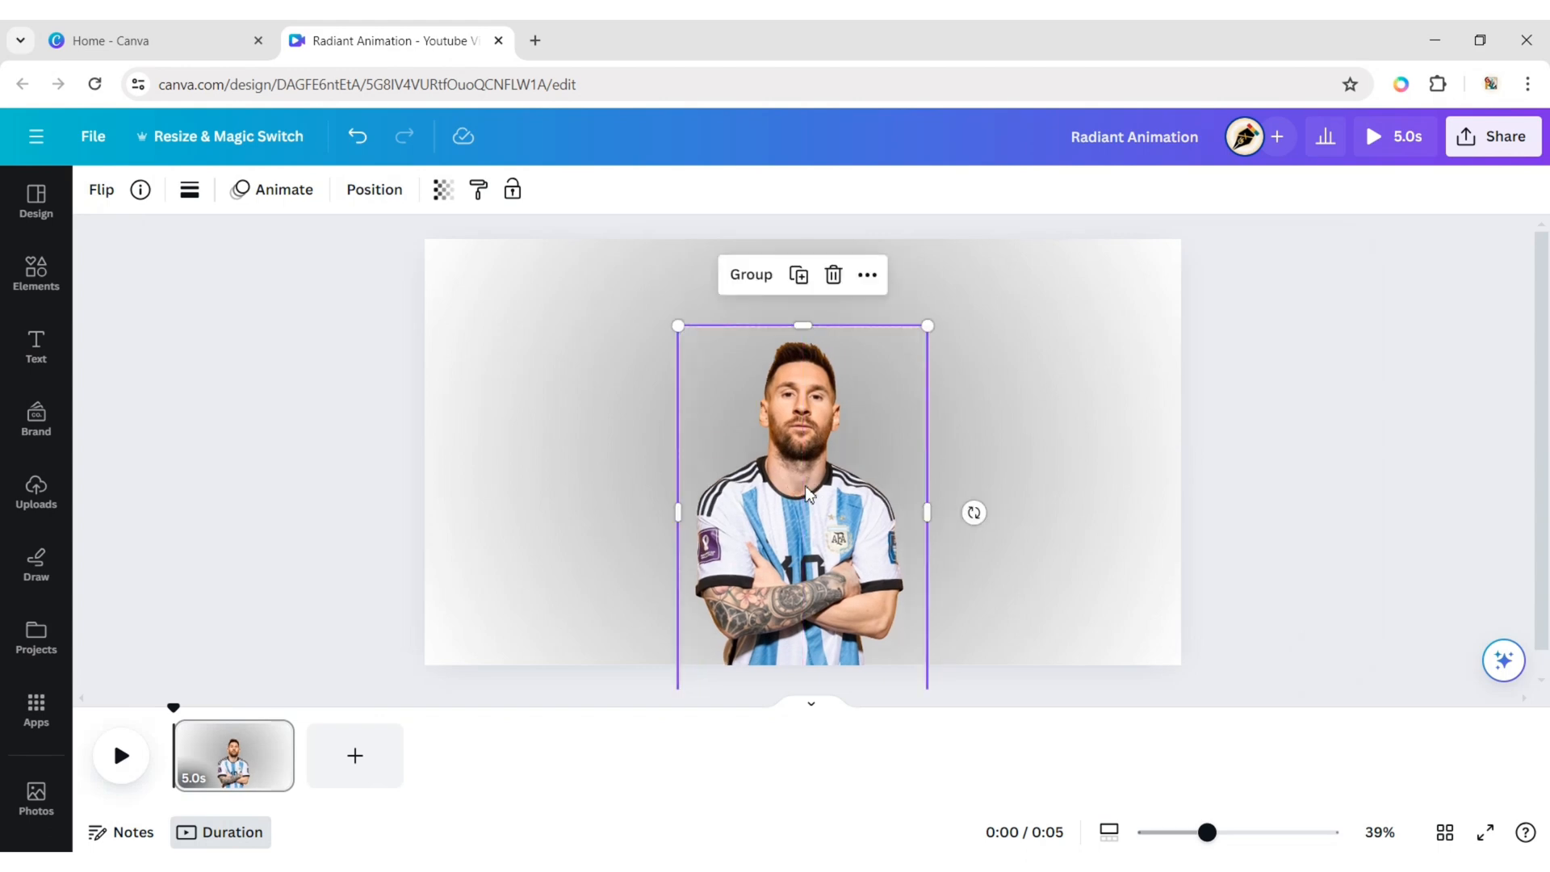
mouse_move(1303, 397)
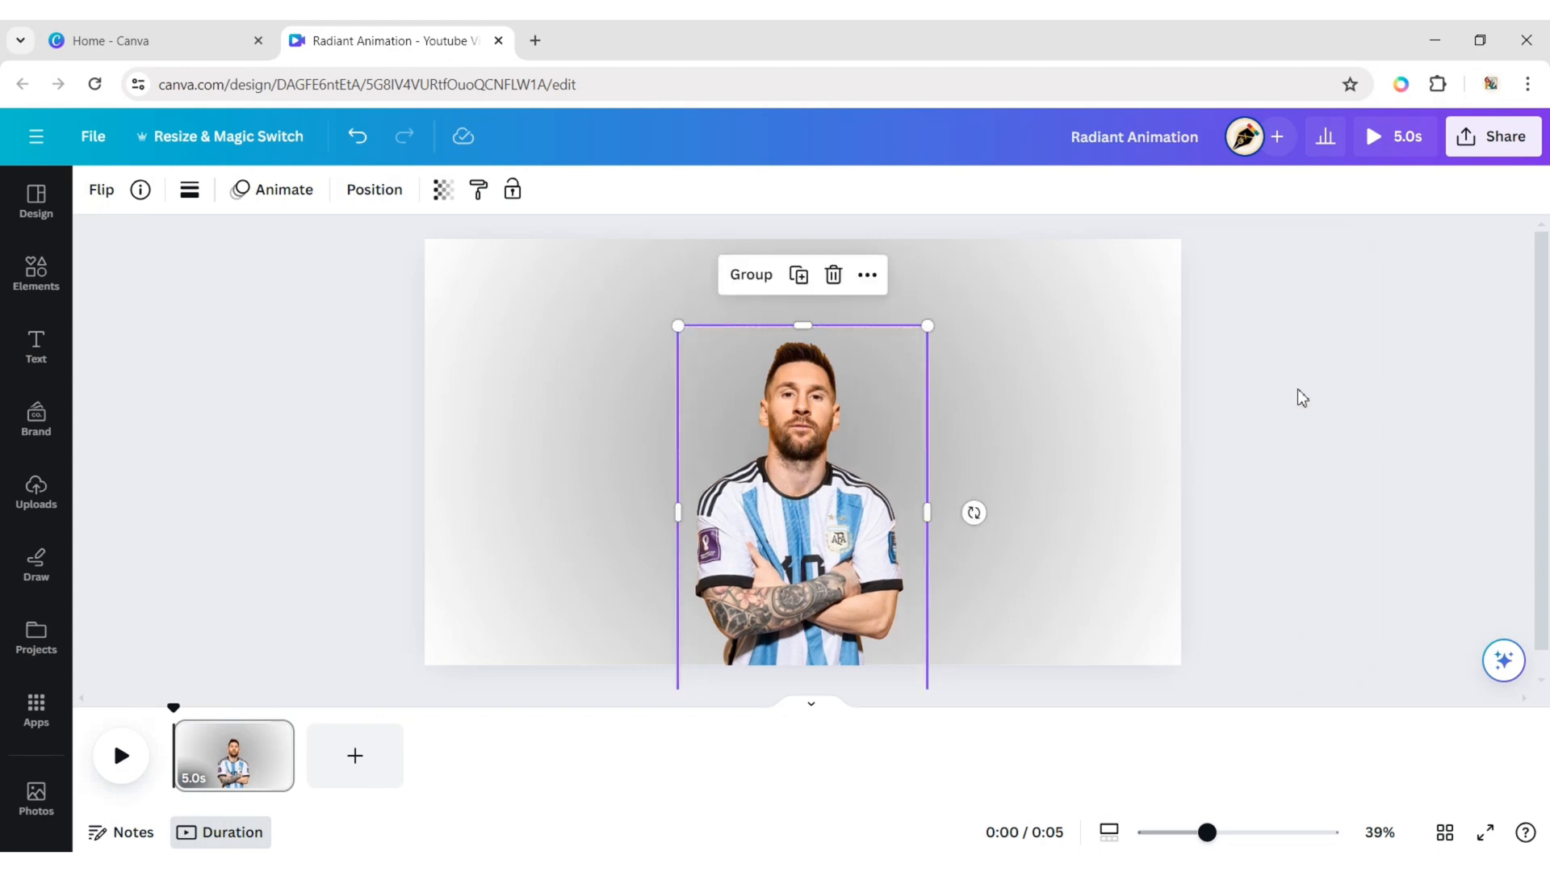
Duplicate the first page via its options menu and show the layer list.
click(273, 737)
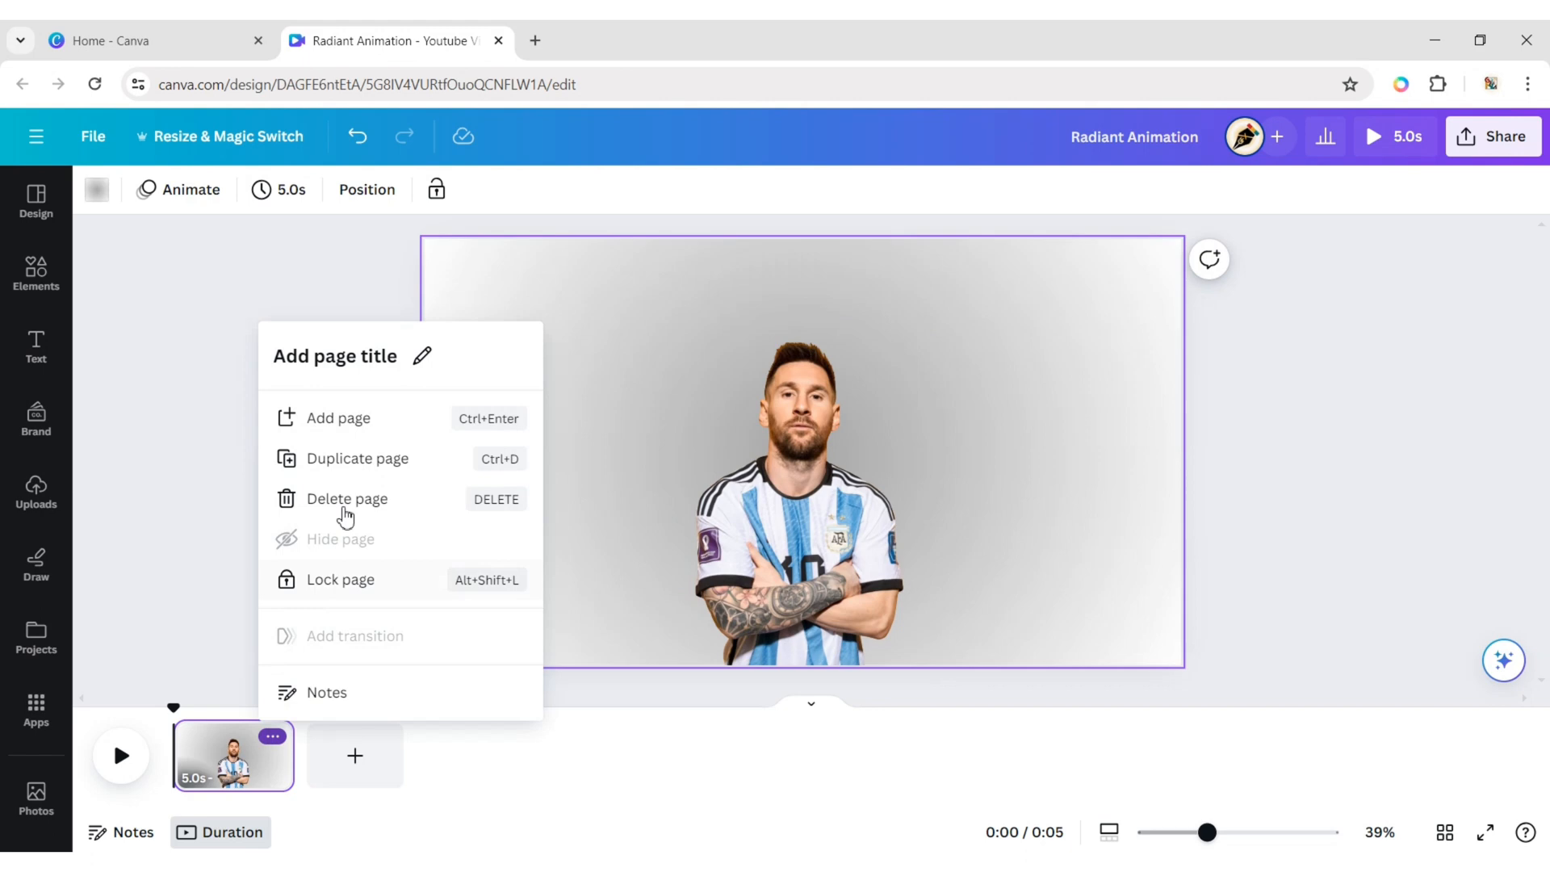
click(356, 458)
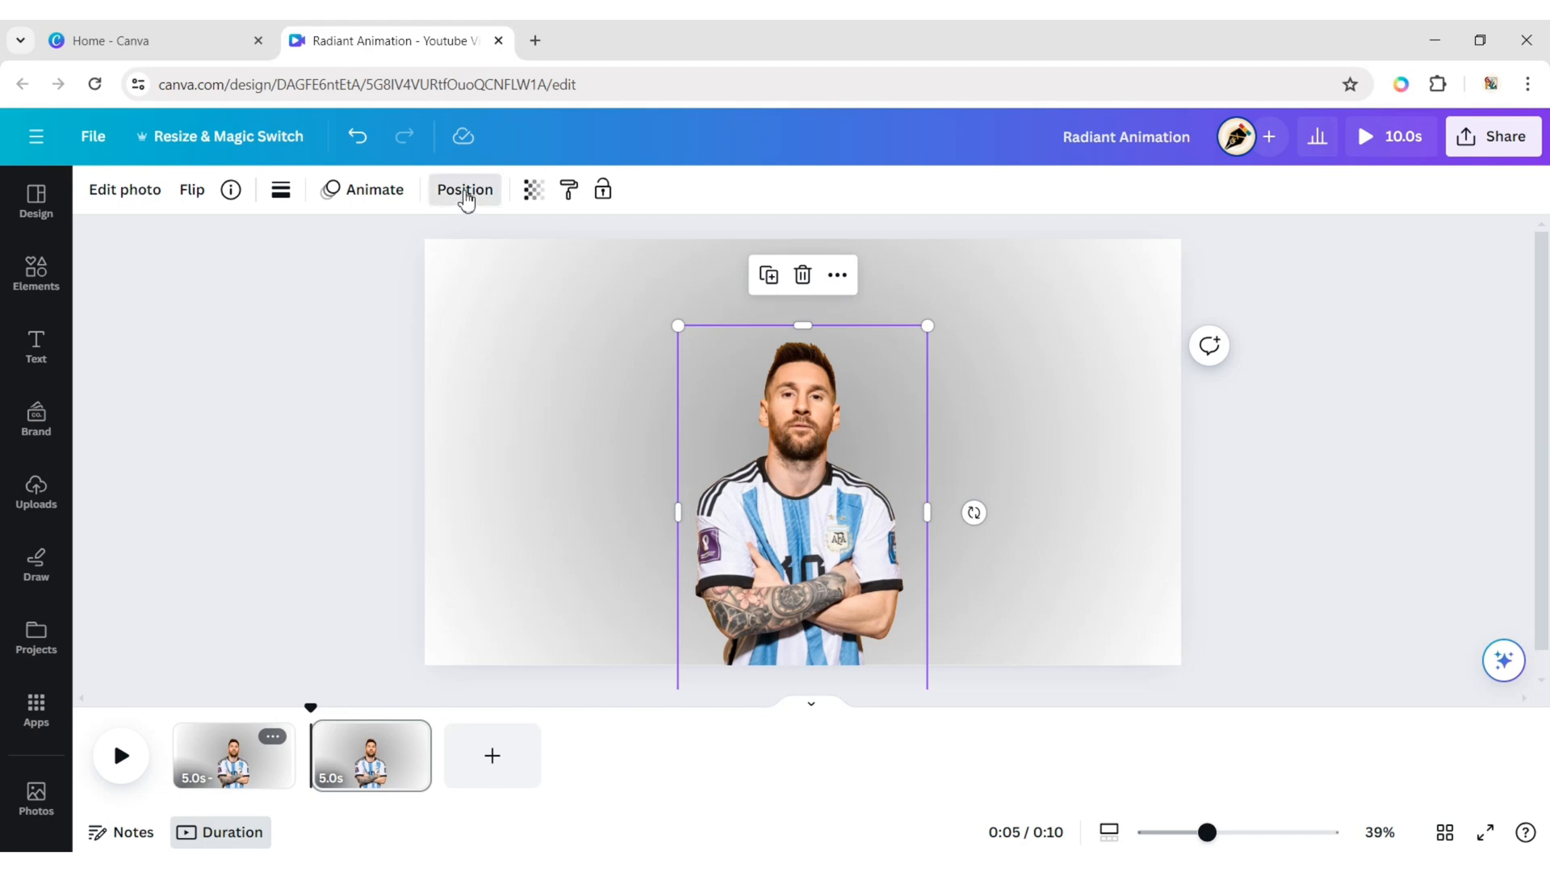
click(465, 188)
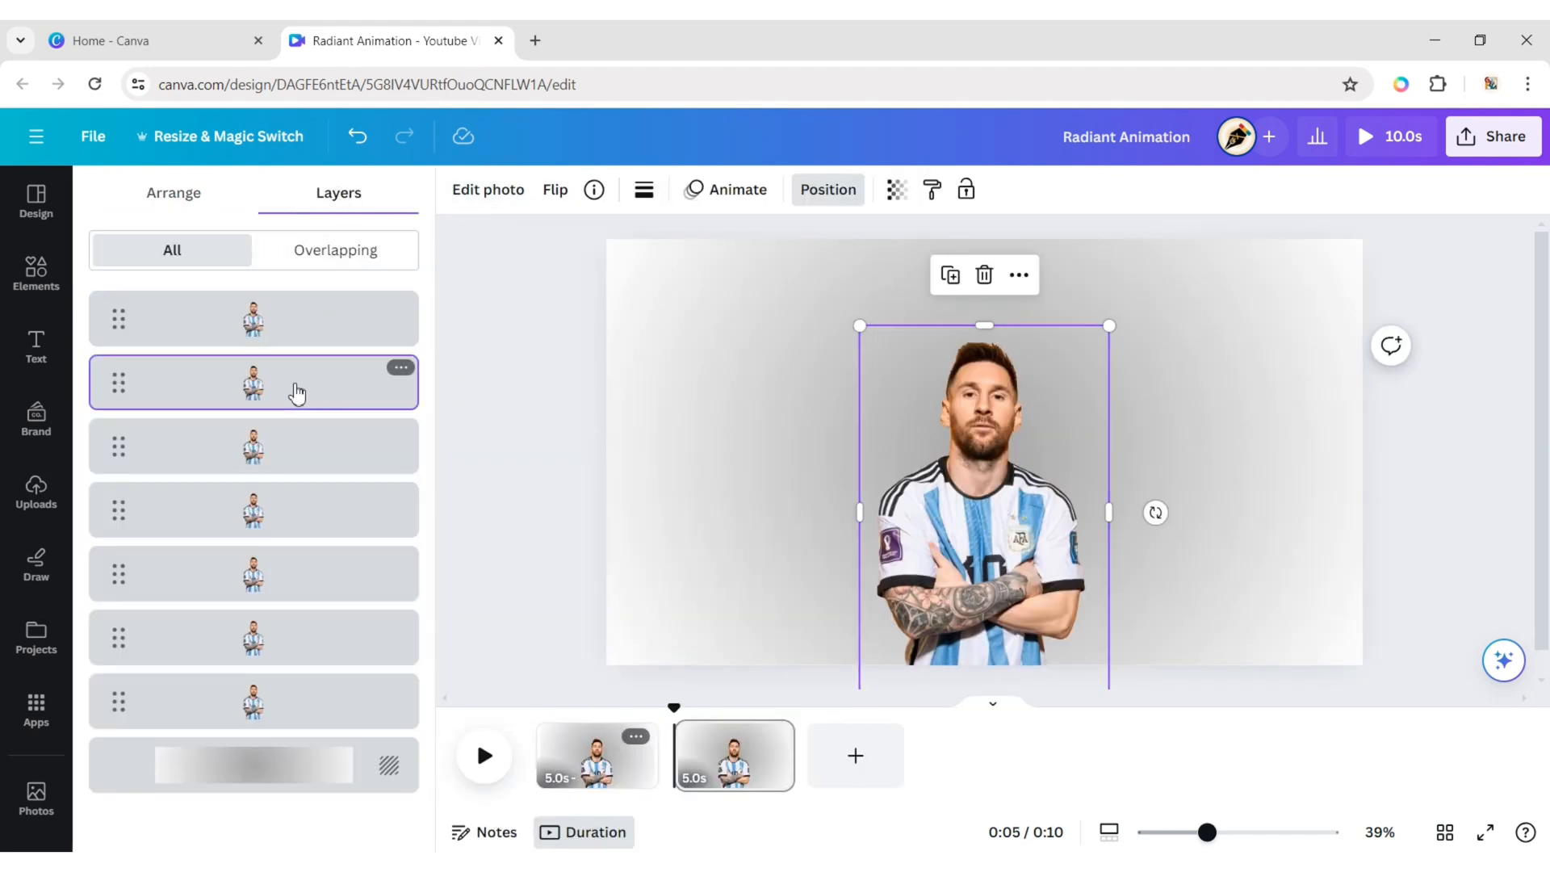
mouse_move(454, 257)
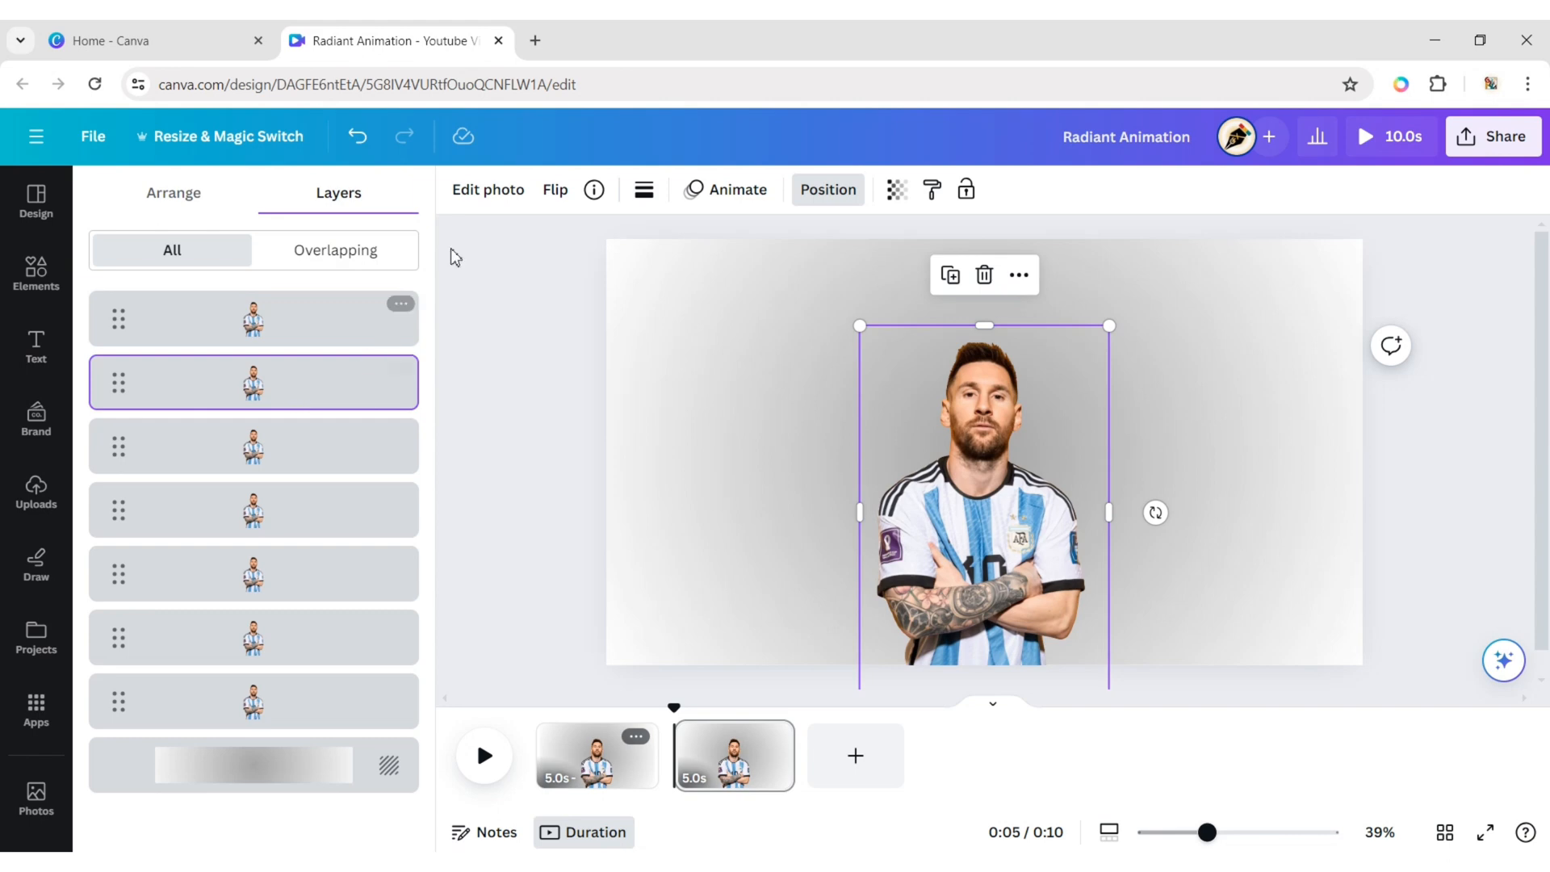
Tint the first Messi copy red with the Cherry duotone.
click(488, 189)
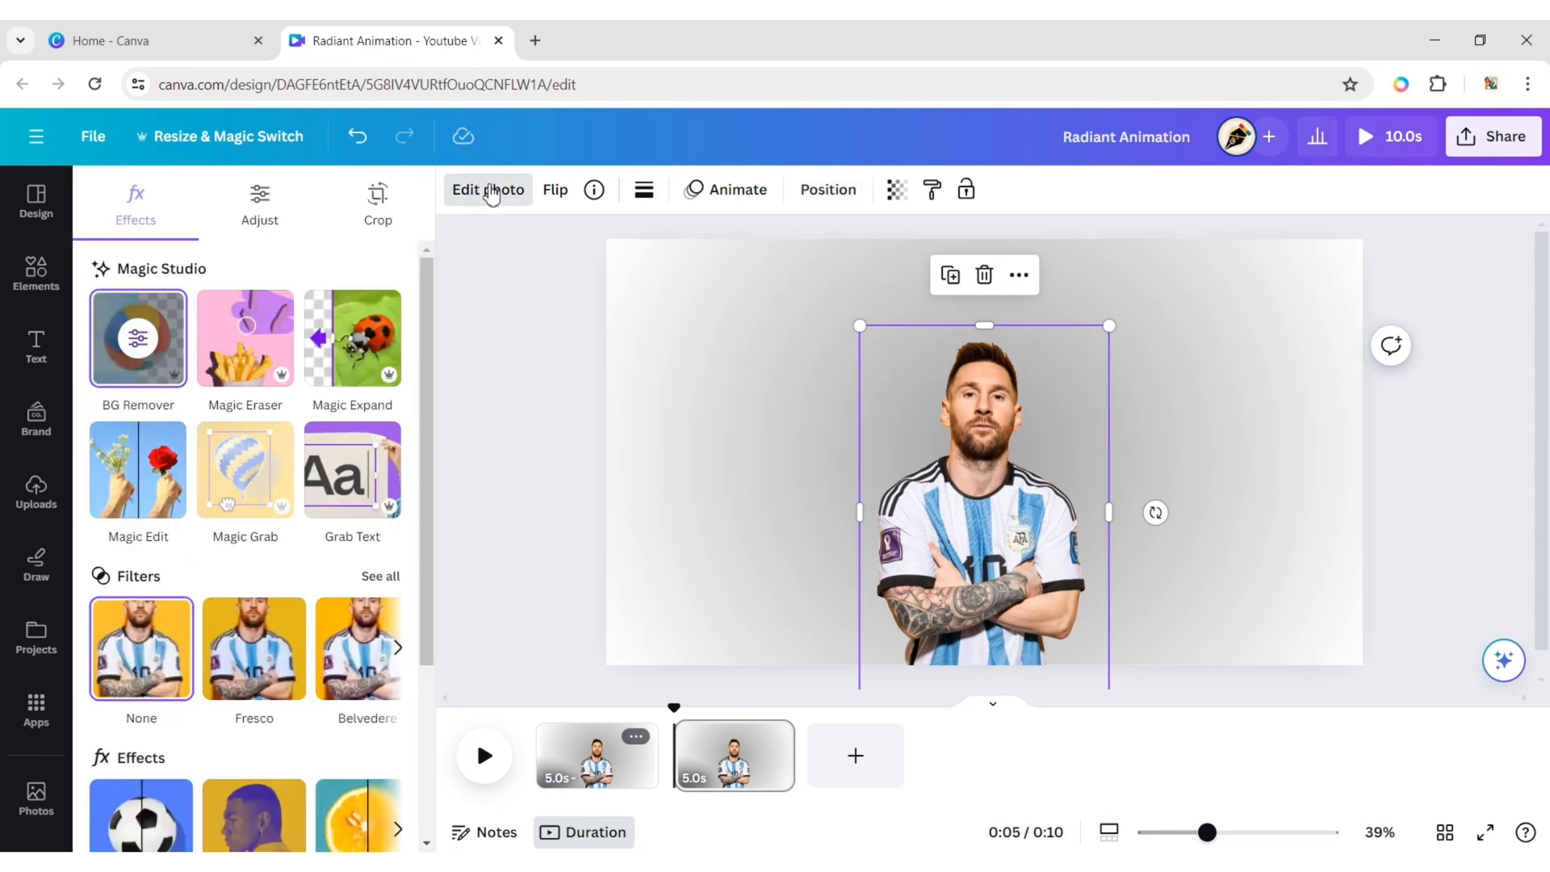
scroll(down, 3)
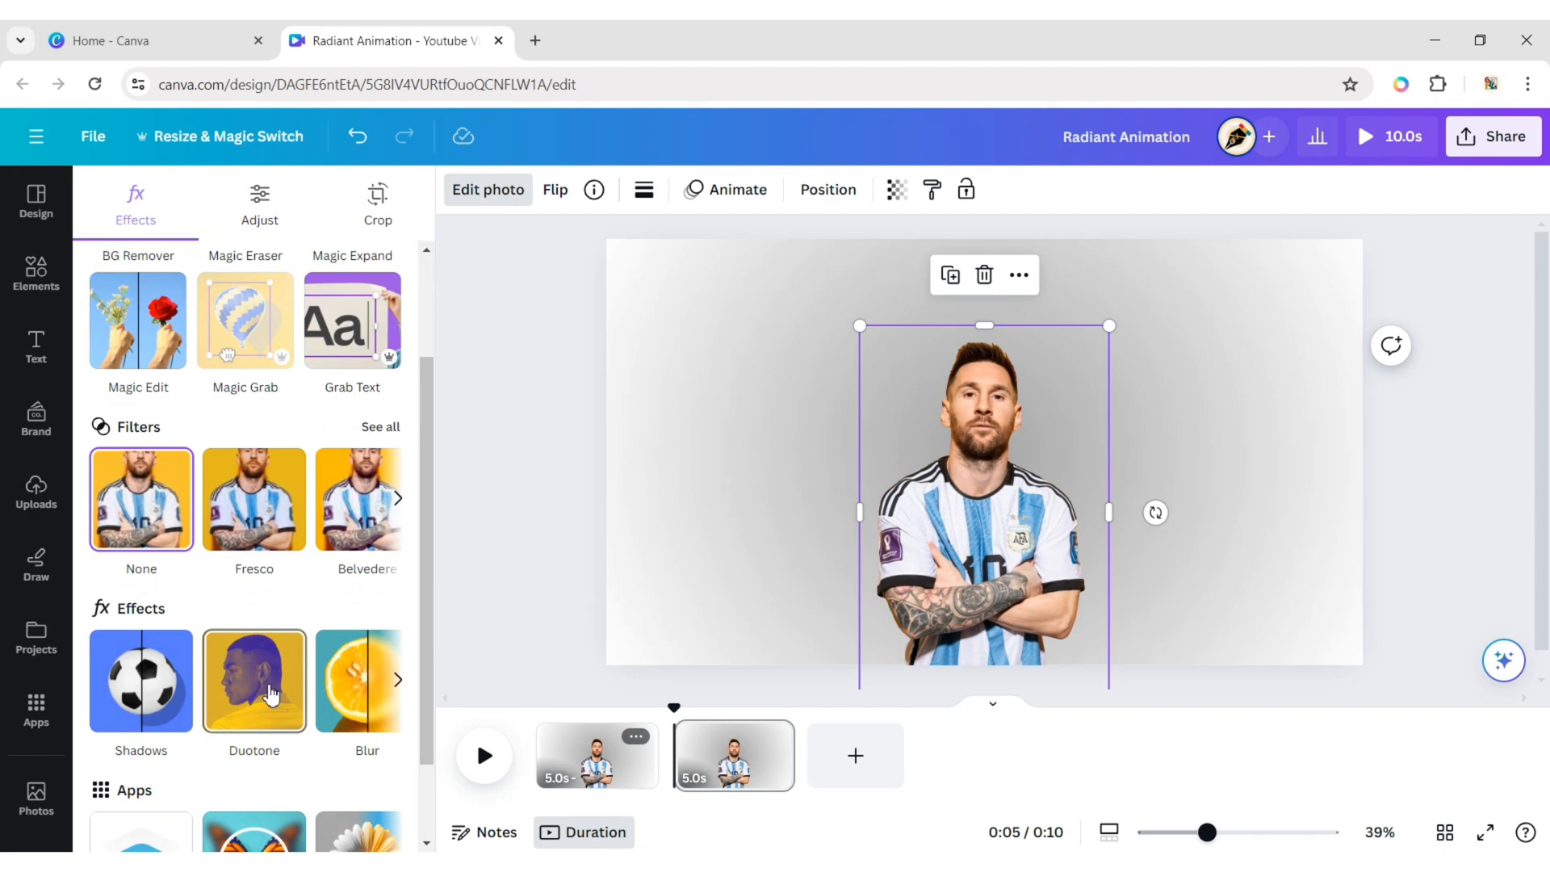
click(254, 679)
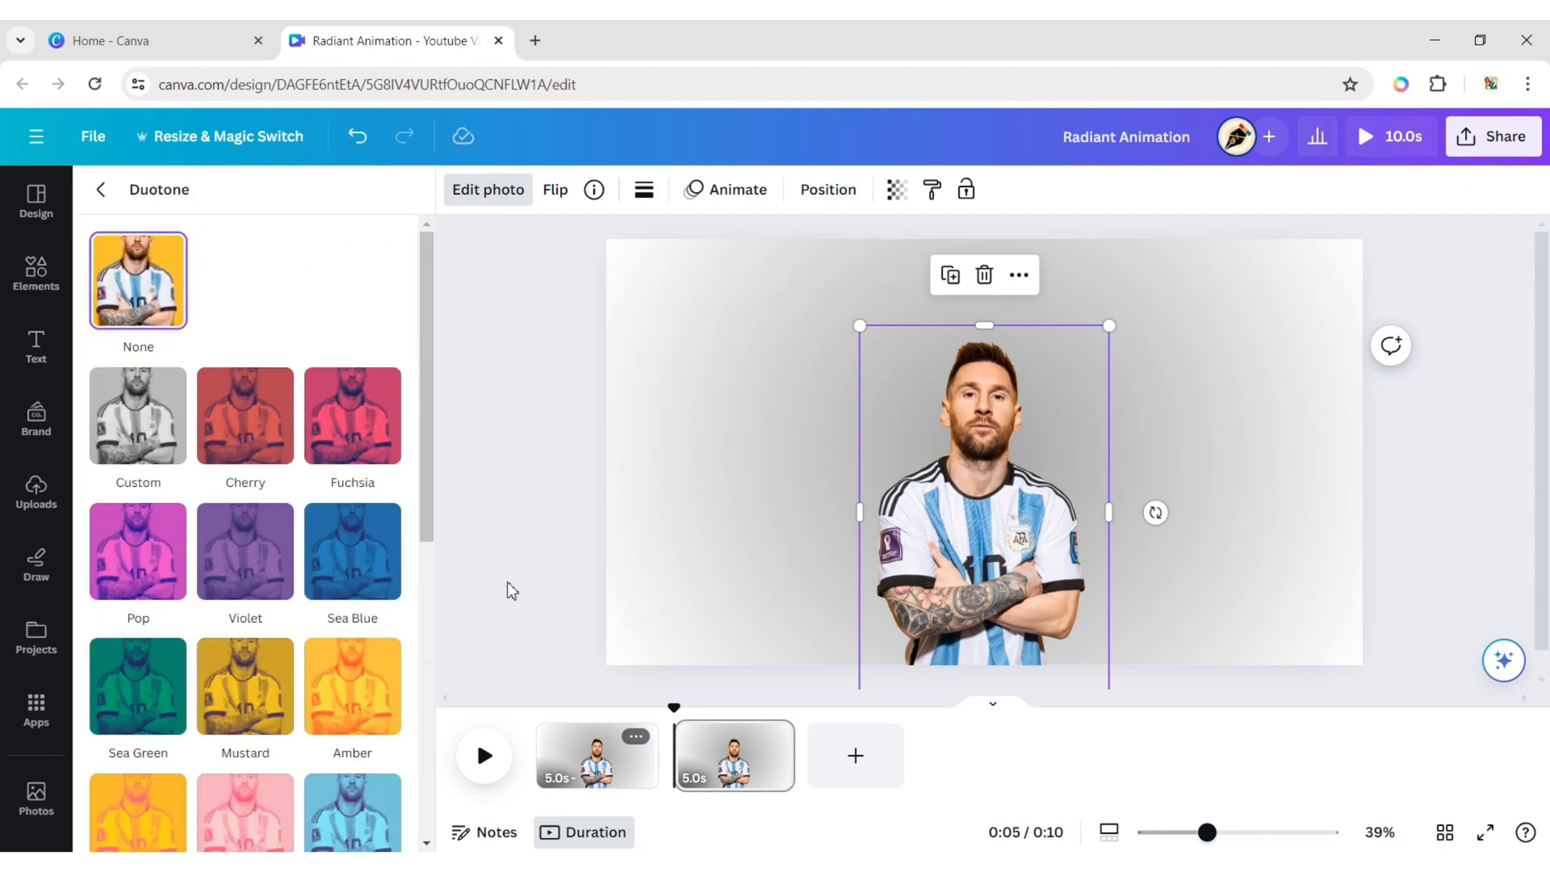
click(244, 415)
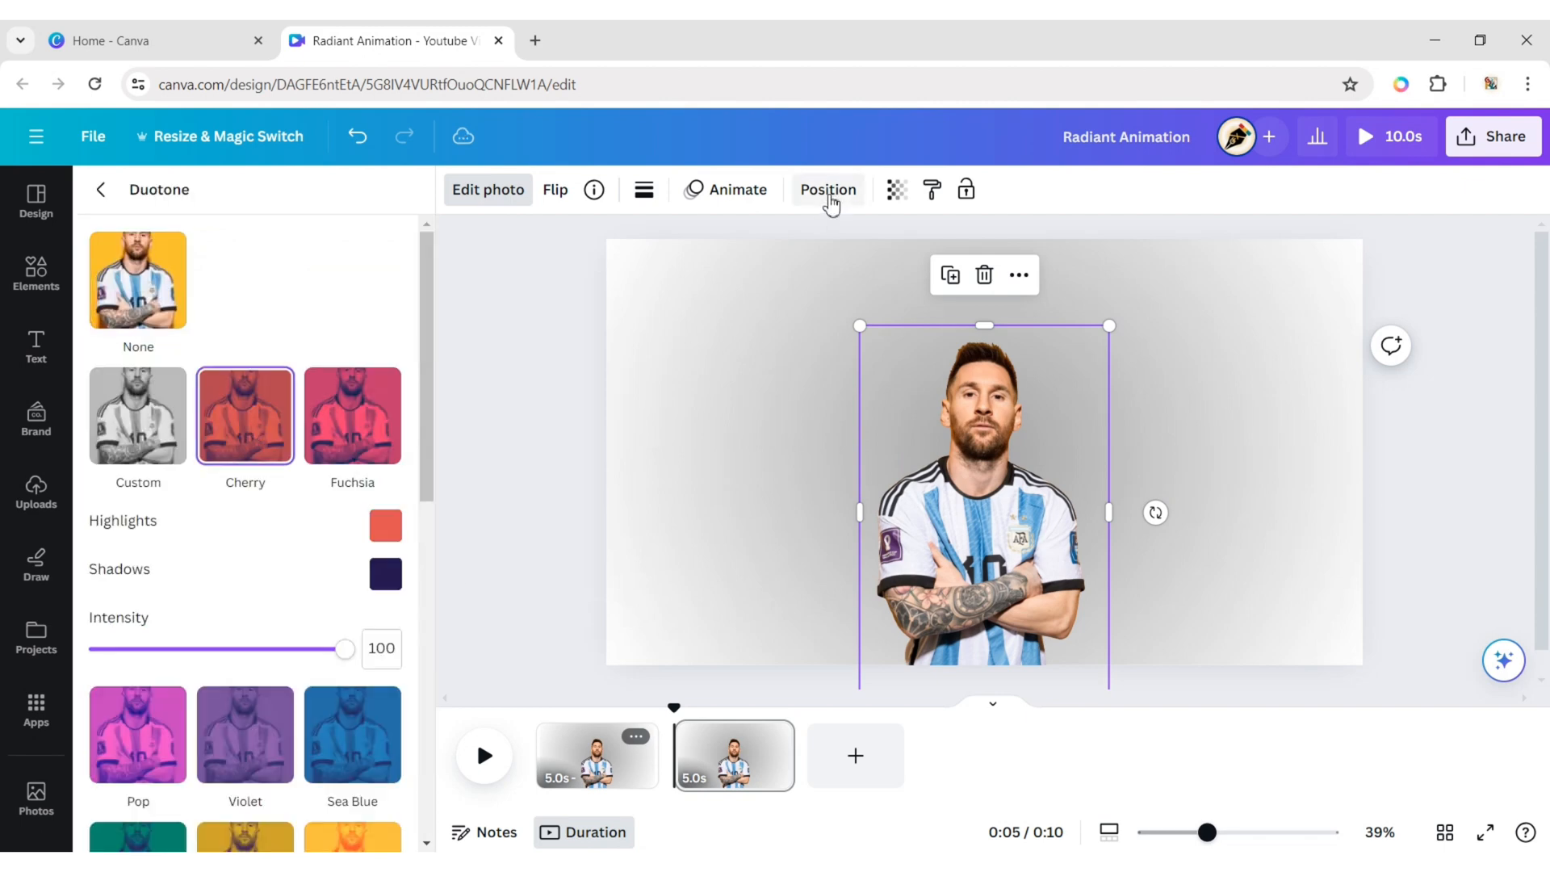
Tint the next copies Violet, Sea Green, Amber, Blush and Myrtle, picking each from Layers.
click(488, 189)
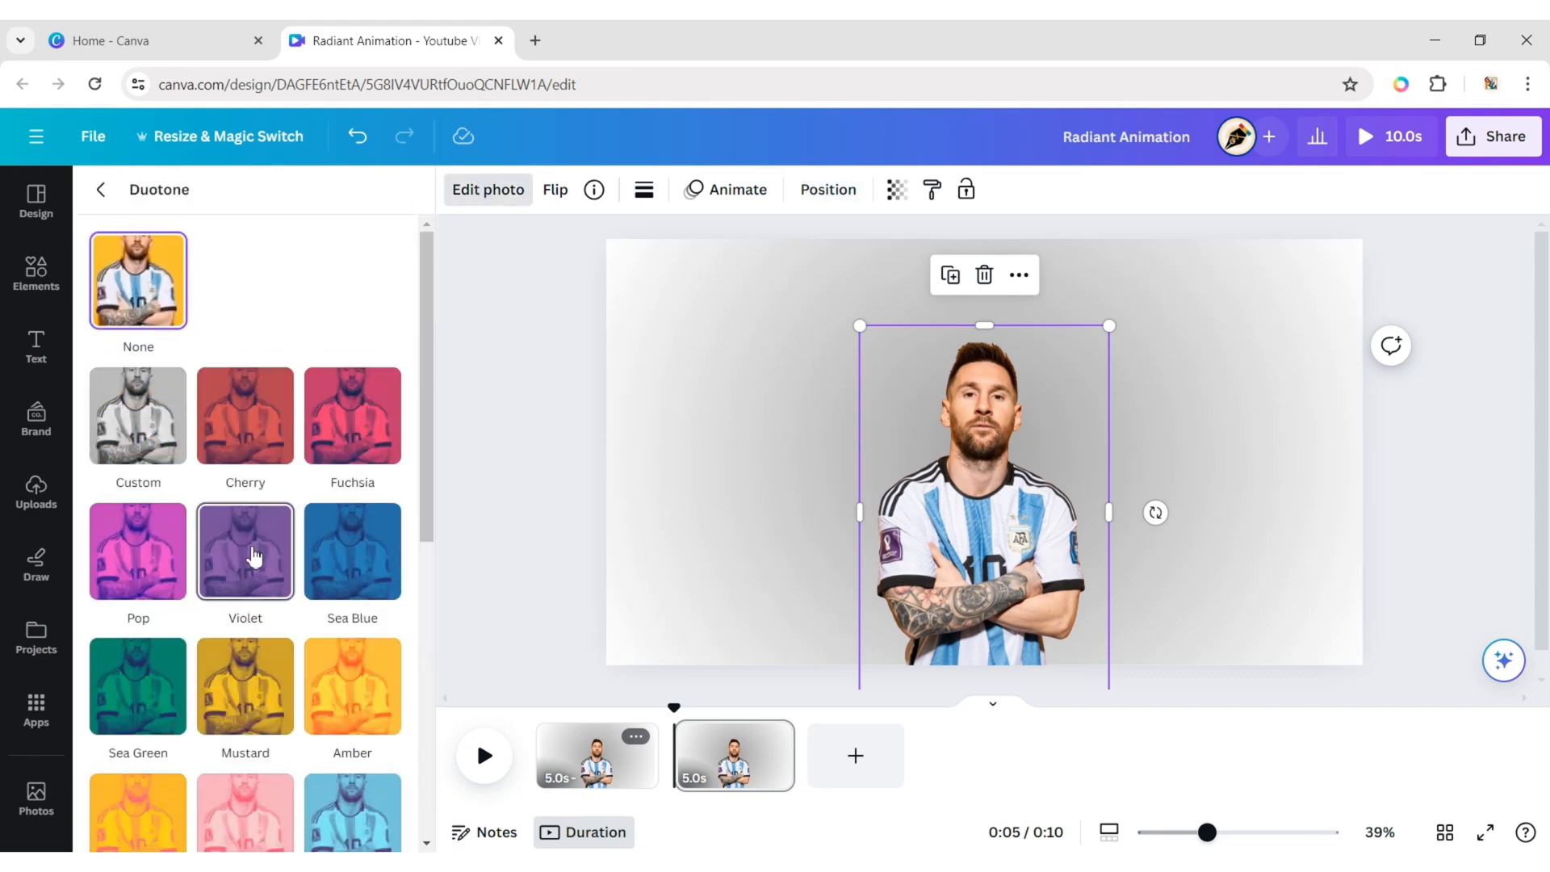
click(828, 189)
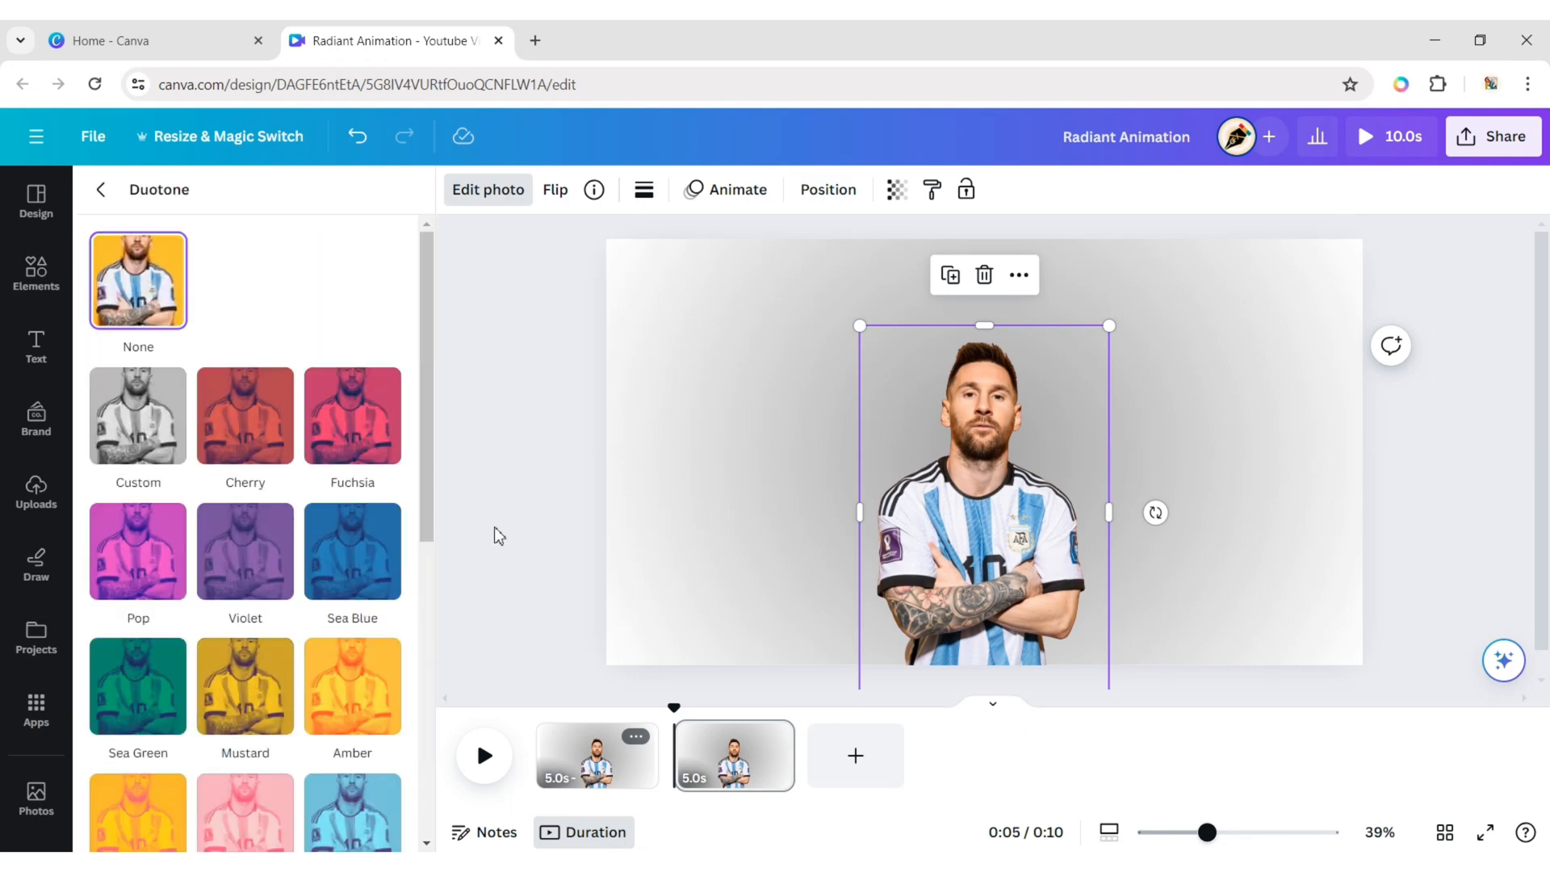
click(828, 189)
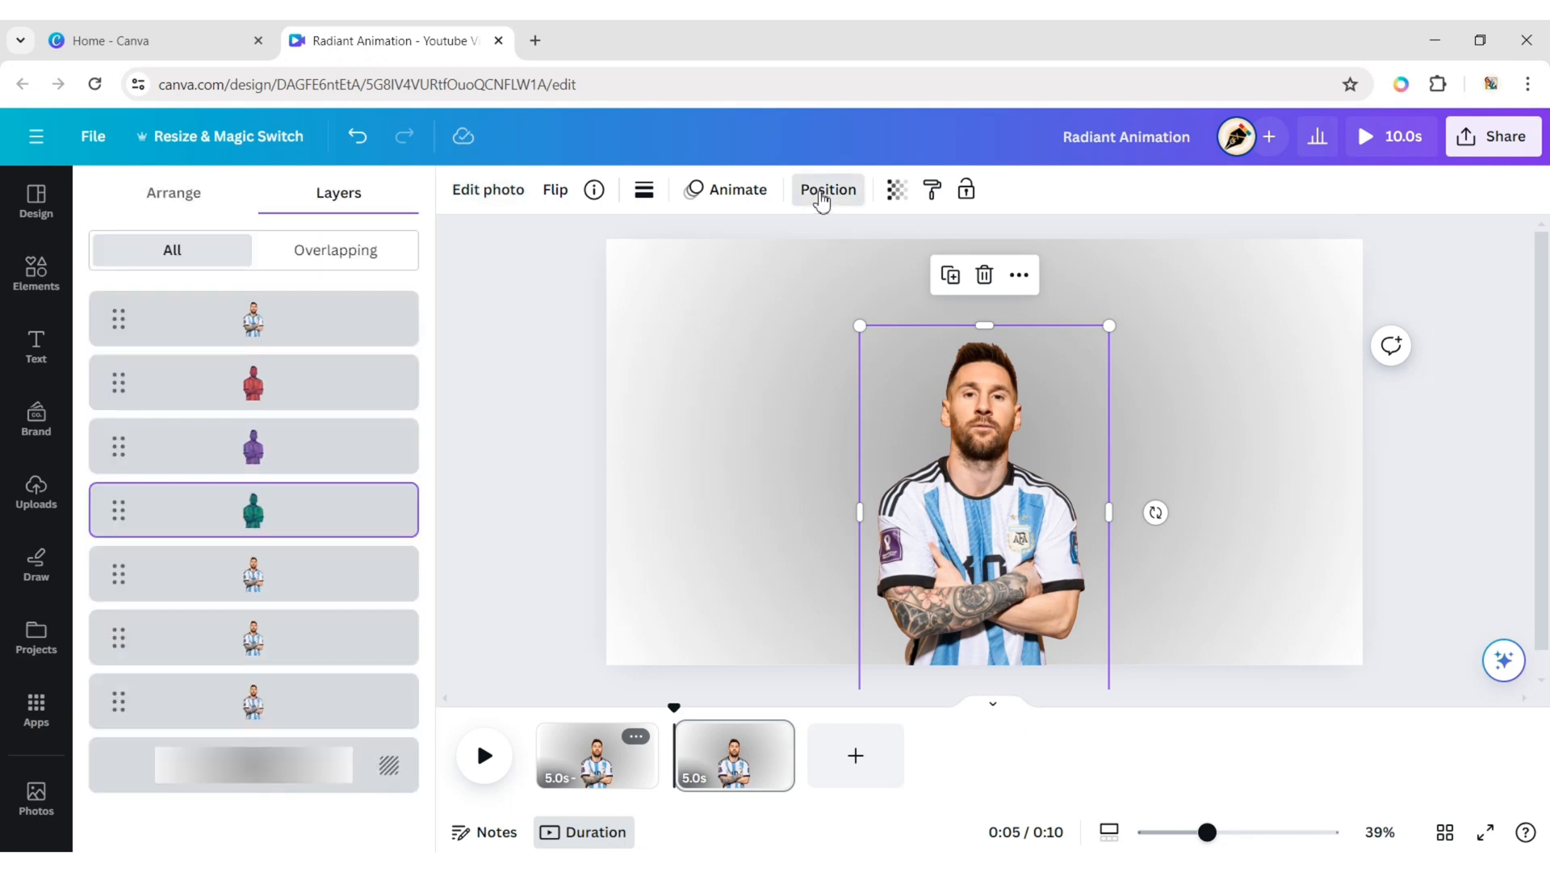
click(487, 189)
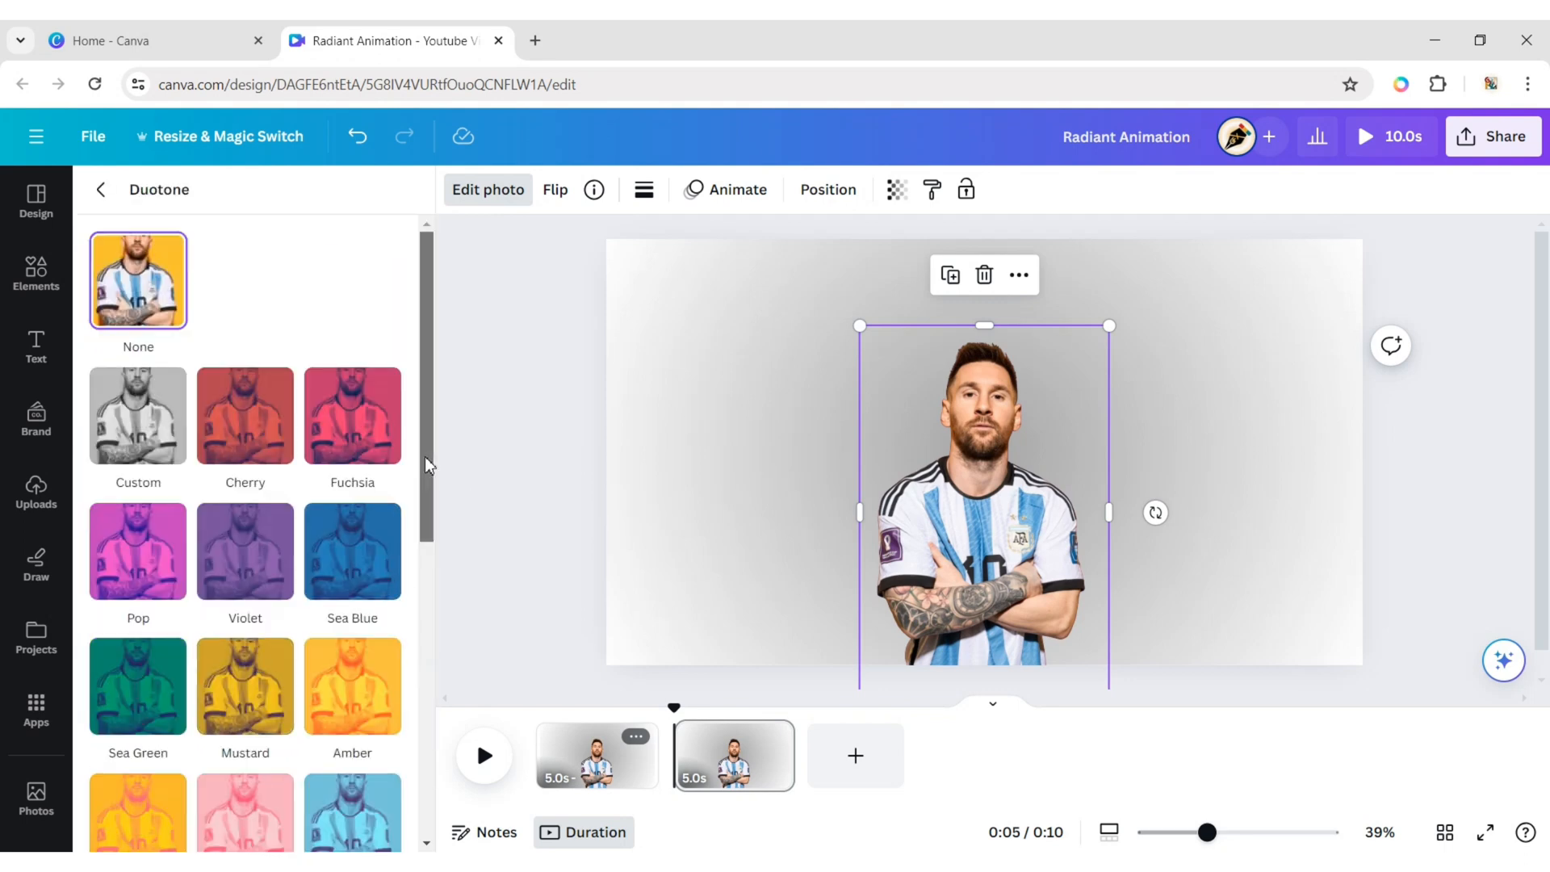
scroll(down, 3)
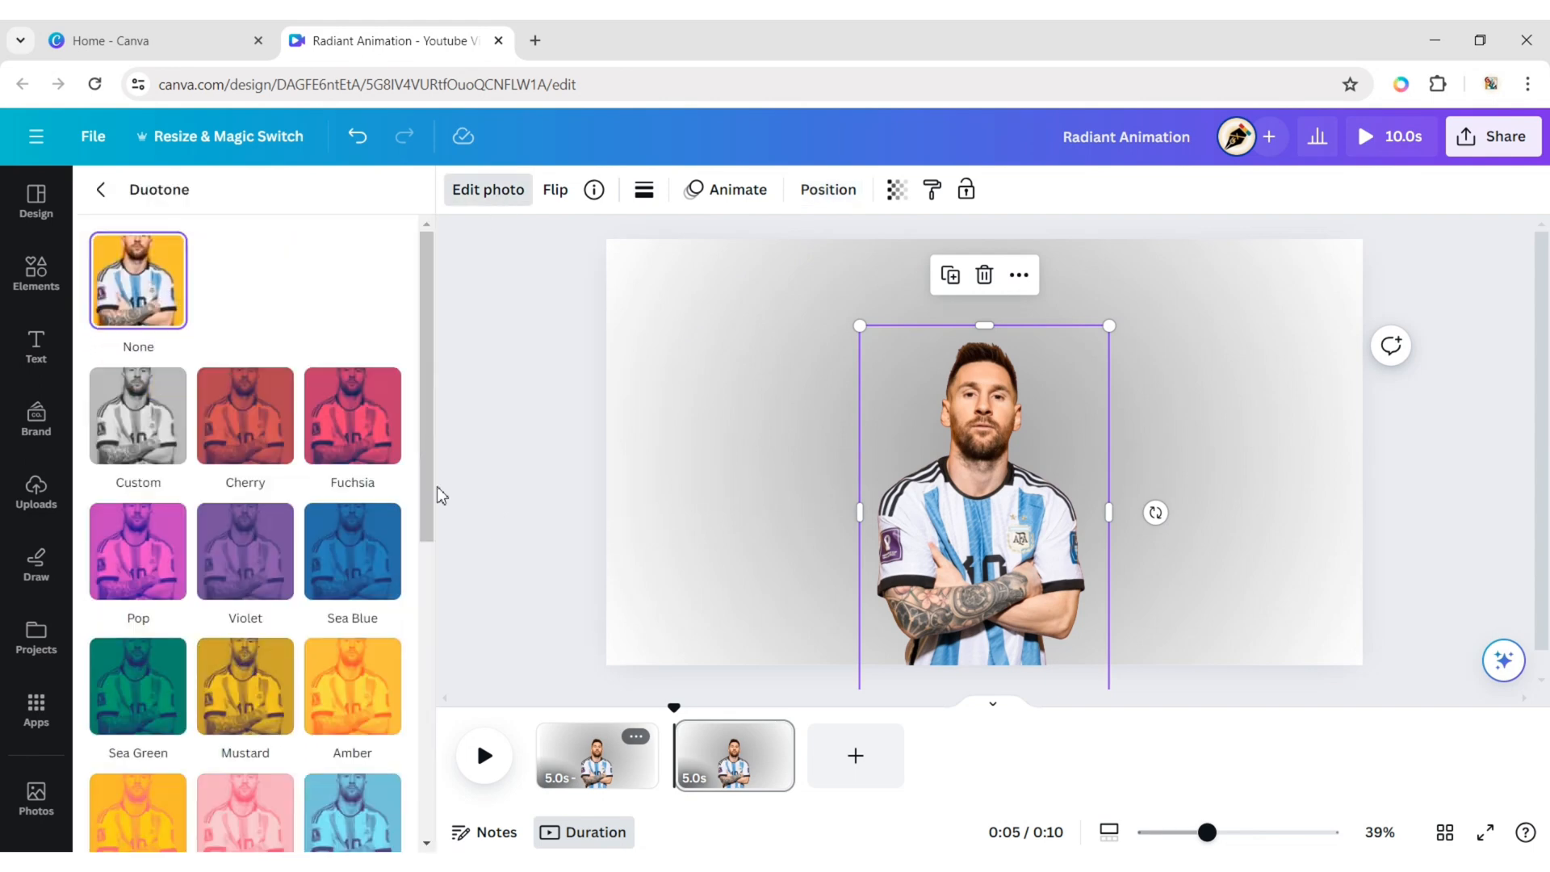
scroll(down, 3)
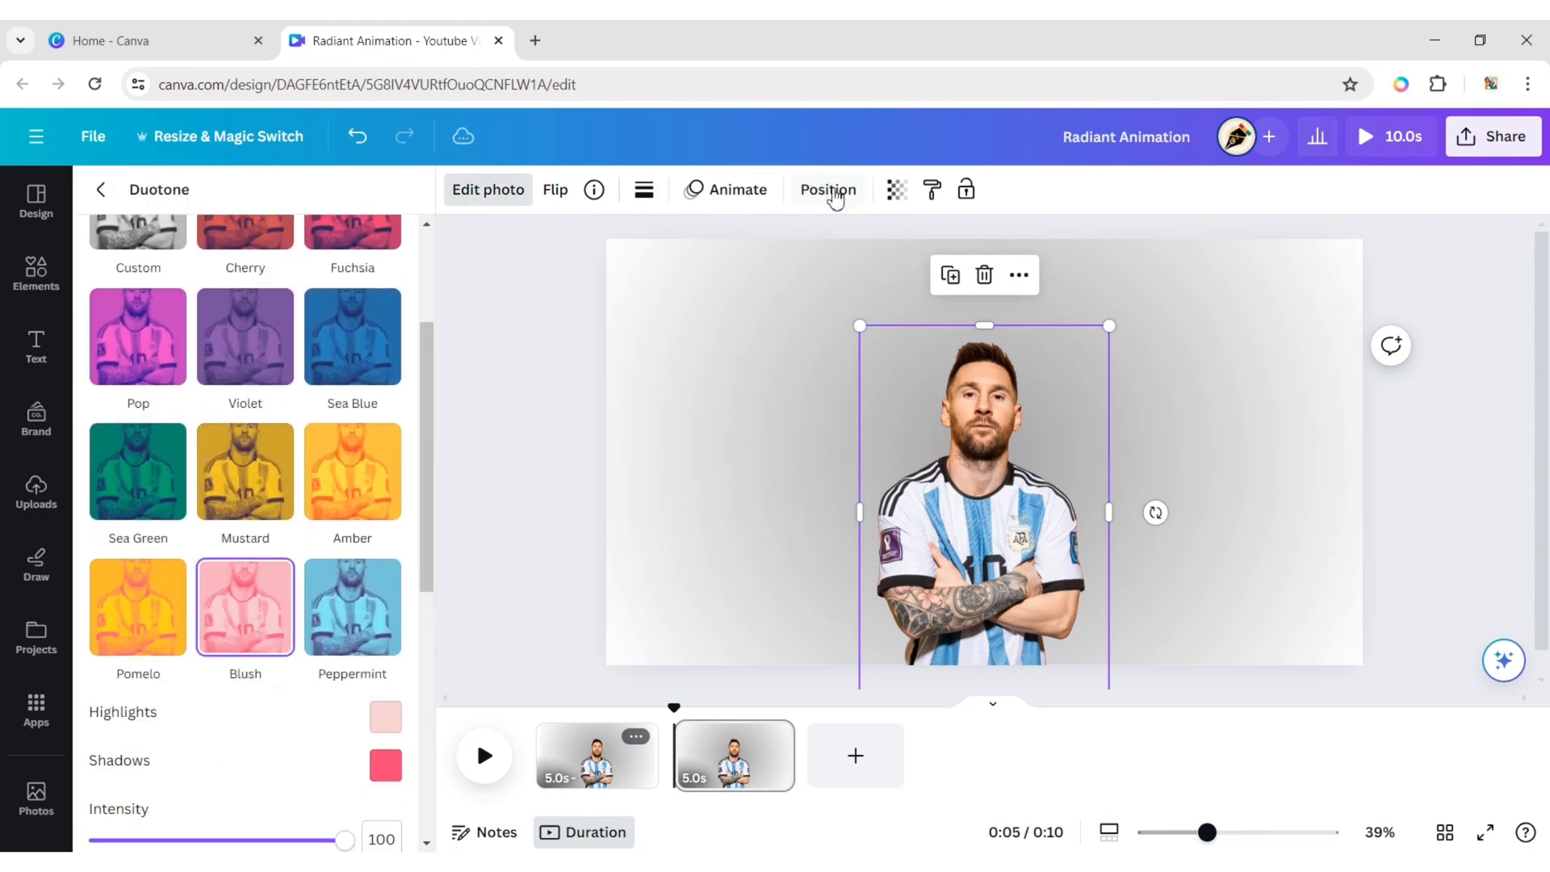
click(100, 189)
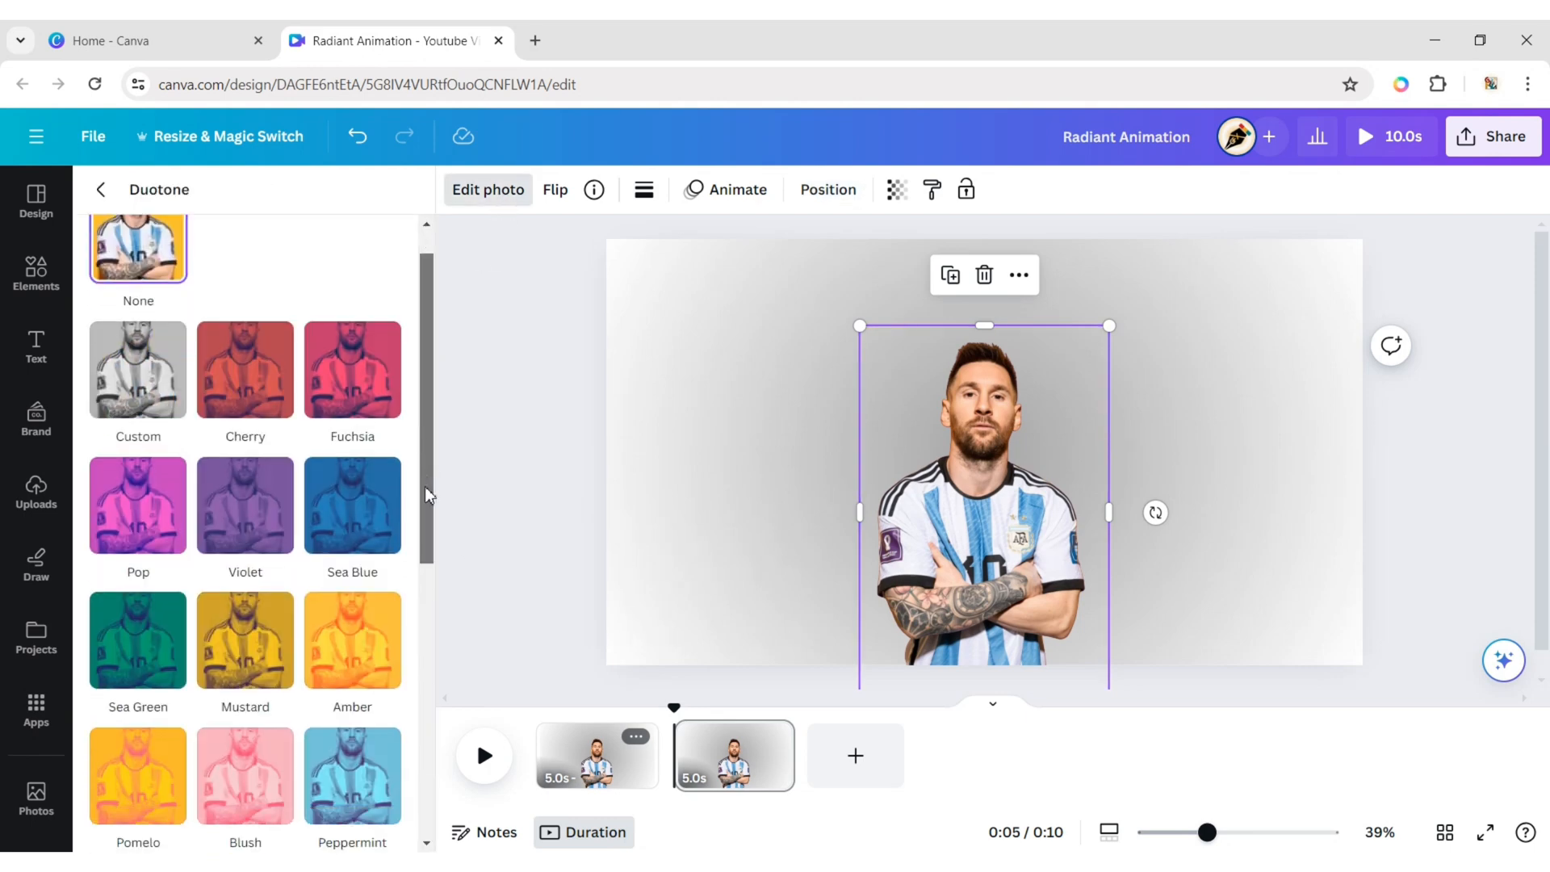
scroll(down, 3)
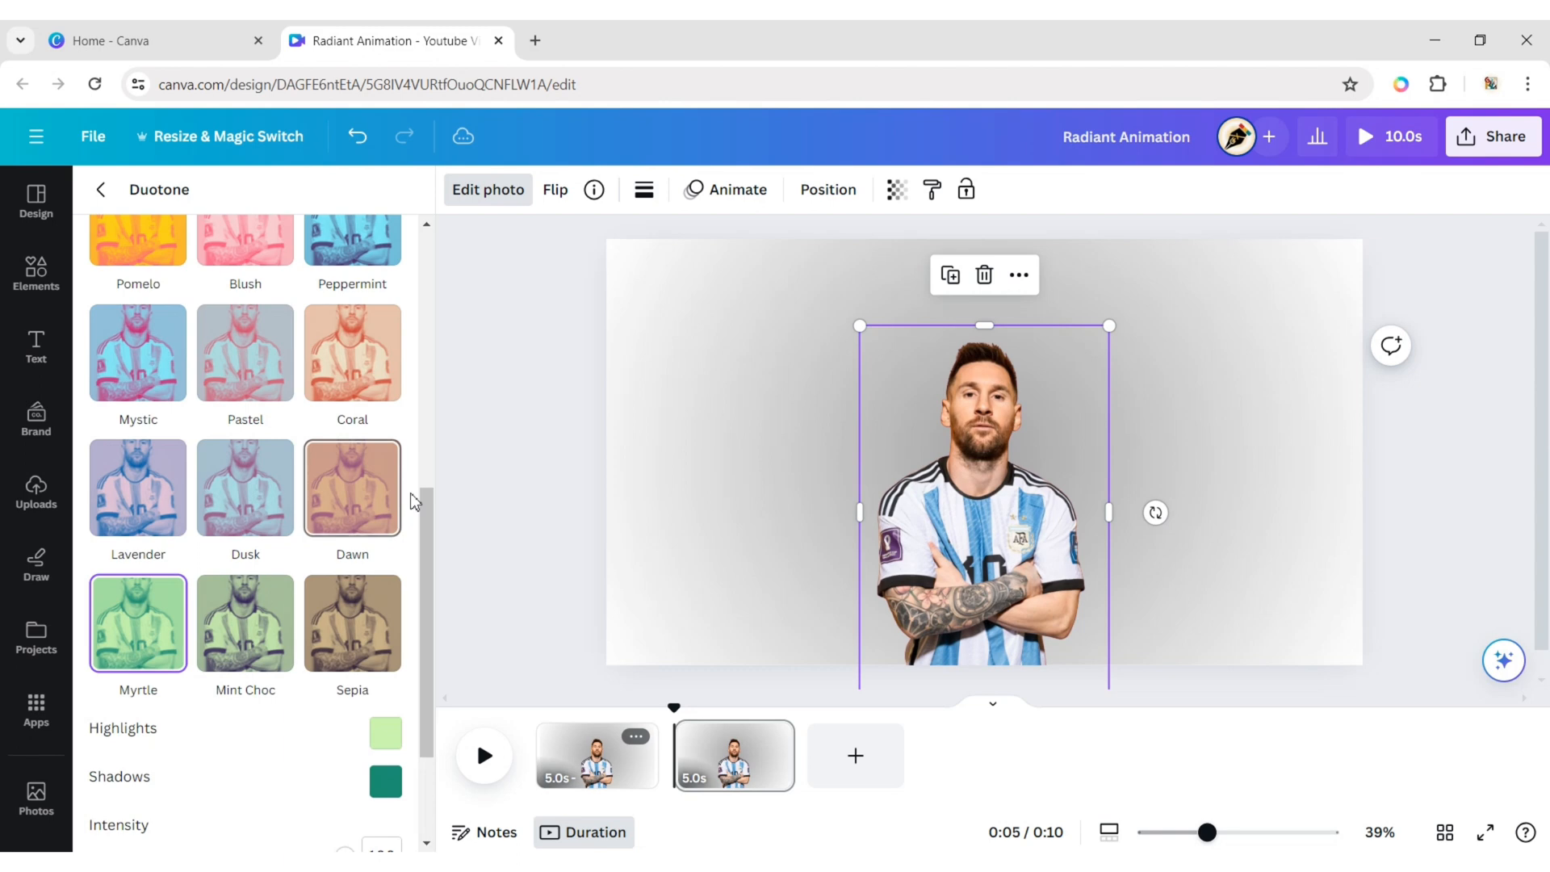
click(100, 190)
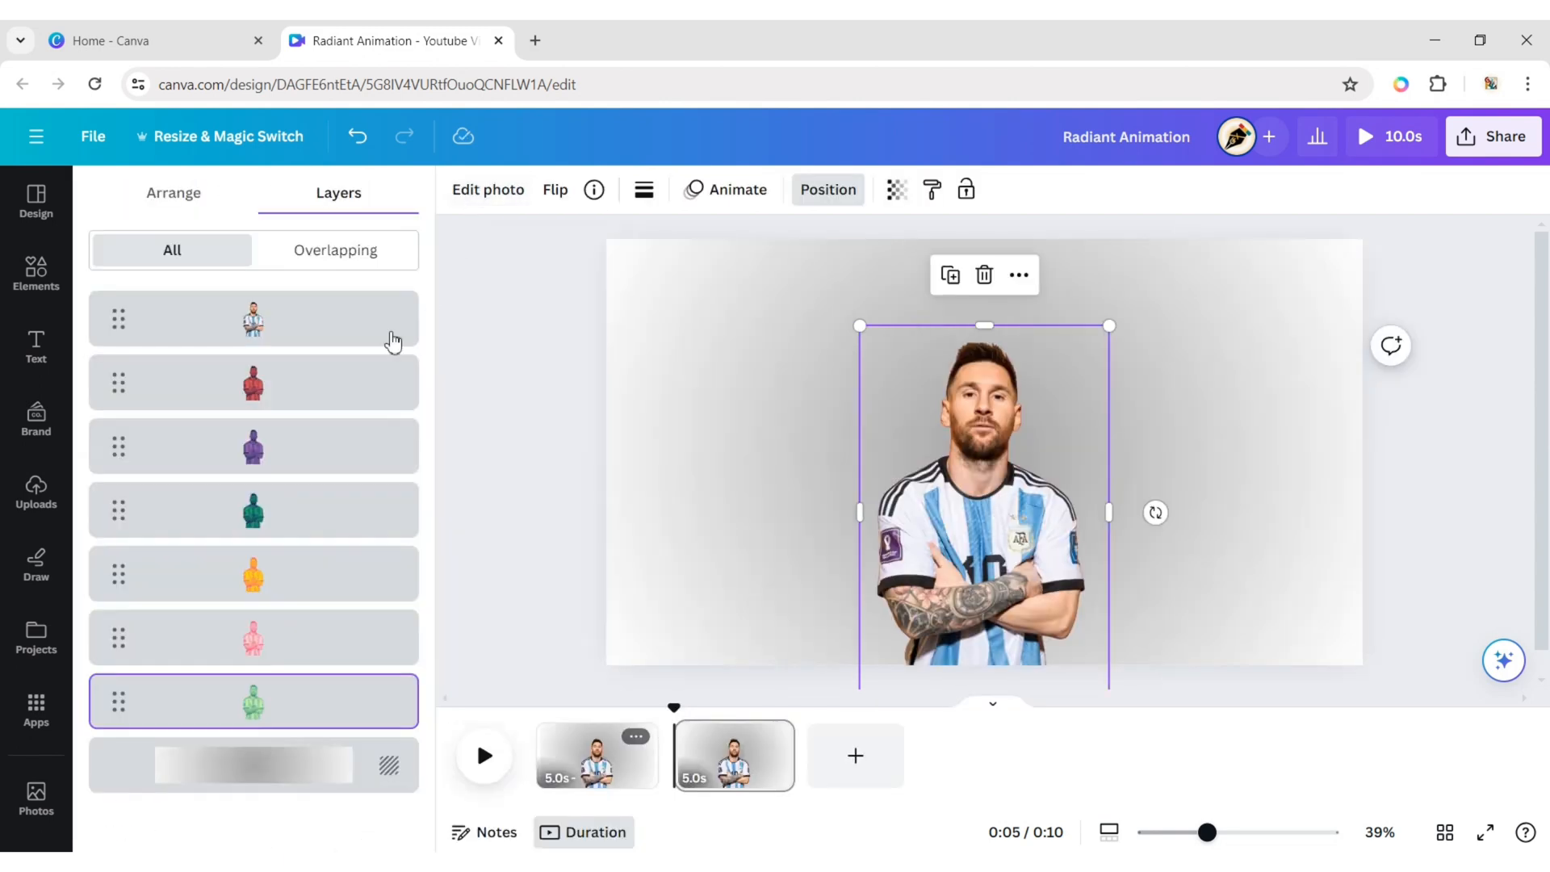
Select the tinted copies in Layers and widen the pink and green copies behind Messi.
click(252, 382)
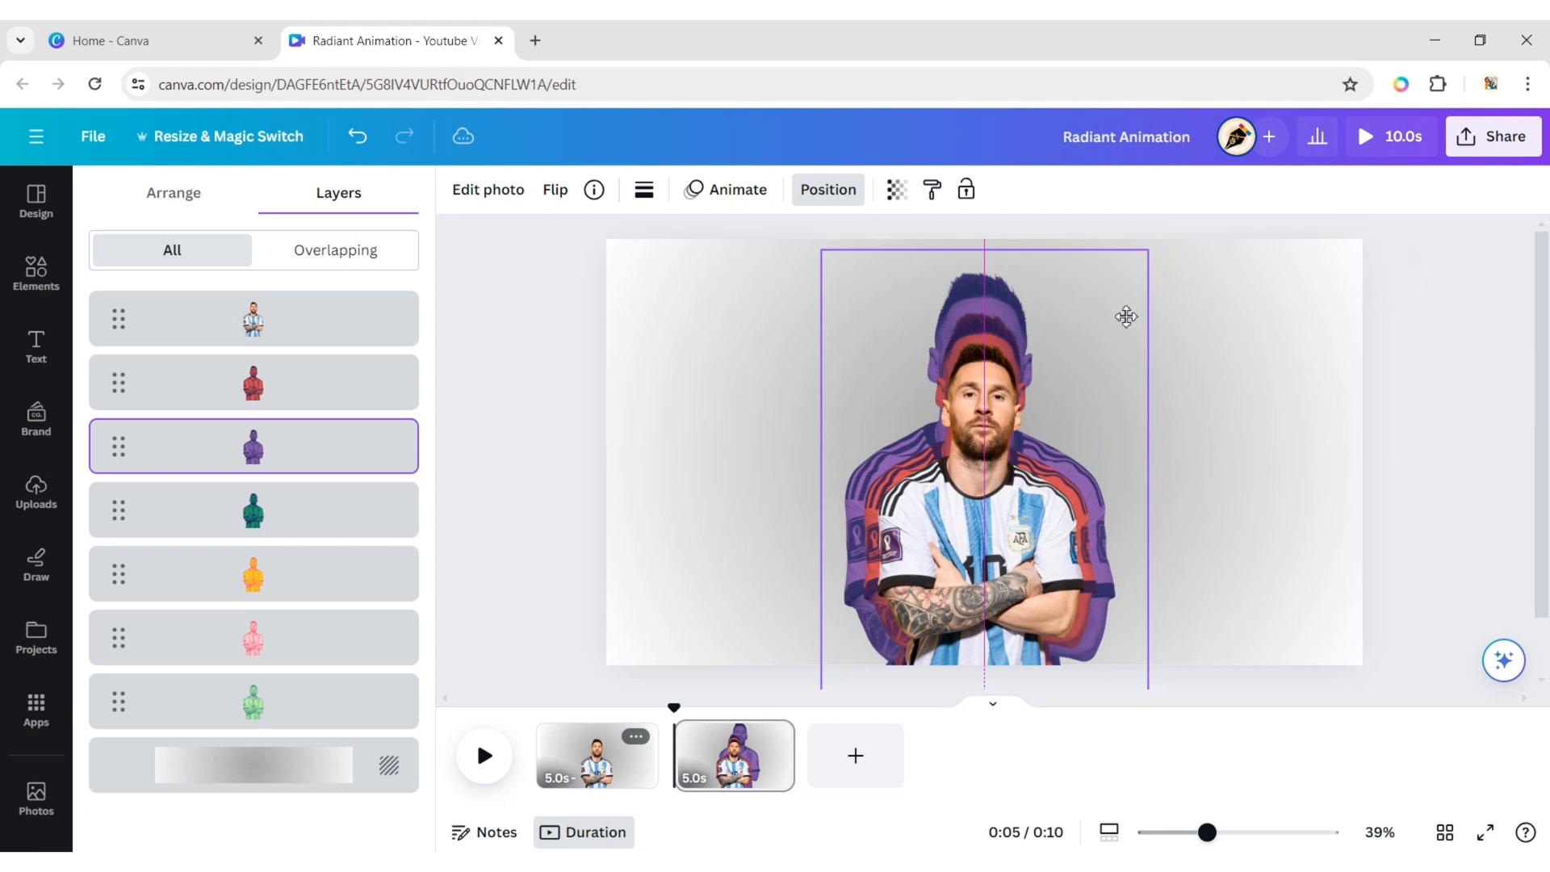
click(253, 509)
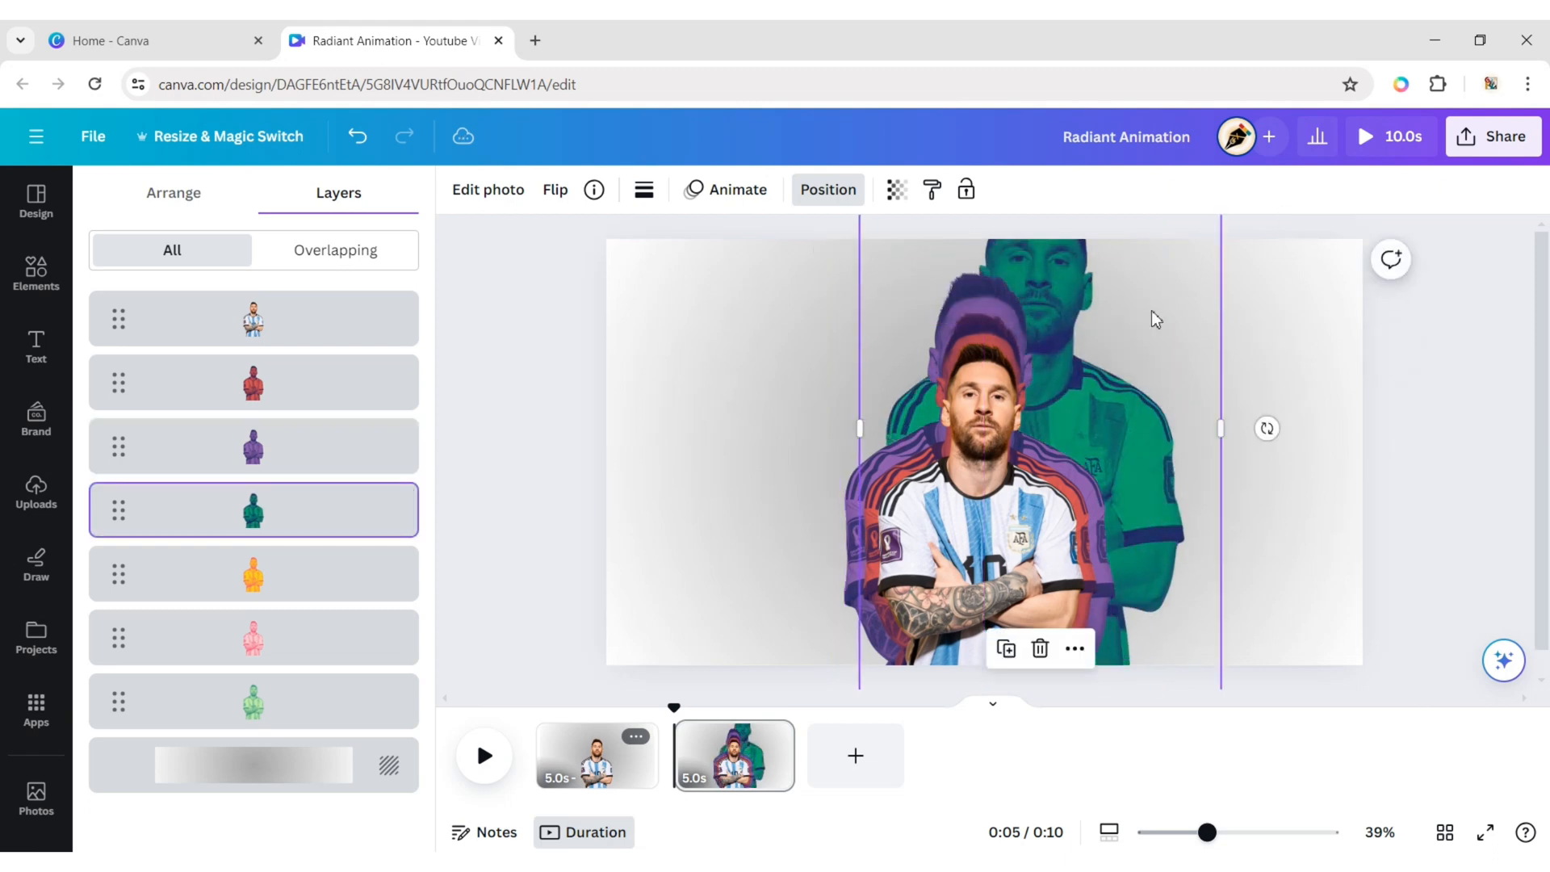
click(254, 573)
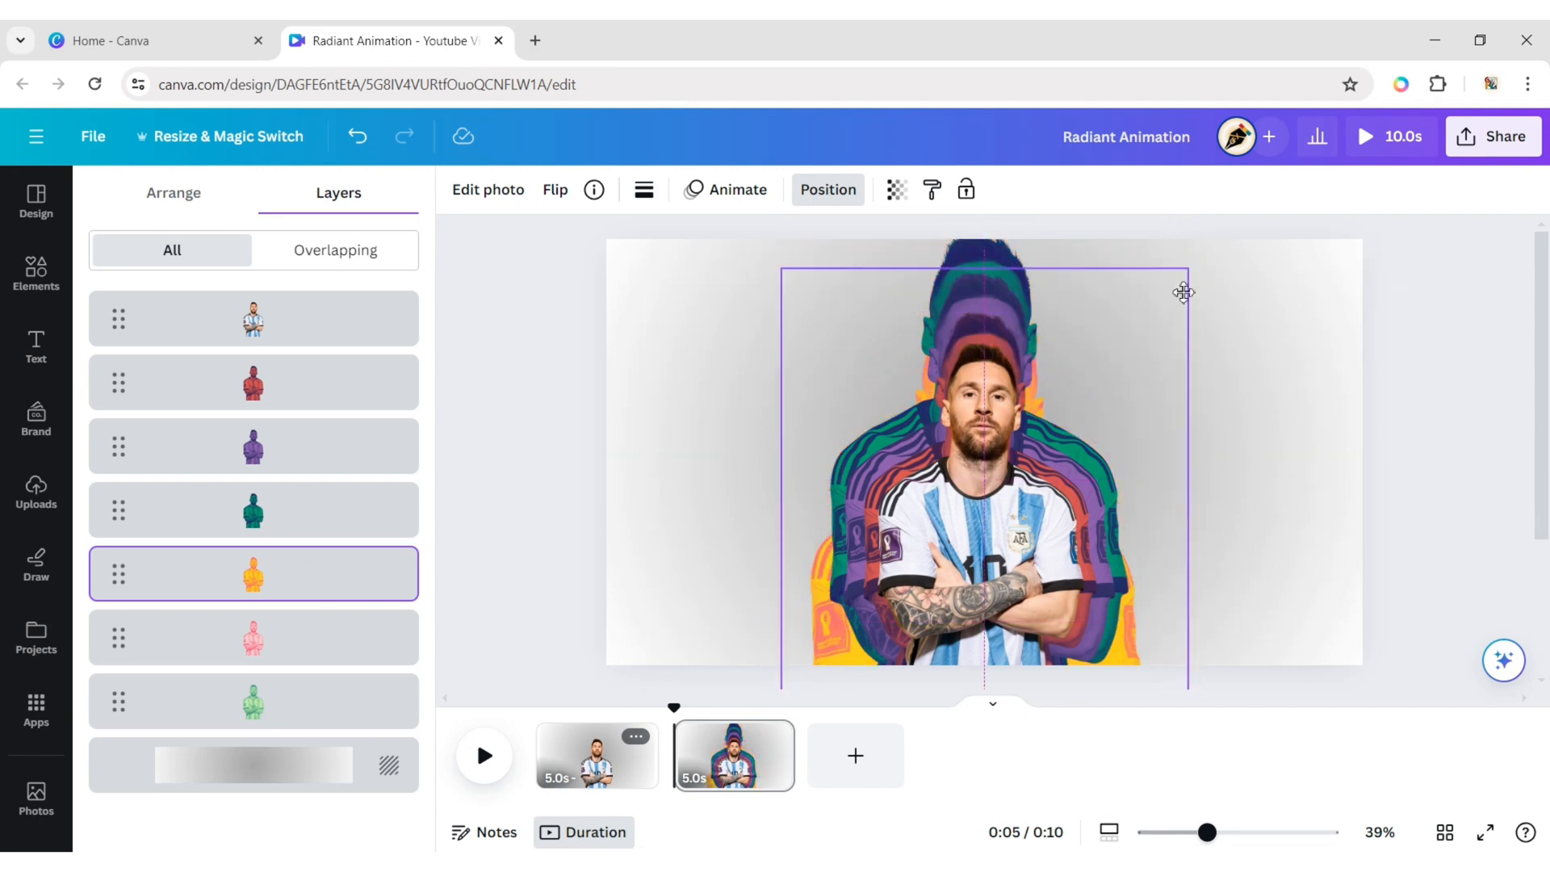
click(253, 638)
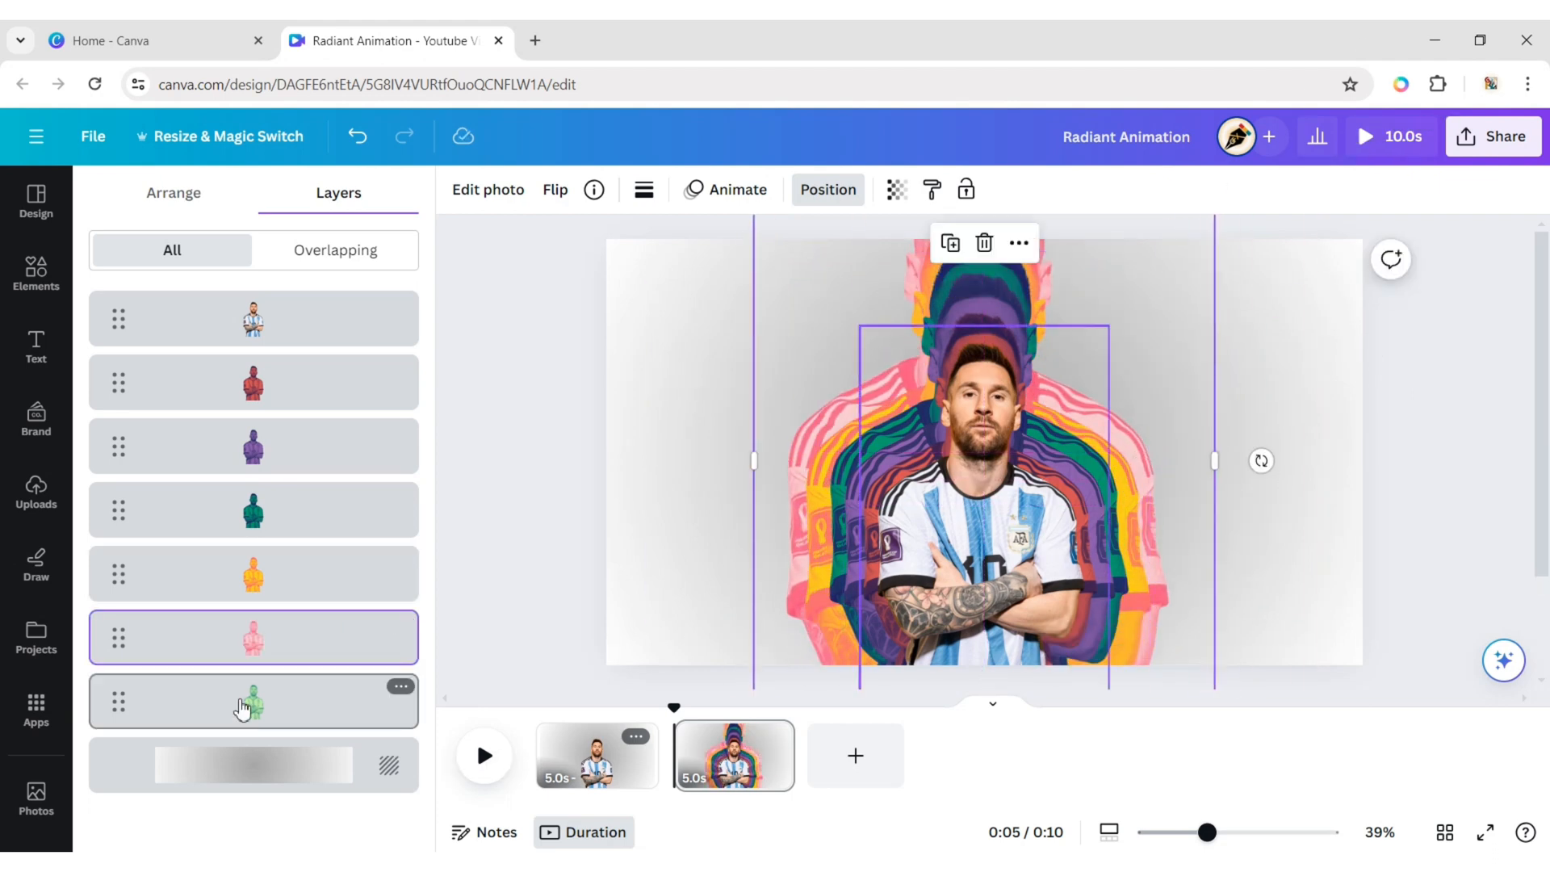
click(253, 701)
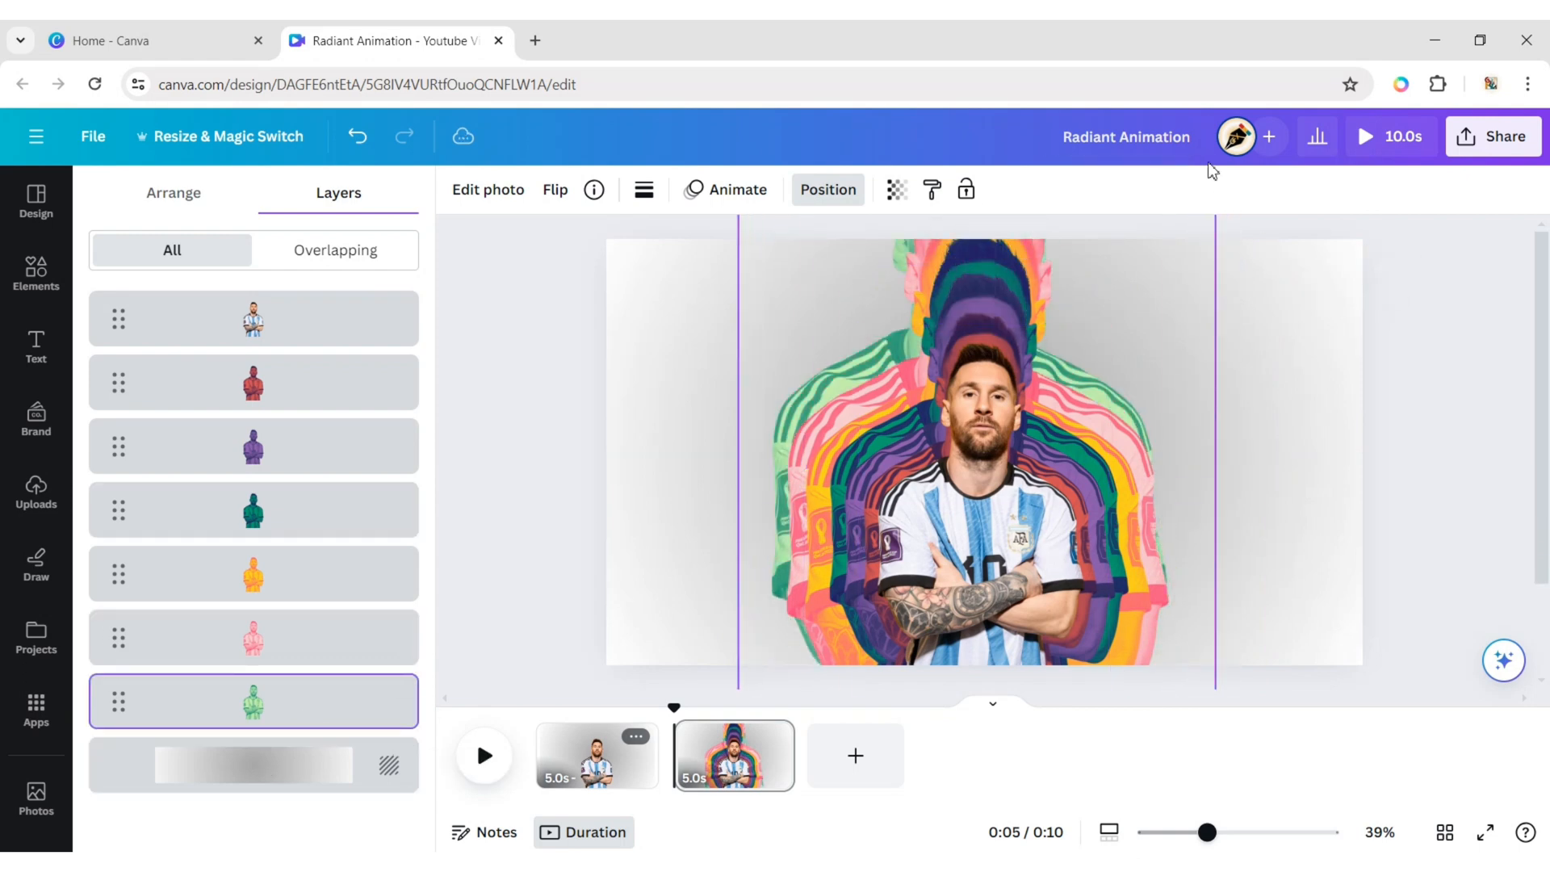
click(979, 445)
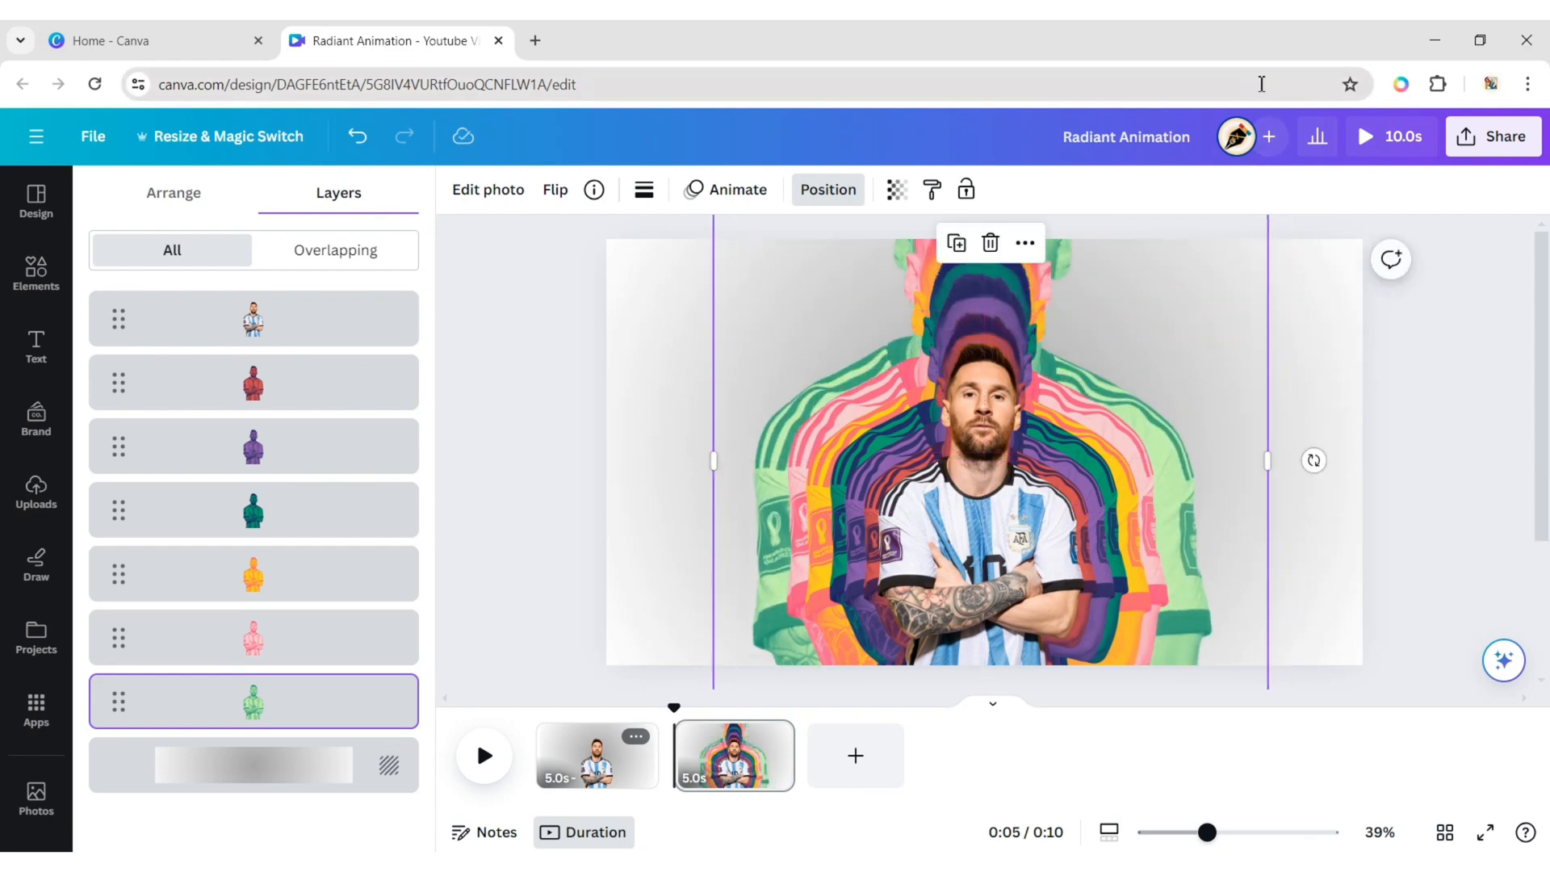
click(828, 189)
text(LEO)
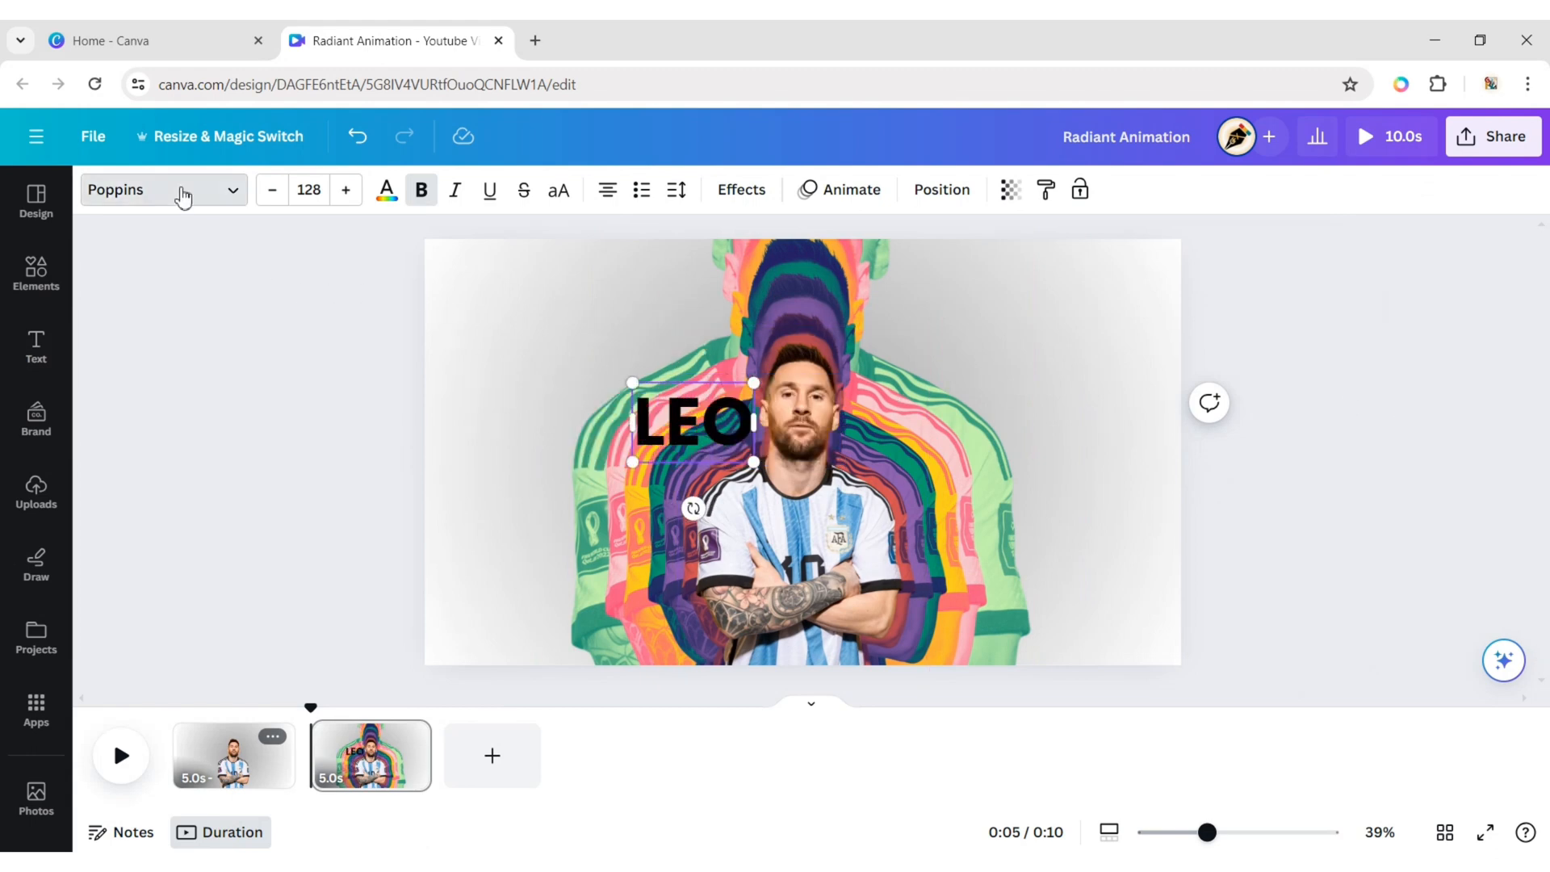
Set the LEO text to size 200 and add a matching 10 title at upper right.
click(148, 189)
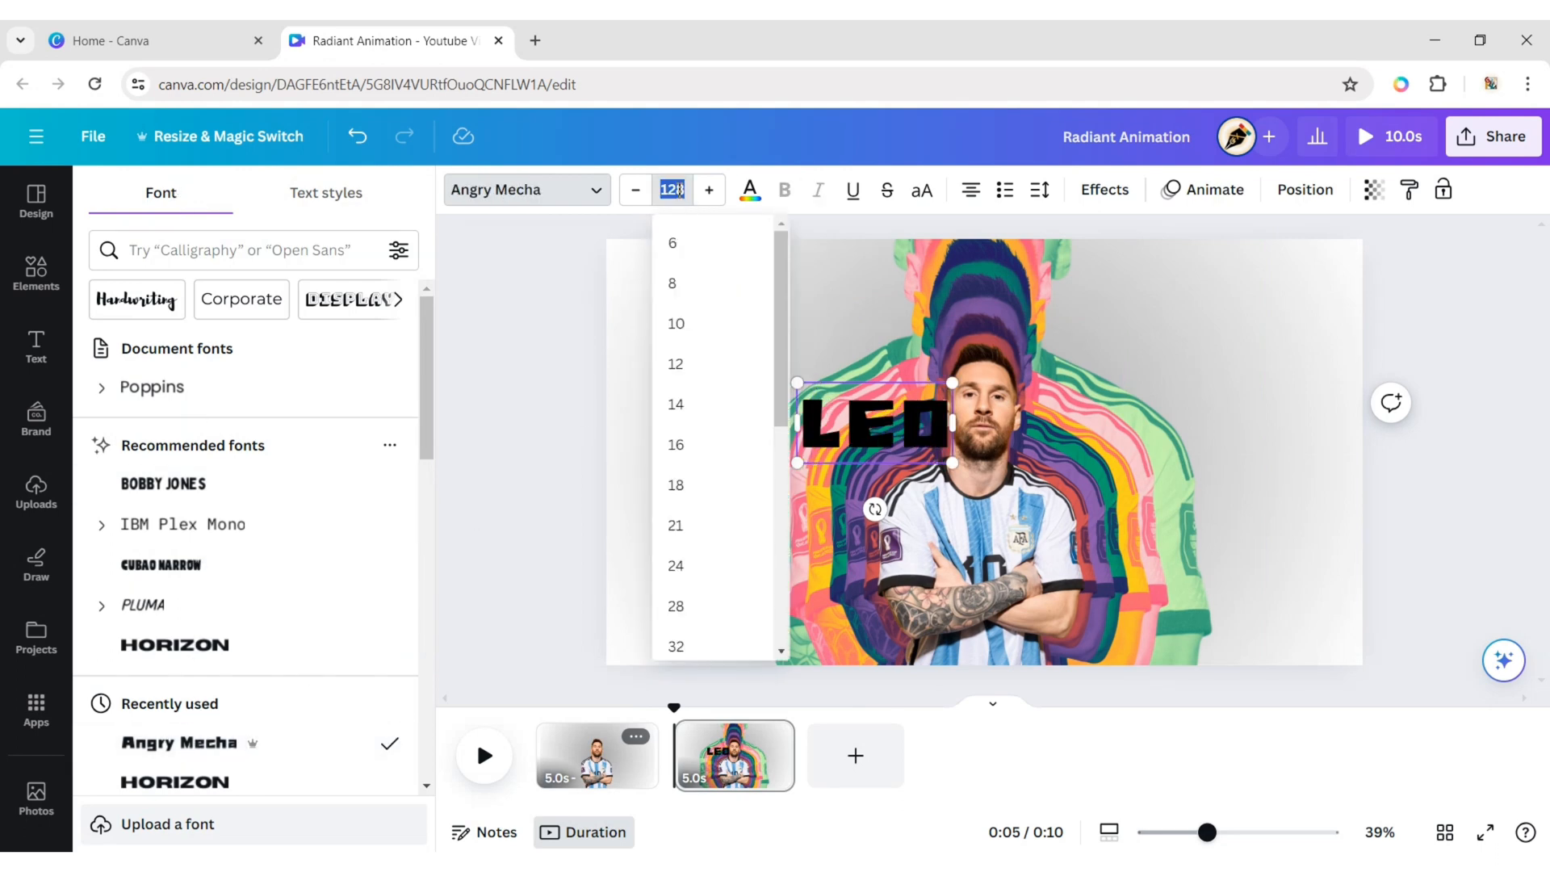
text(200)
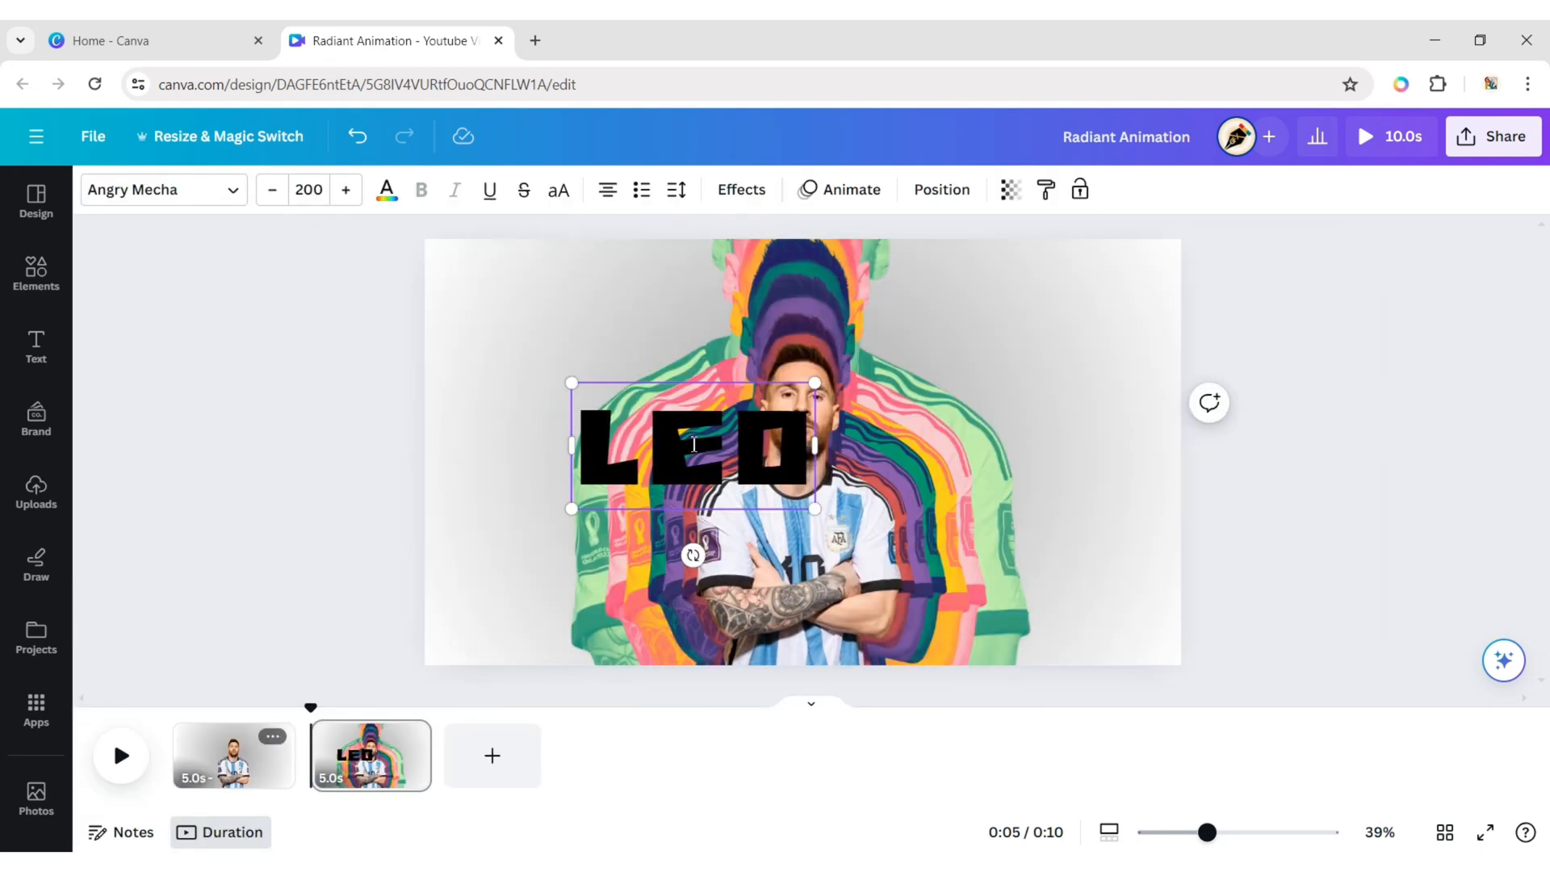
click(940, 189)
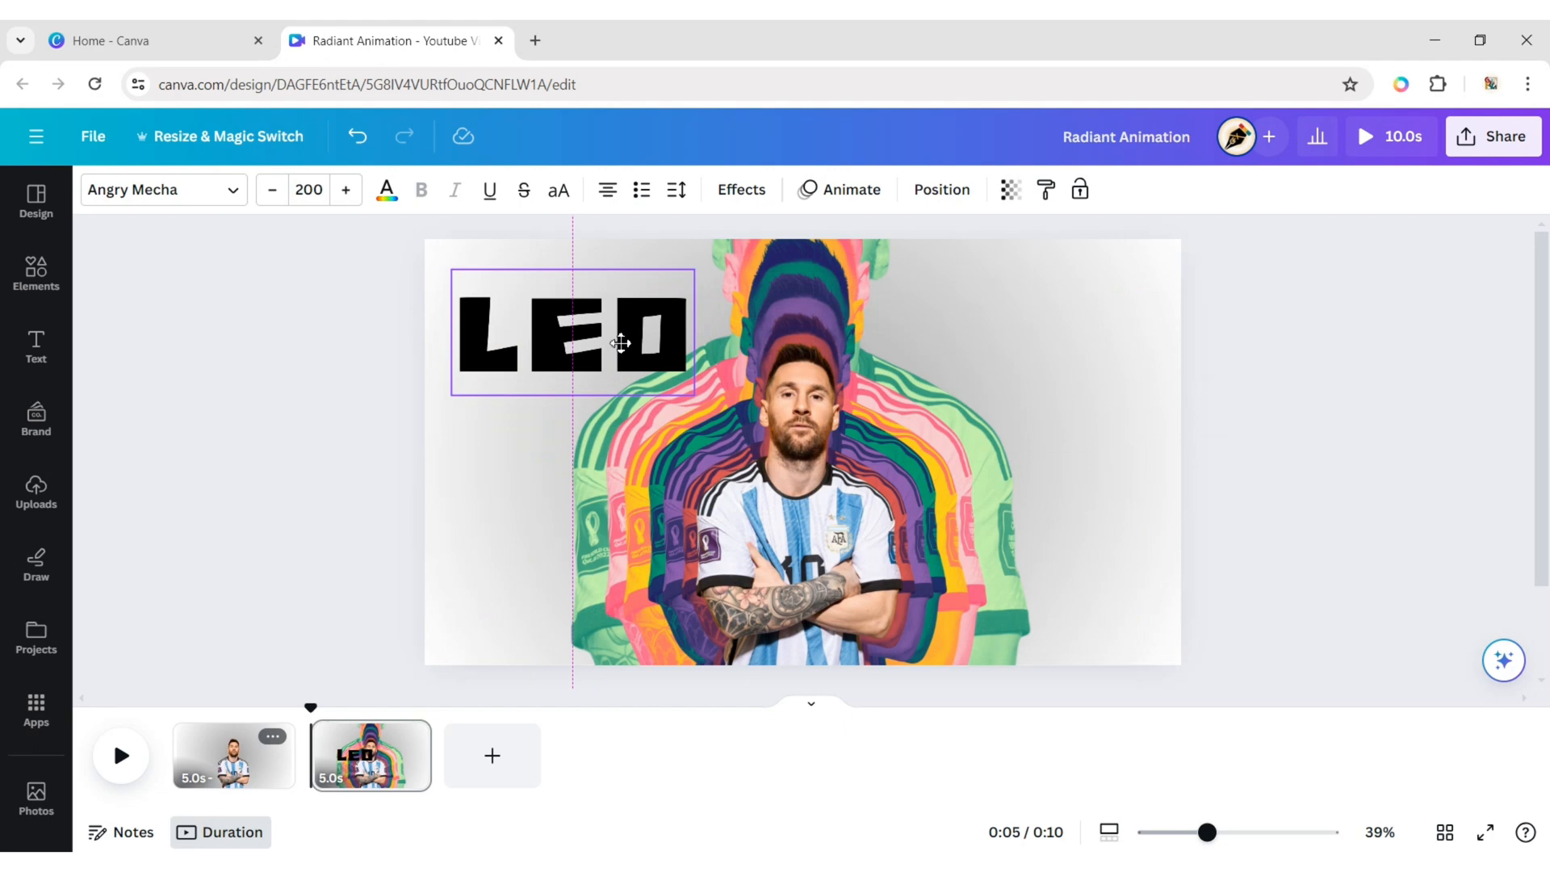
click(573, 336)
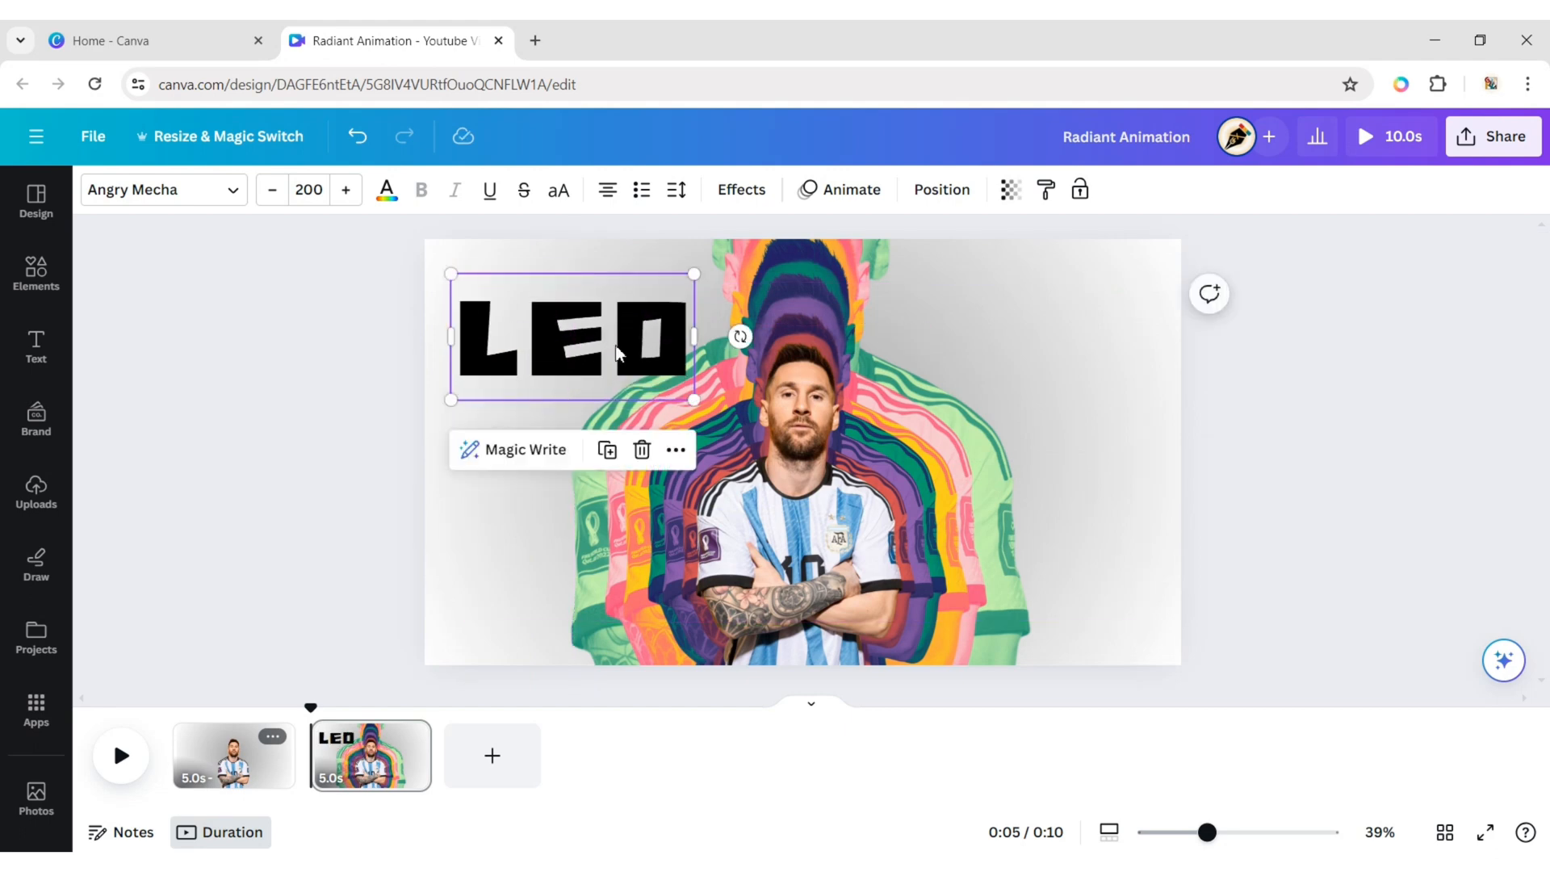
mouse_move(618, 405)
text(10)
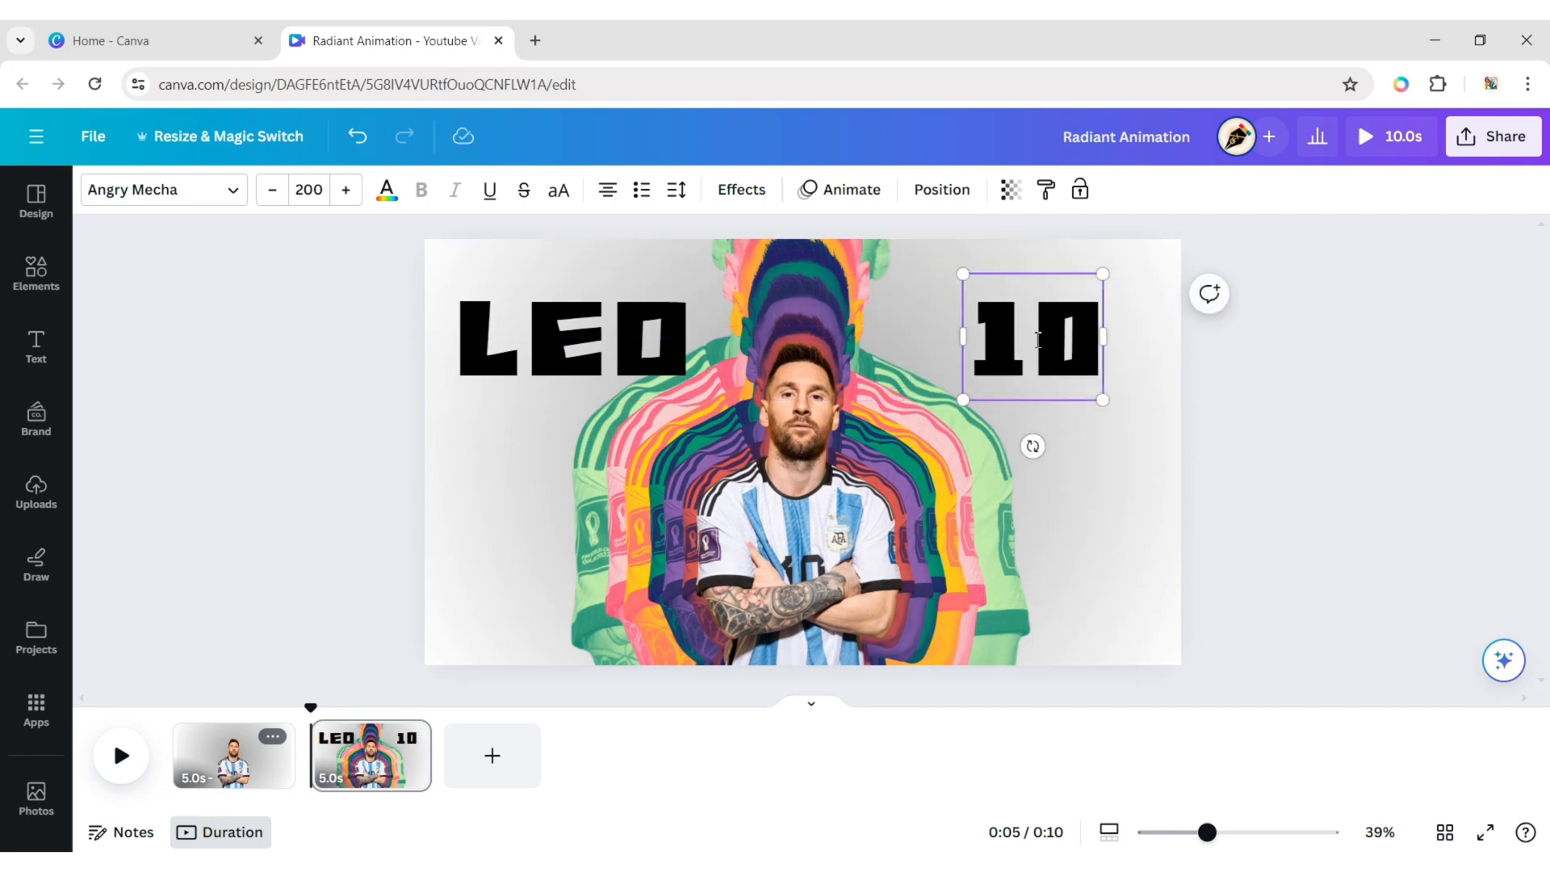
mouse_move(1323, 426)
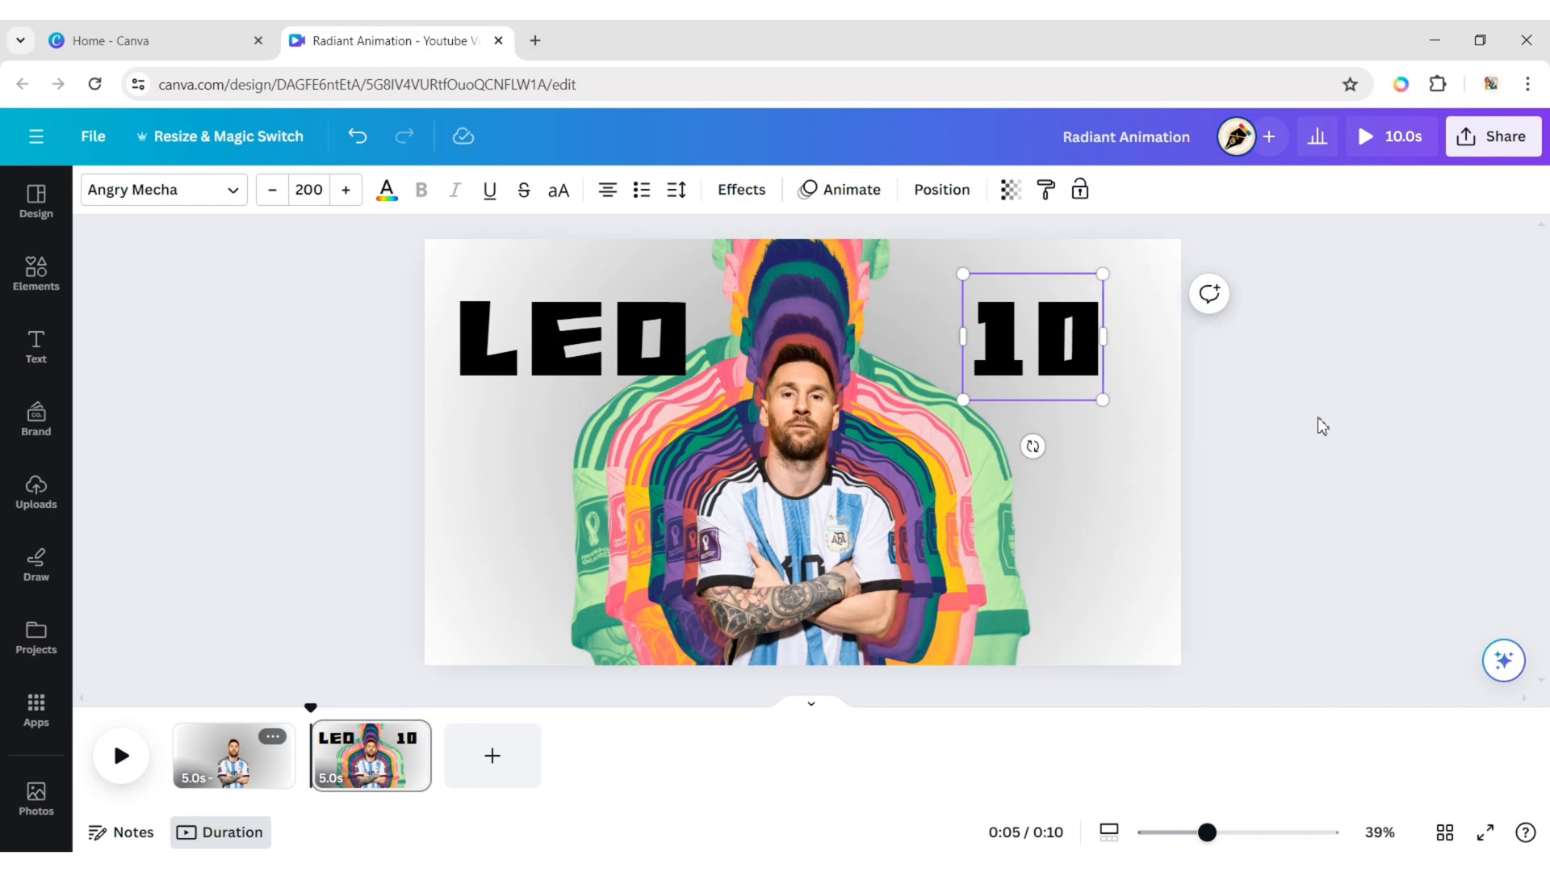
click(571, 339)
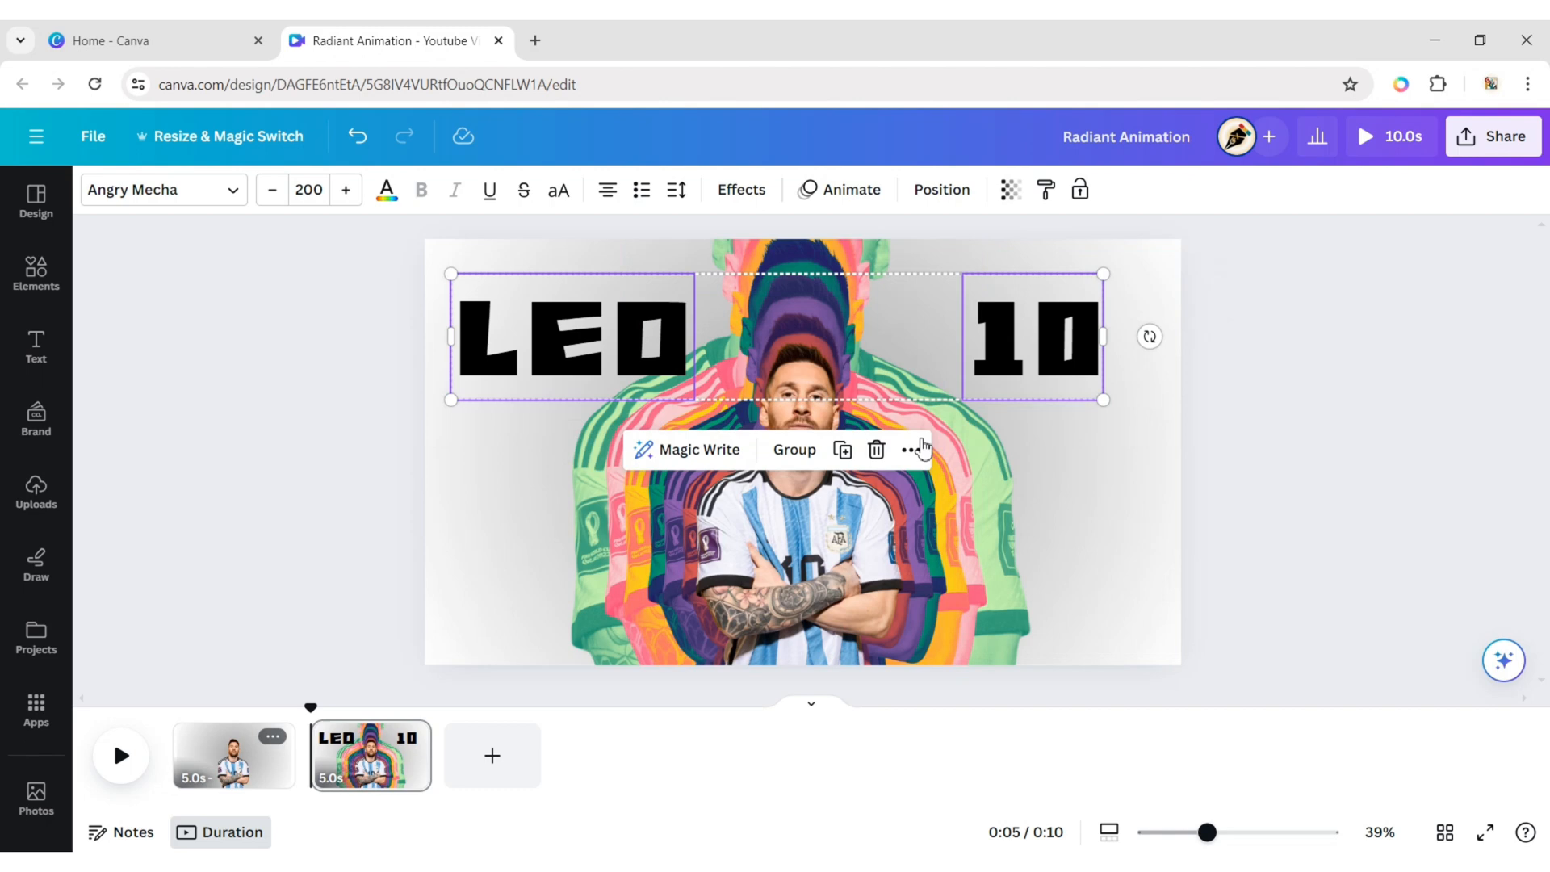
Cut LEO and 10 from page 2 and paste them onto page 1.
click(911, 449)
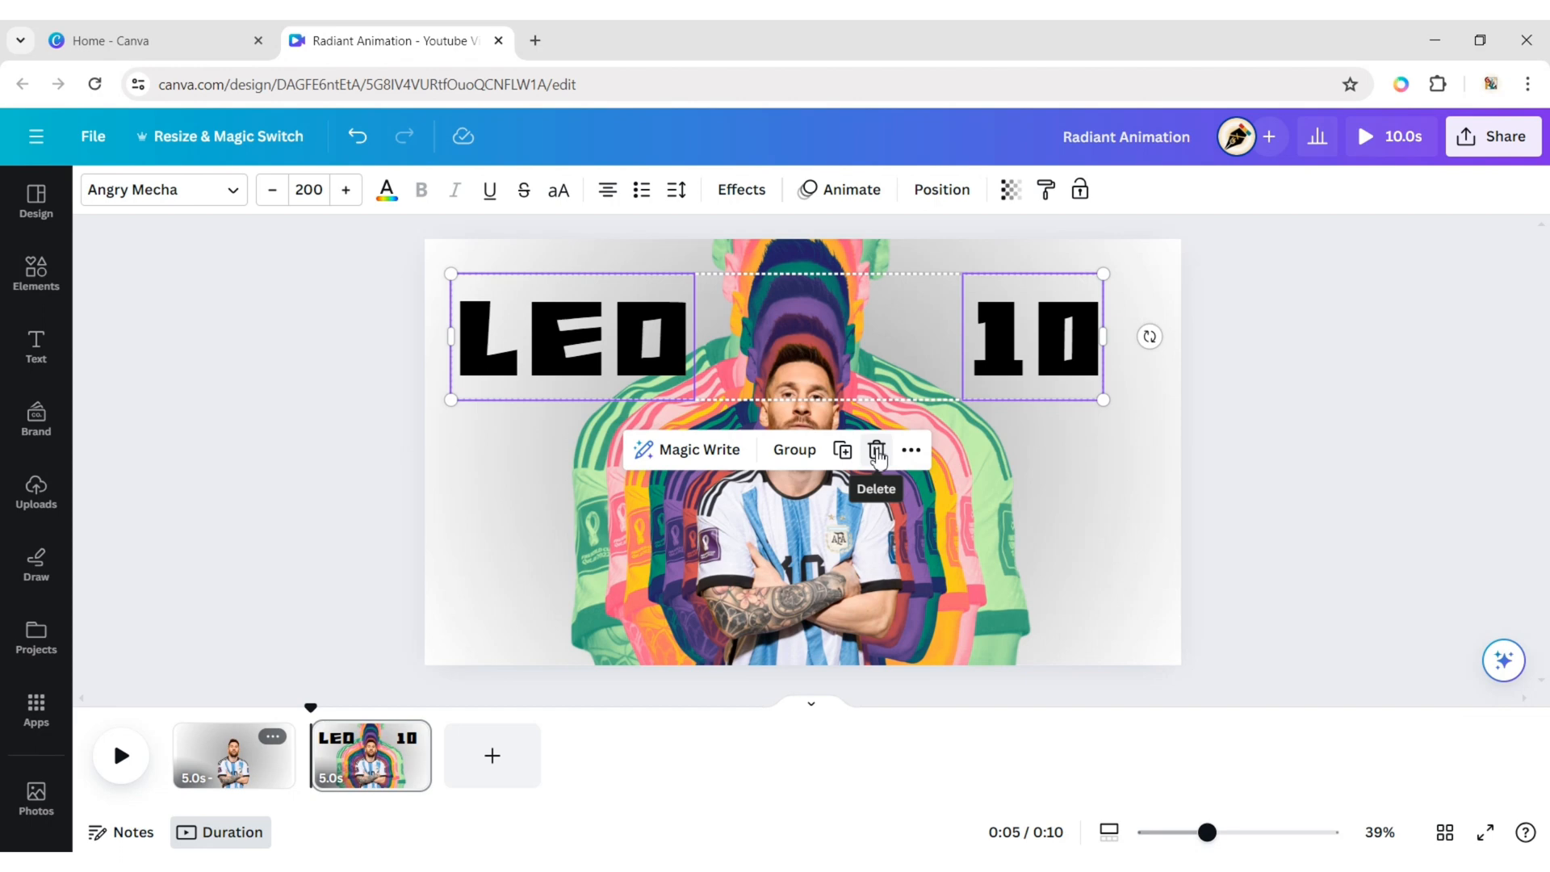
click(876, 449)
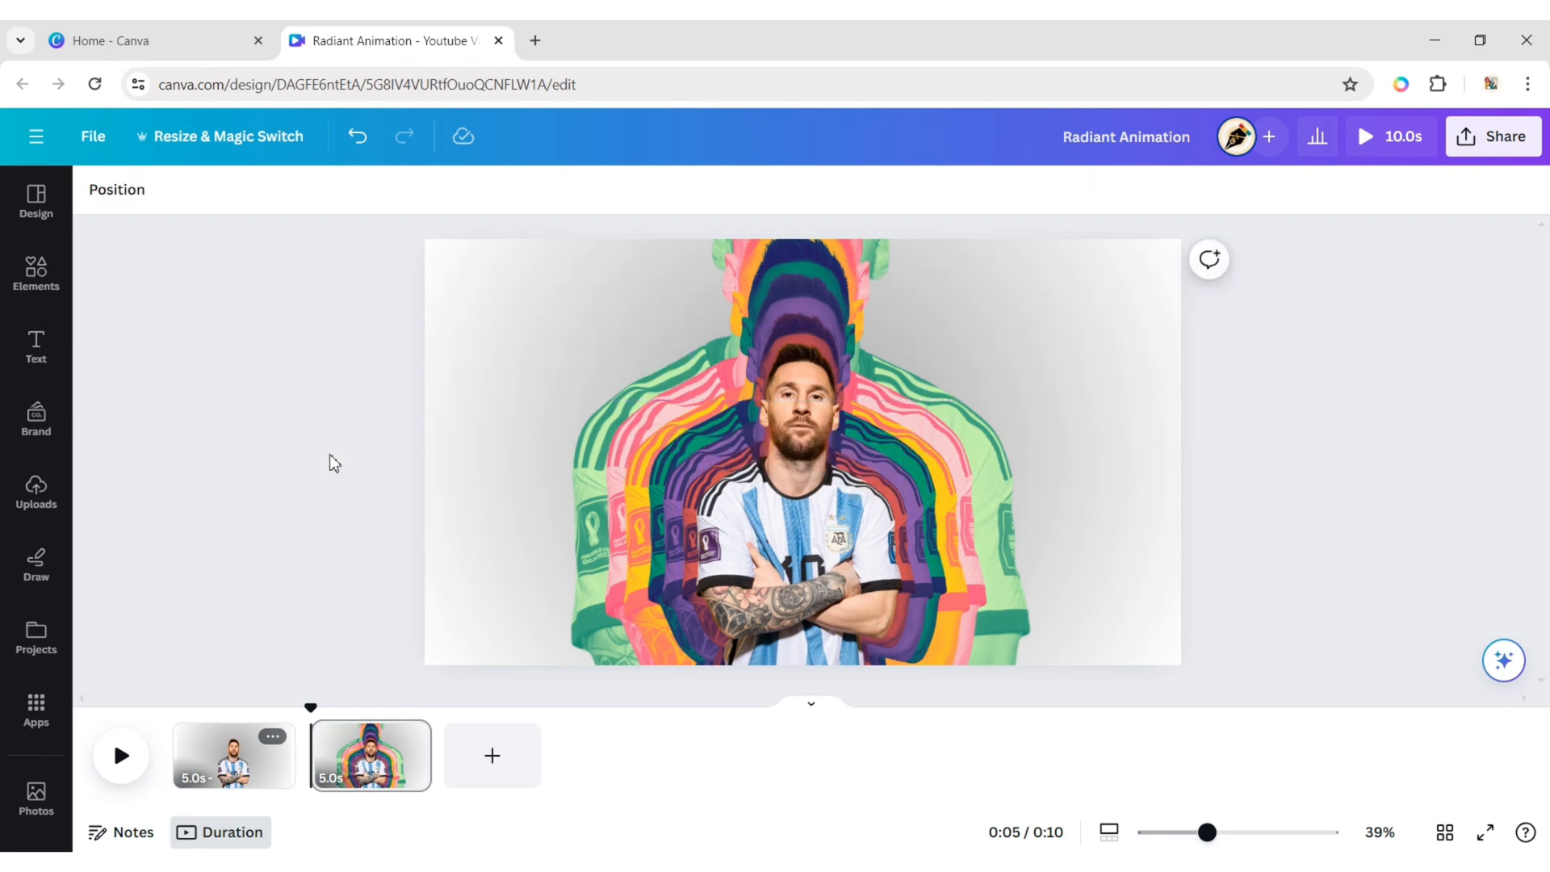
right_click(507, 372)
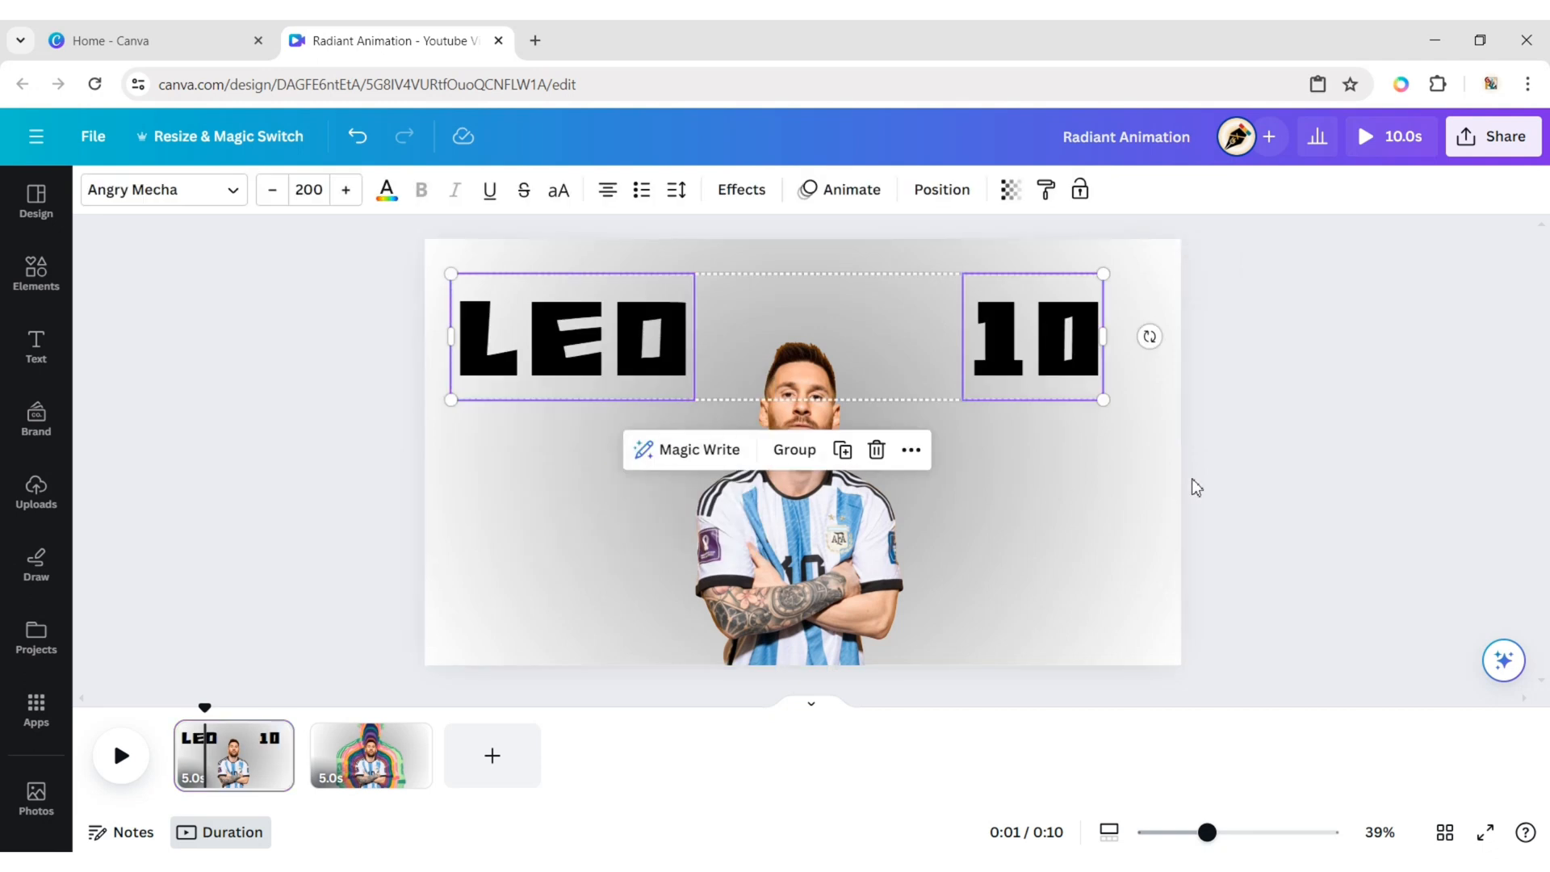
Drag LEO past page 1's left edge and 10 past its right edge.
click(573, 336)
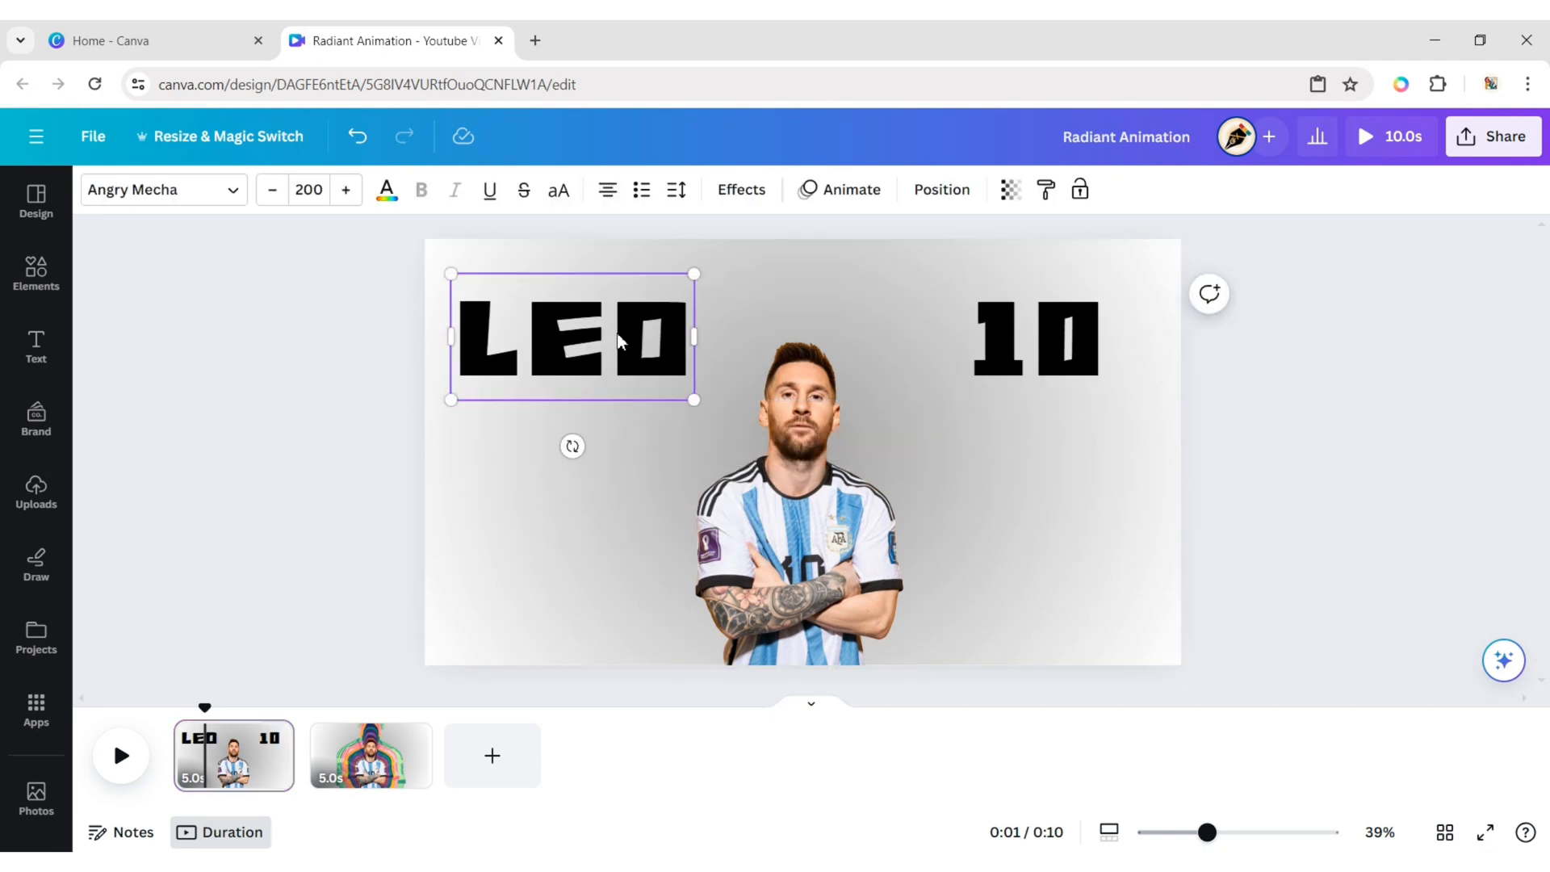
drag(572, 336, 303, 336)
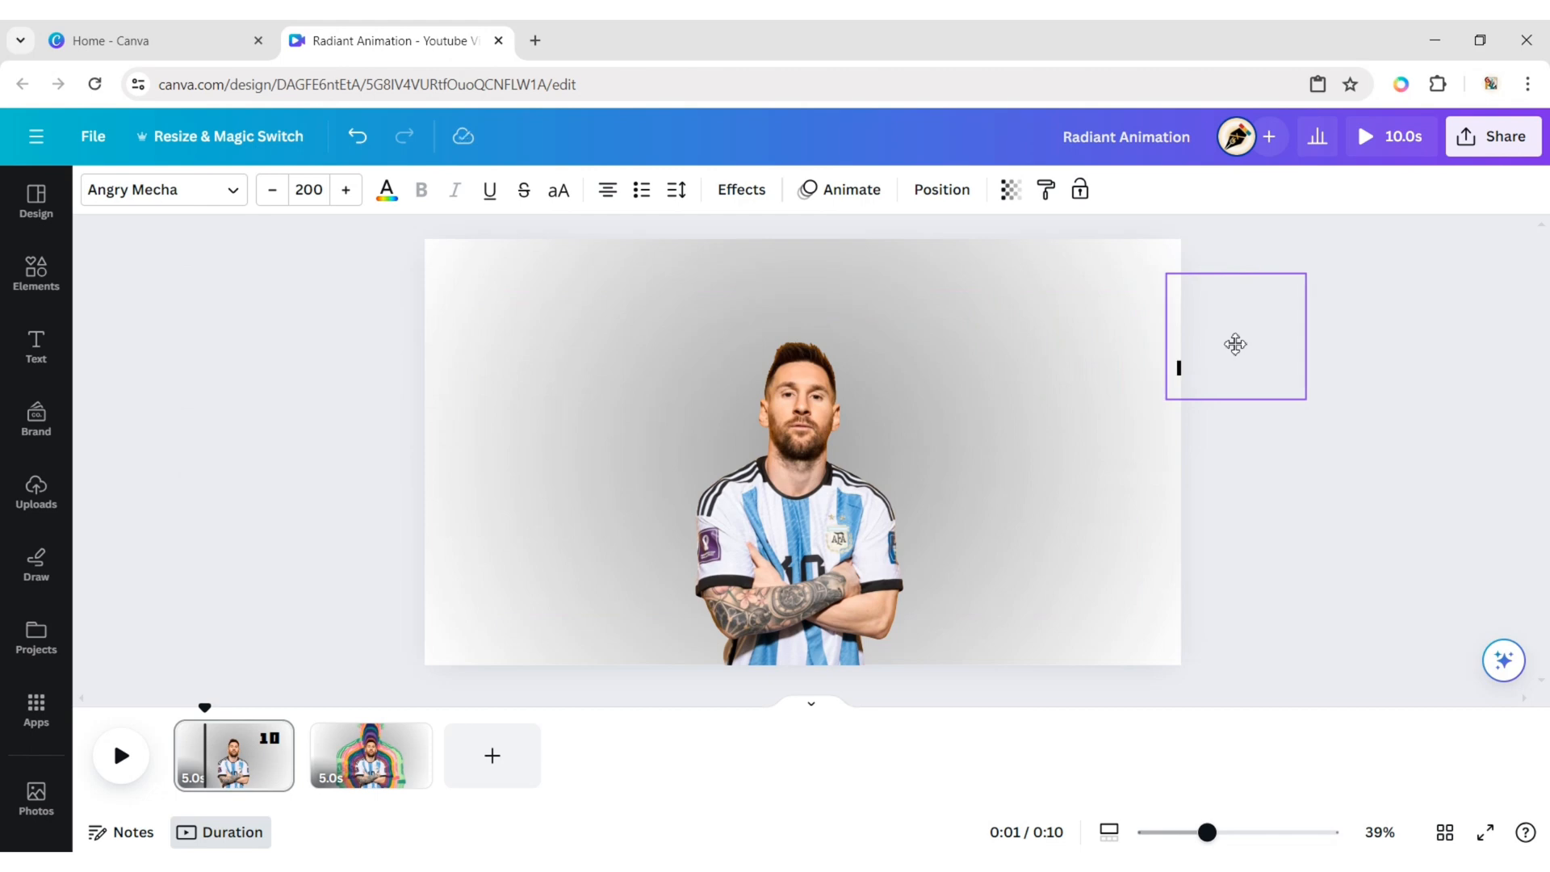
click(1235, 335)
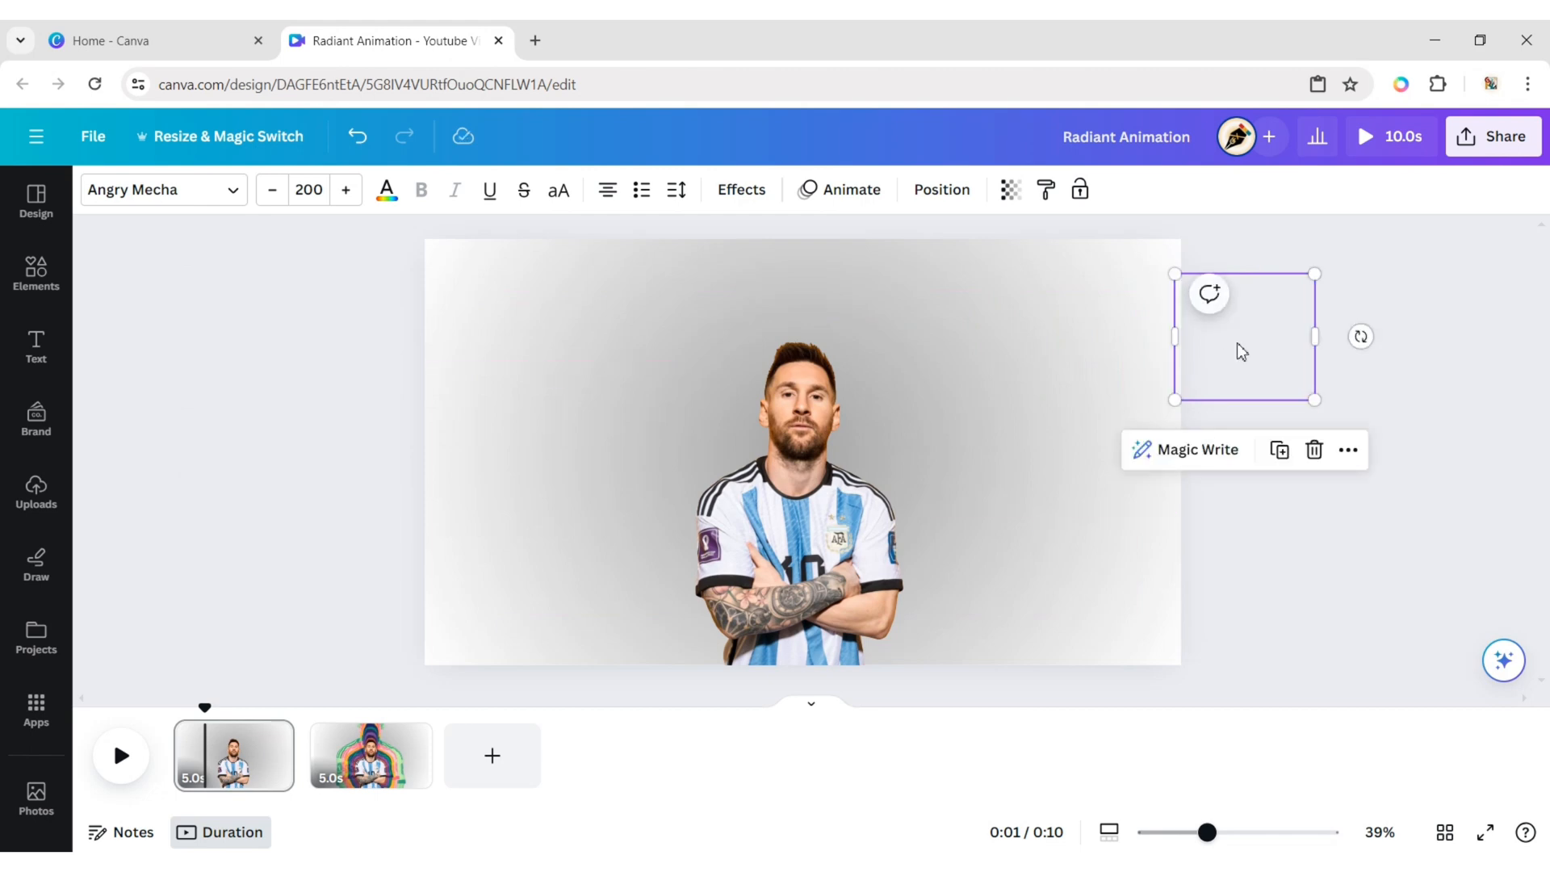
click(395, 347)
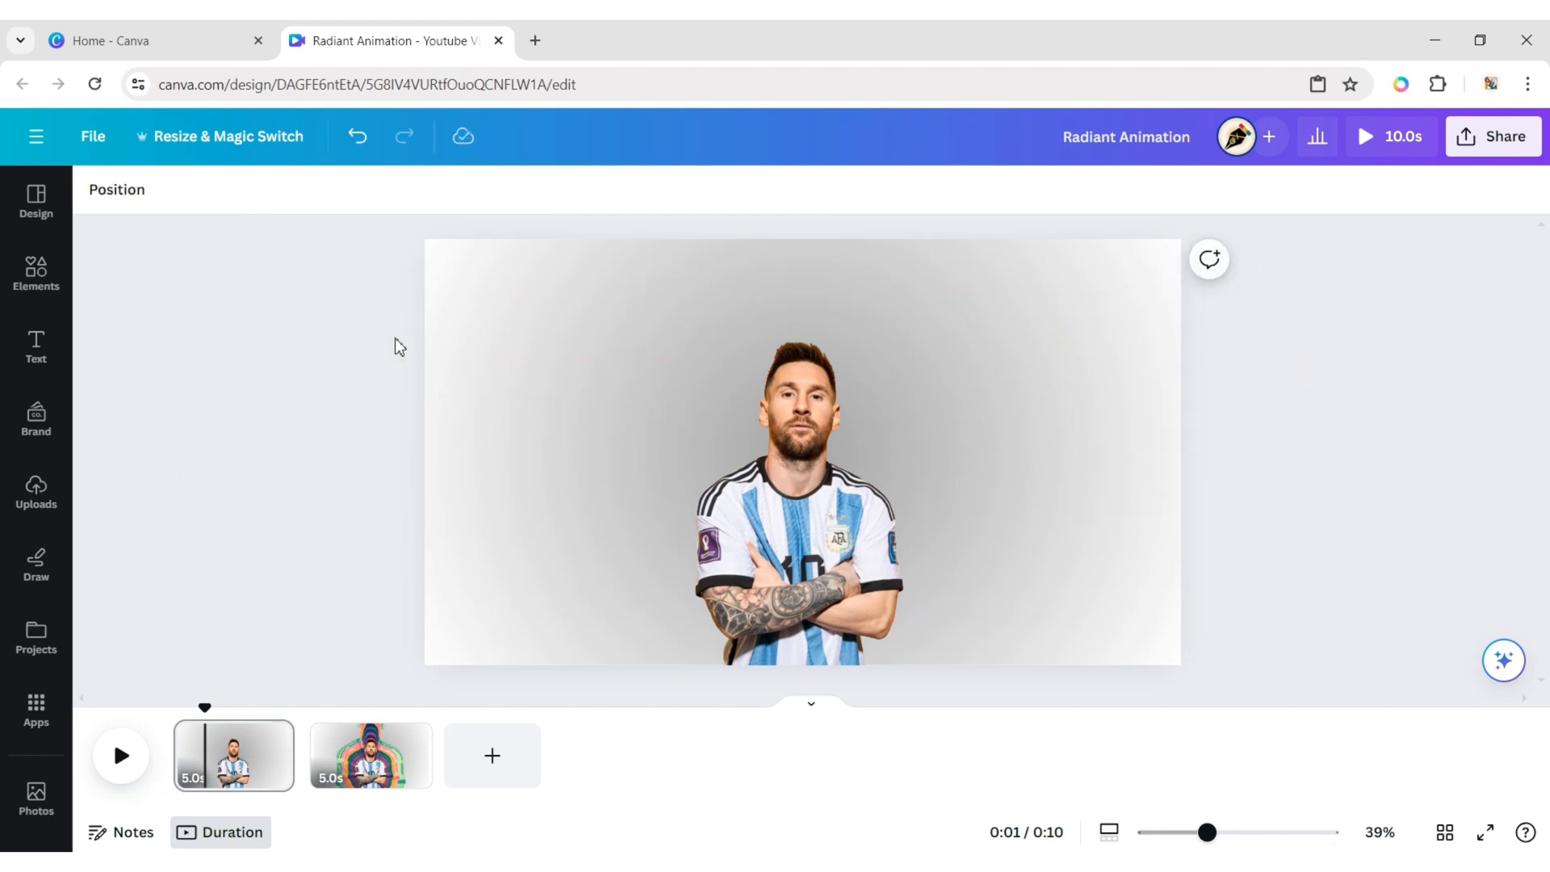
mouse_move(421, 354)
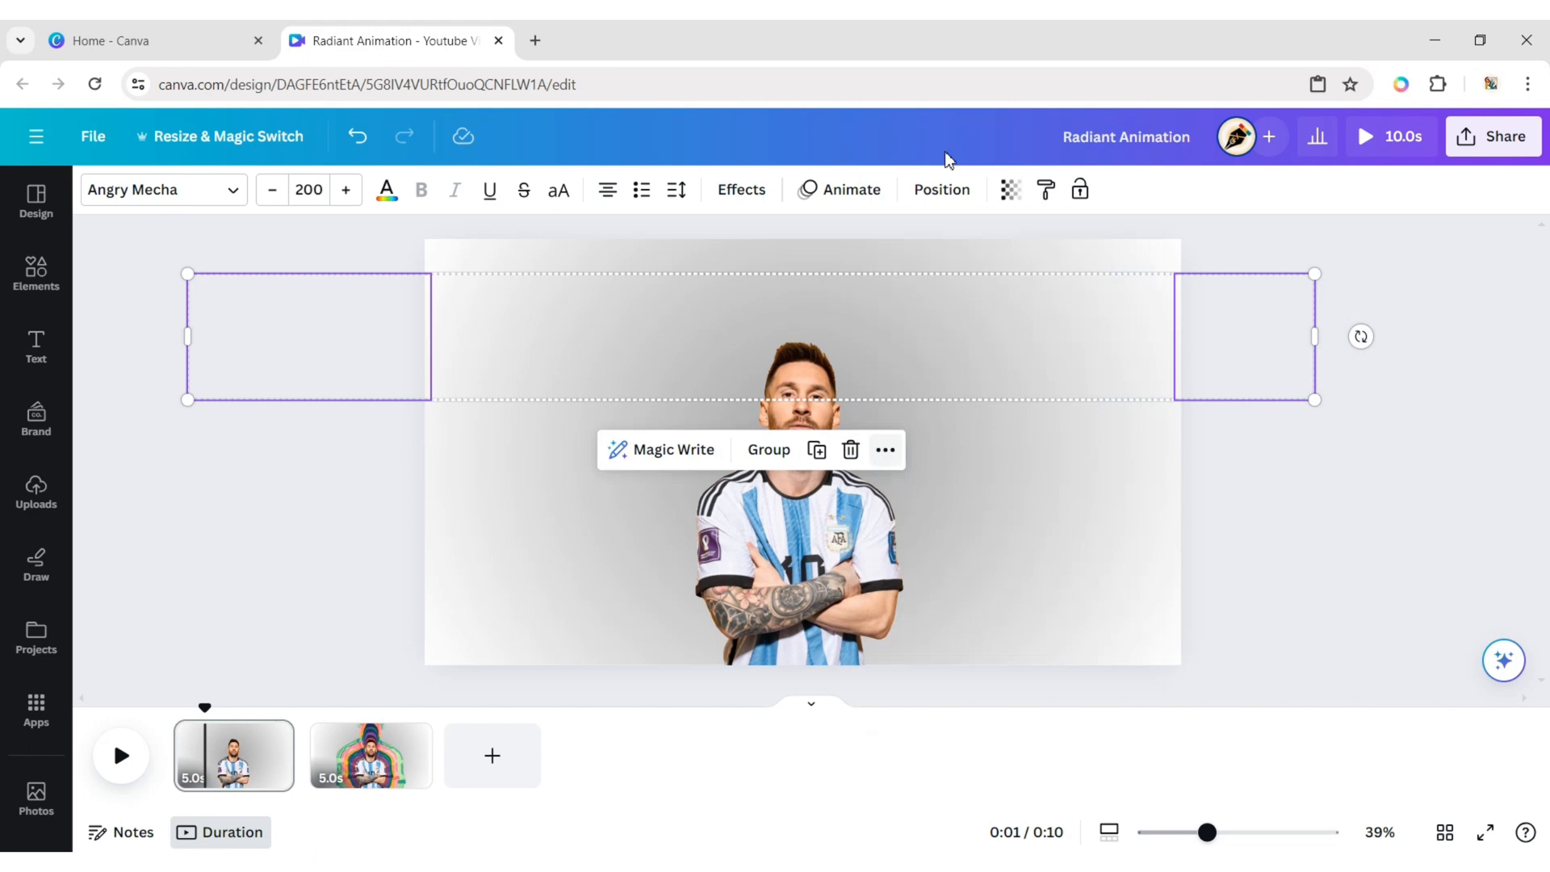
Copy LEO and 10 onto page 2, sending LEO backward and placing 10 upper right.
right_click(499, 343)
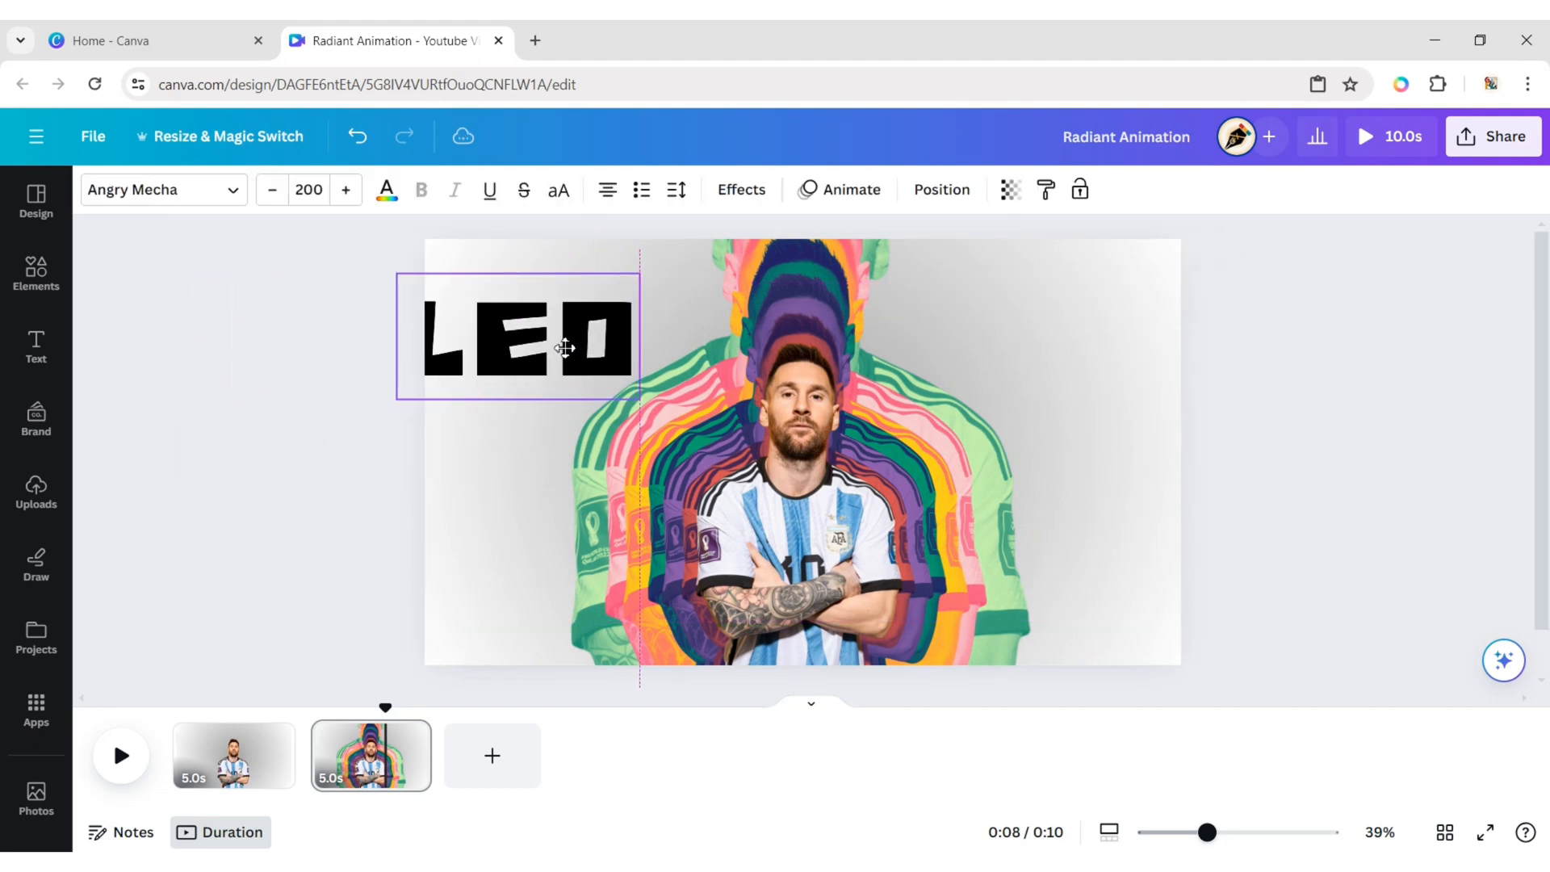
click(562, 339)
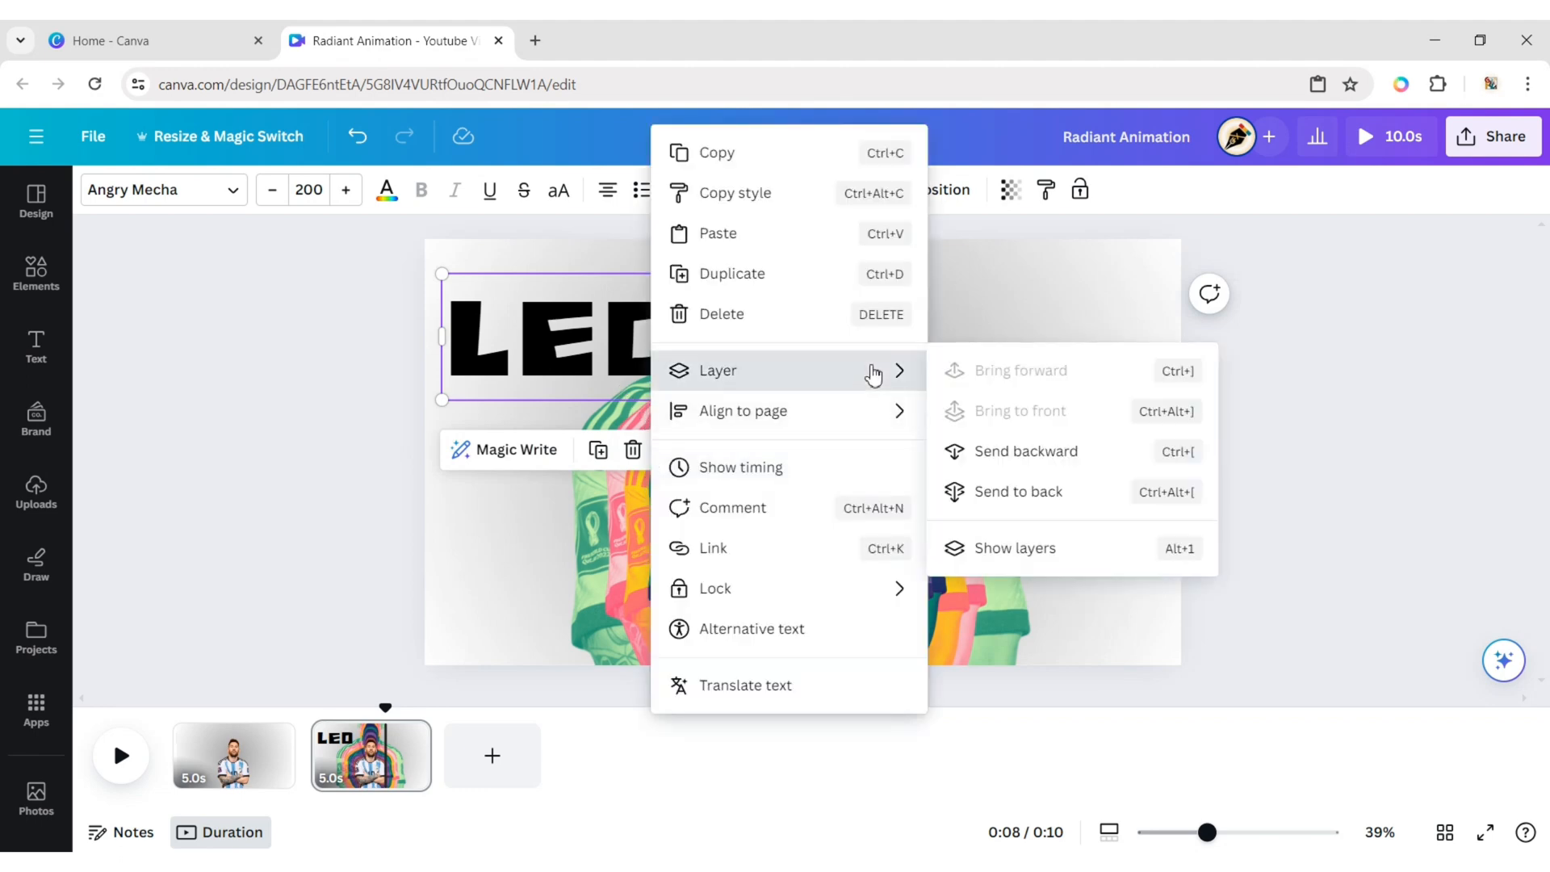
mouse_move(1017, 492)
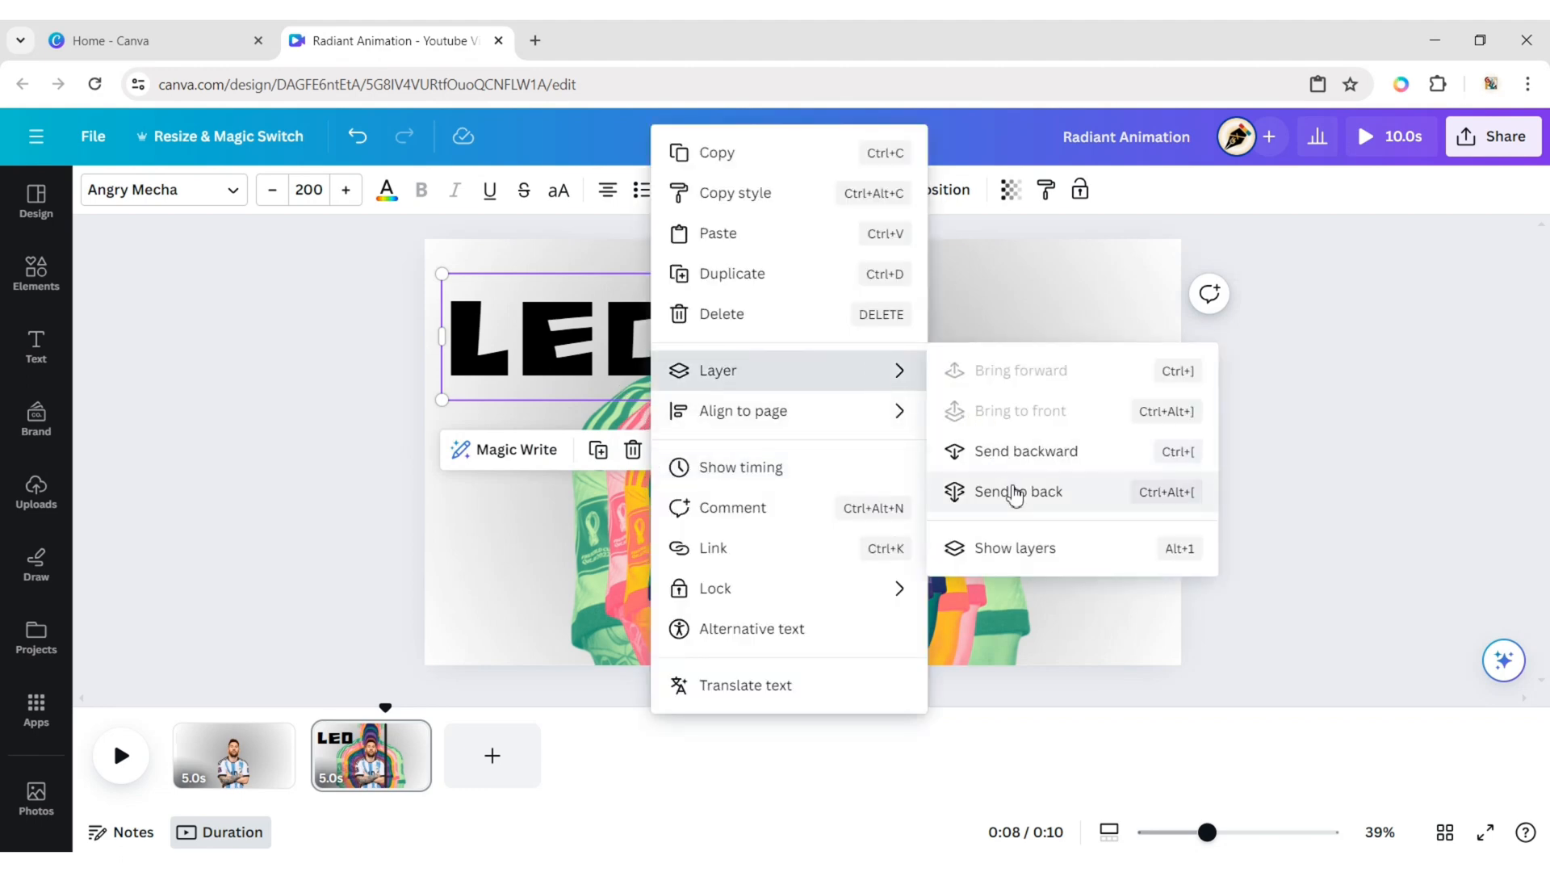
click(1019, 492)
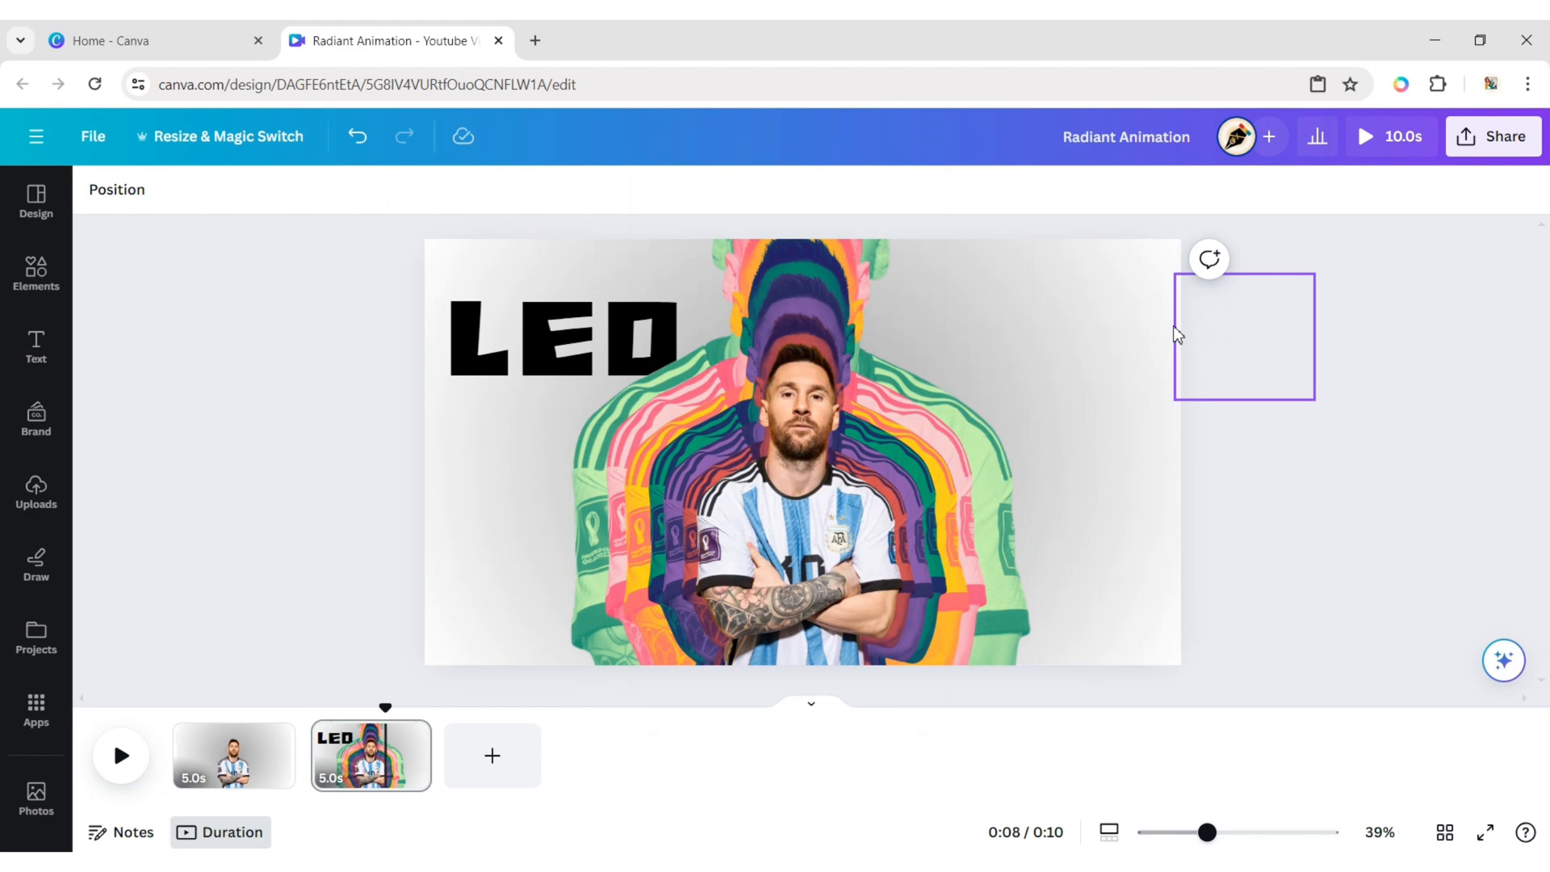
click(1244, 335)
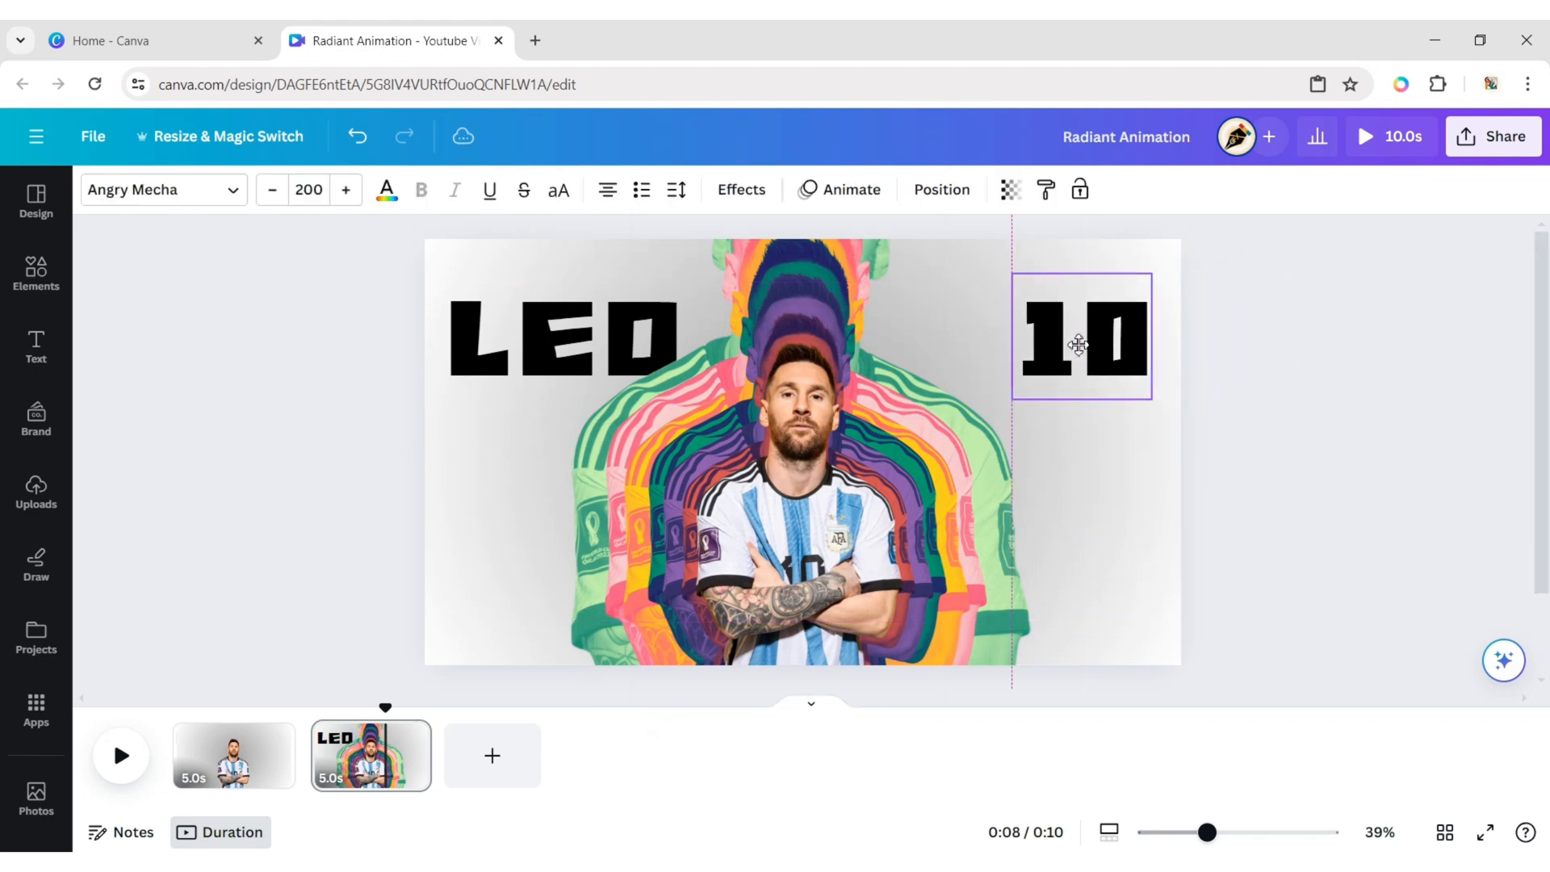
click(1080, 336)
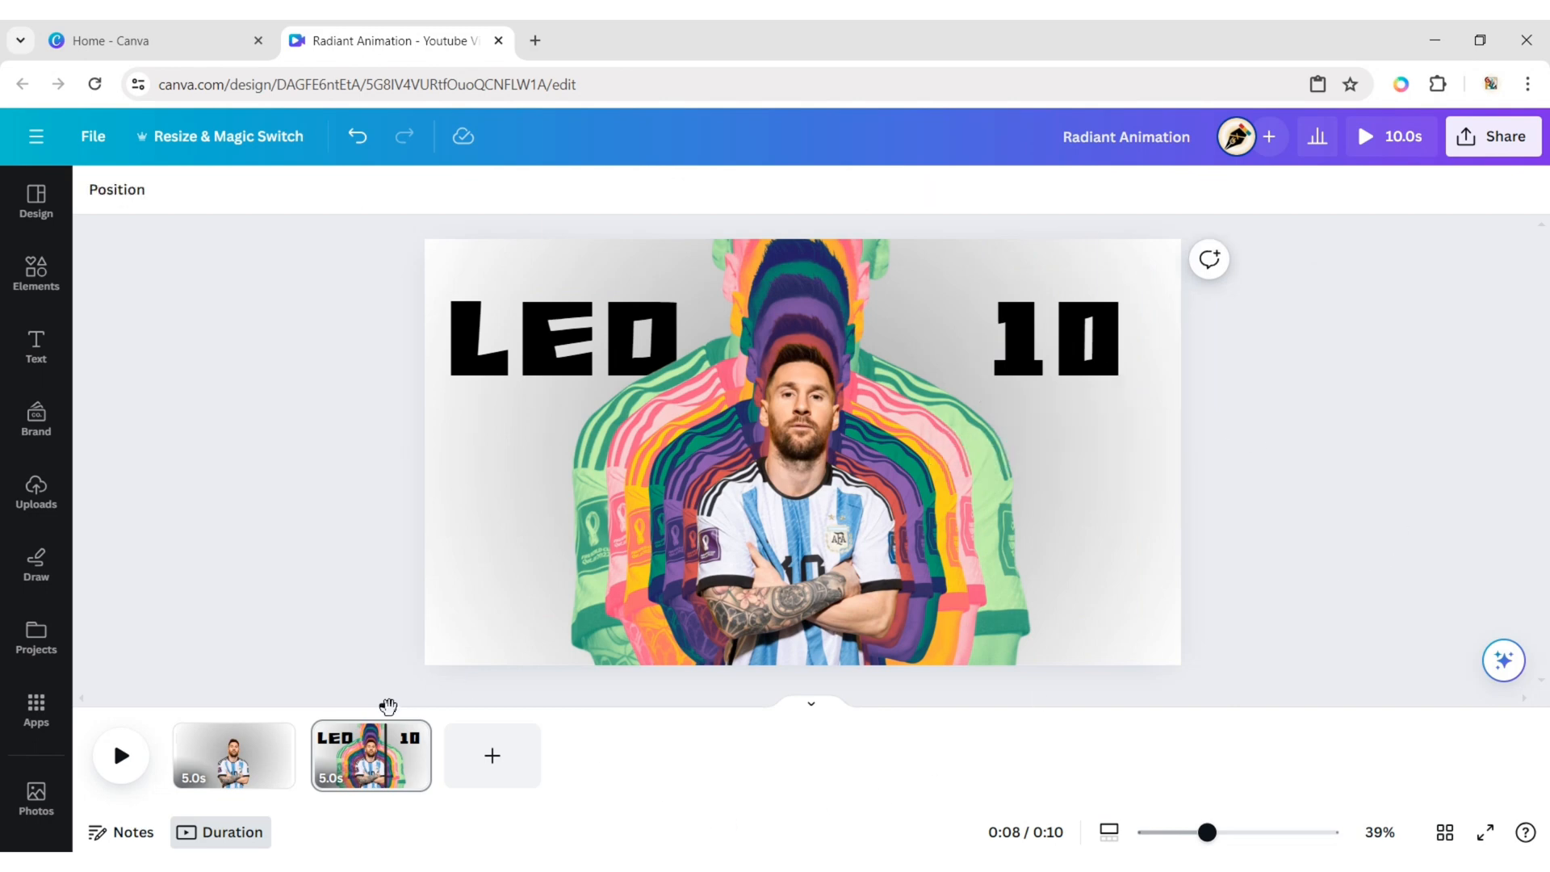
click(232, 755)
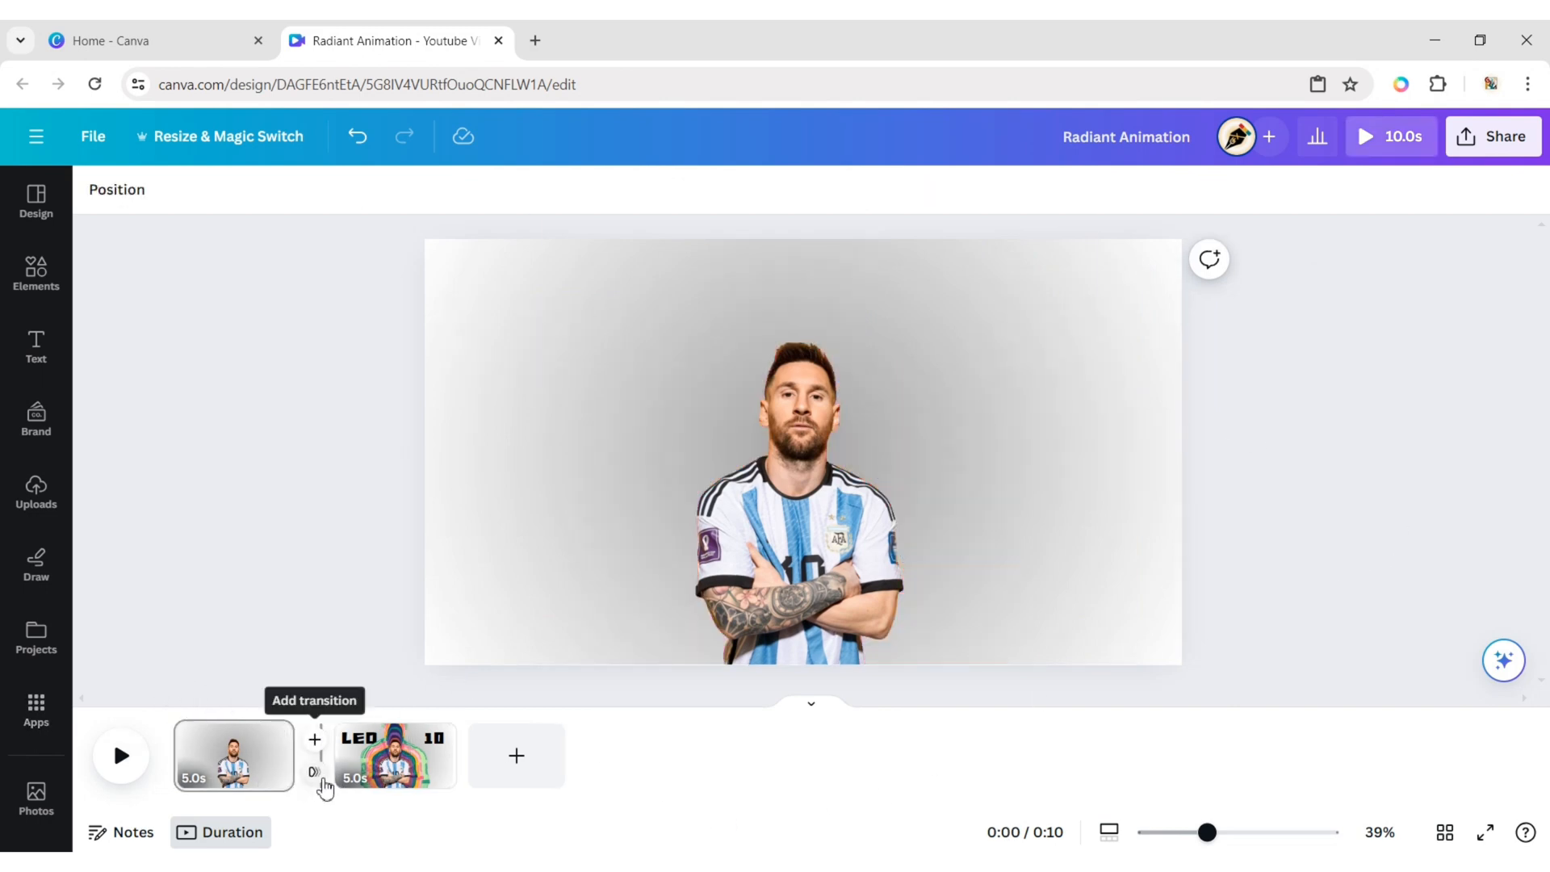
Add a Match & Move transition between page 1 and page 2.
click(314, 739)
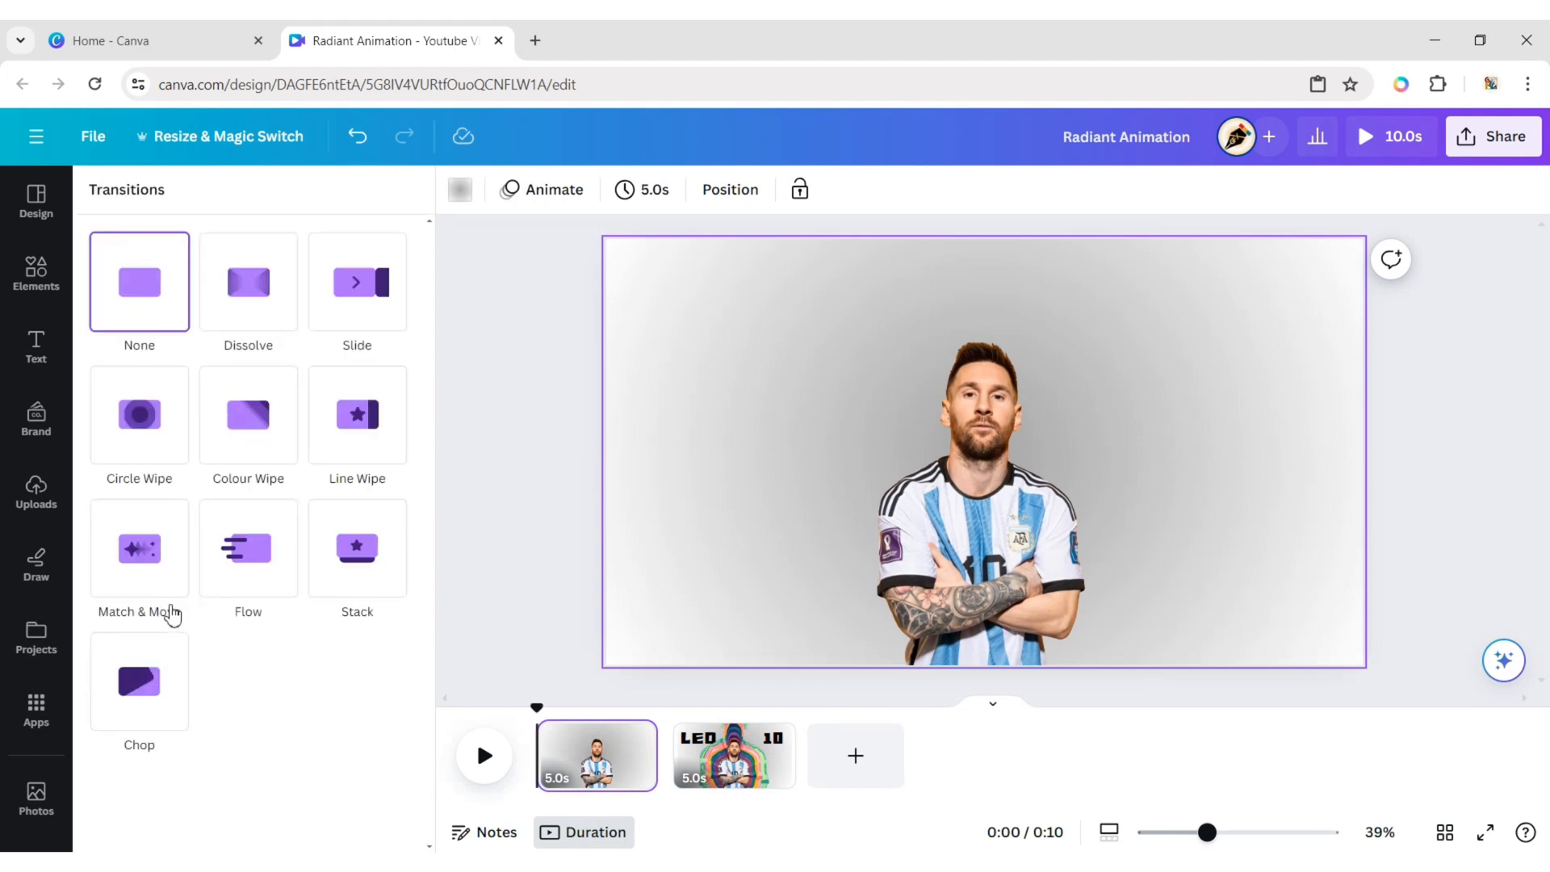
click(139, 549)
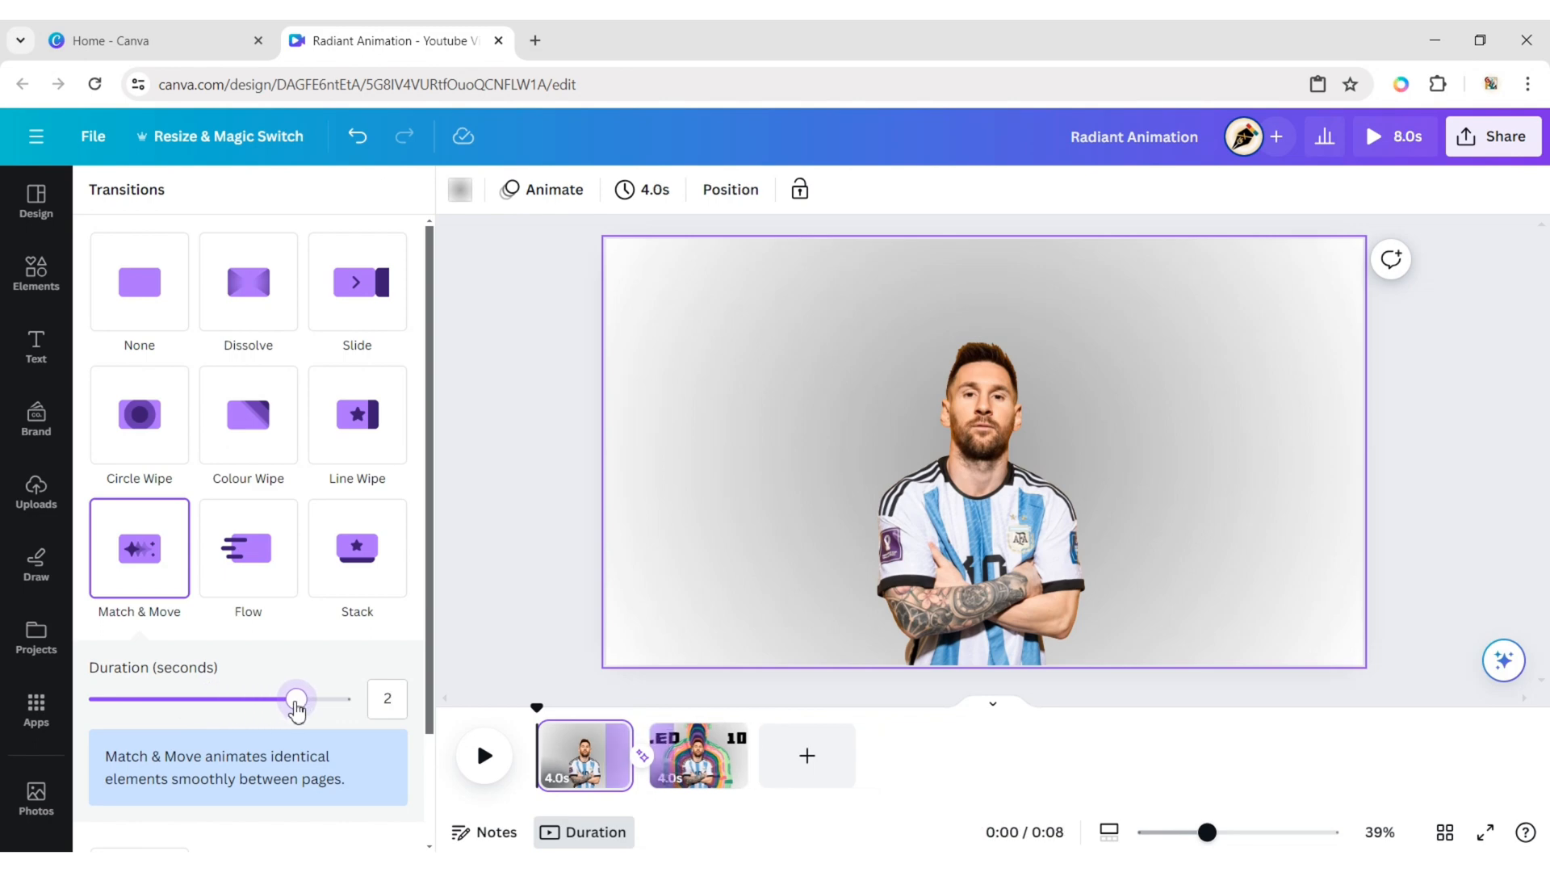
mouse_move(513, 565)
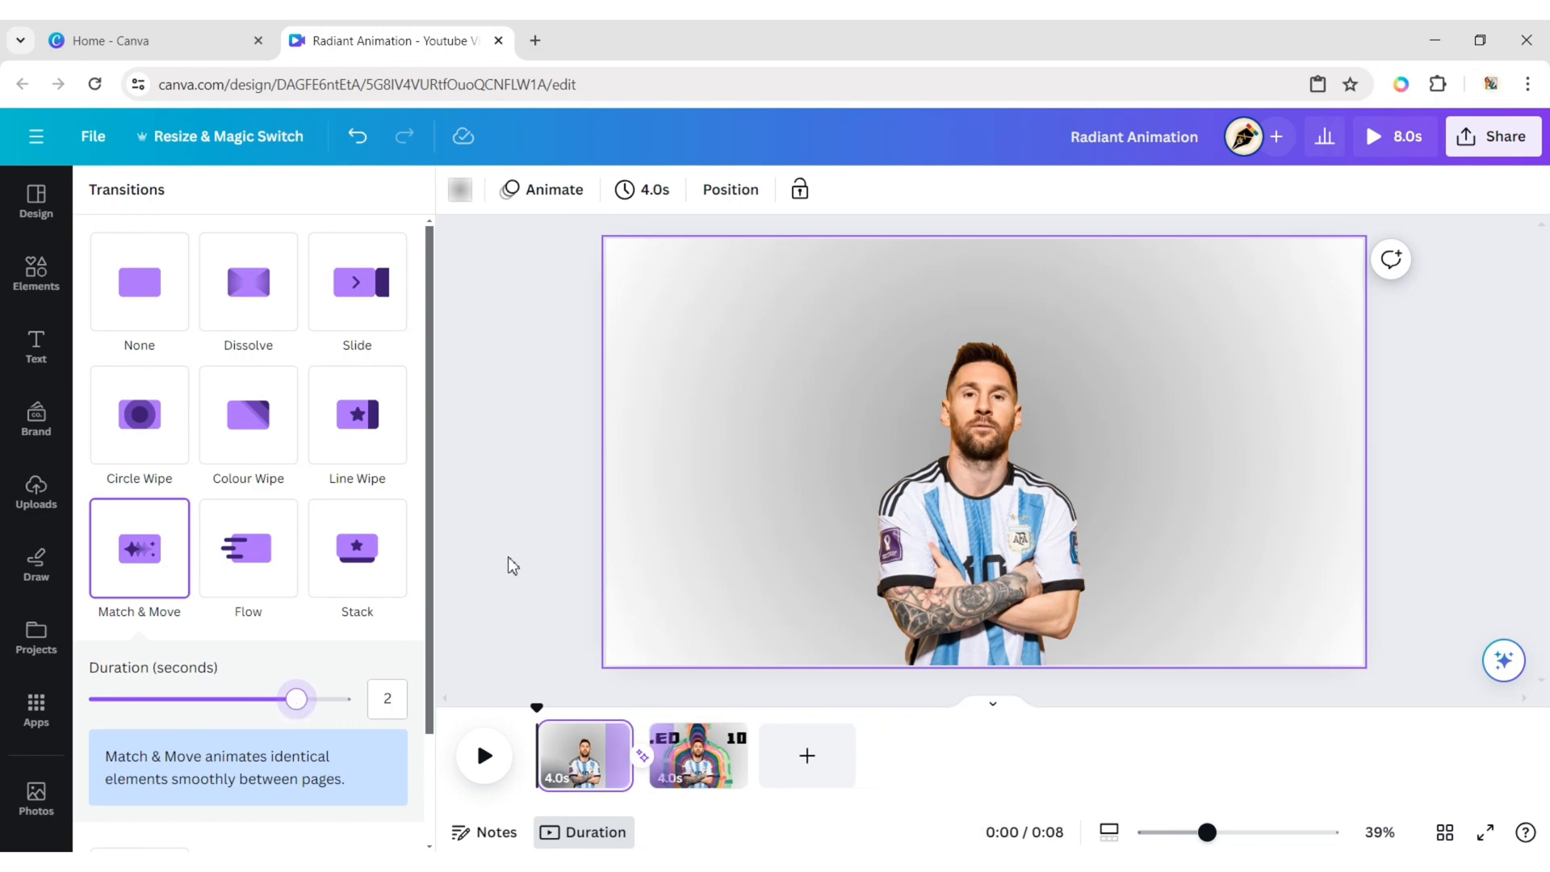